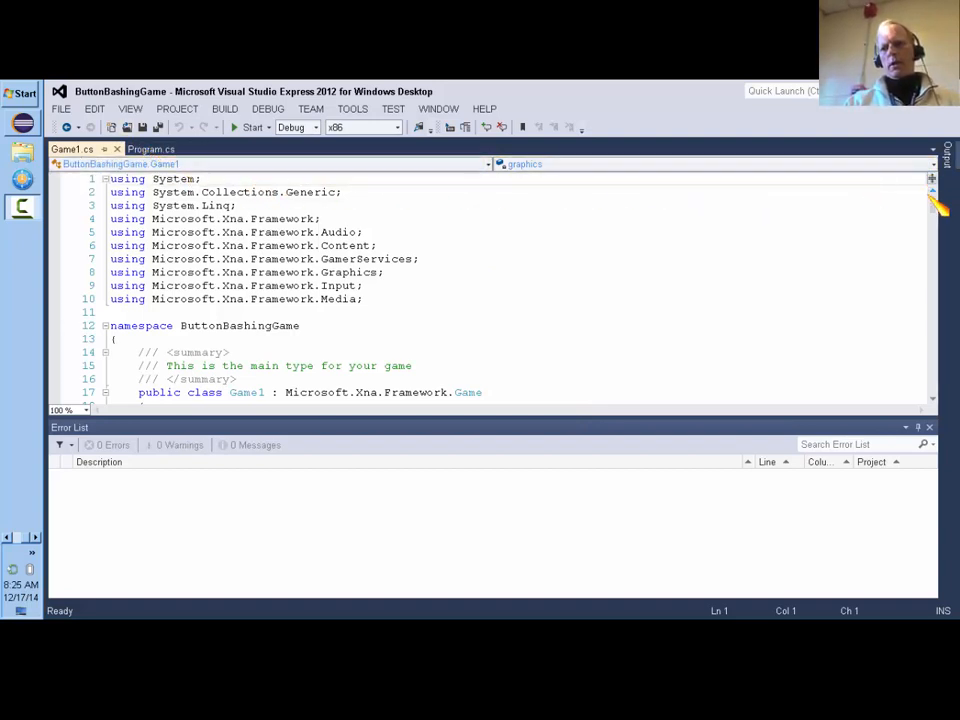
# Step: Navigate the library folders down to ics_resources and open the sprites folder
pyautogui.scroll(-3)
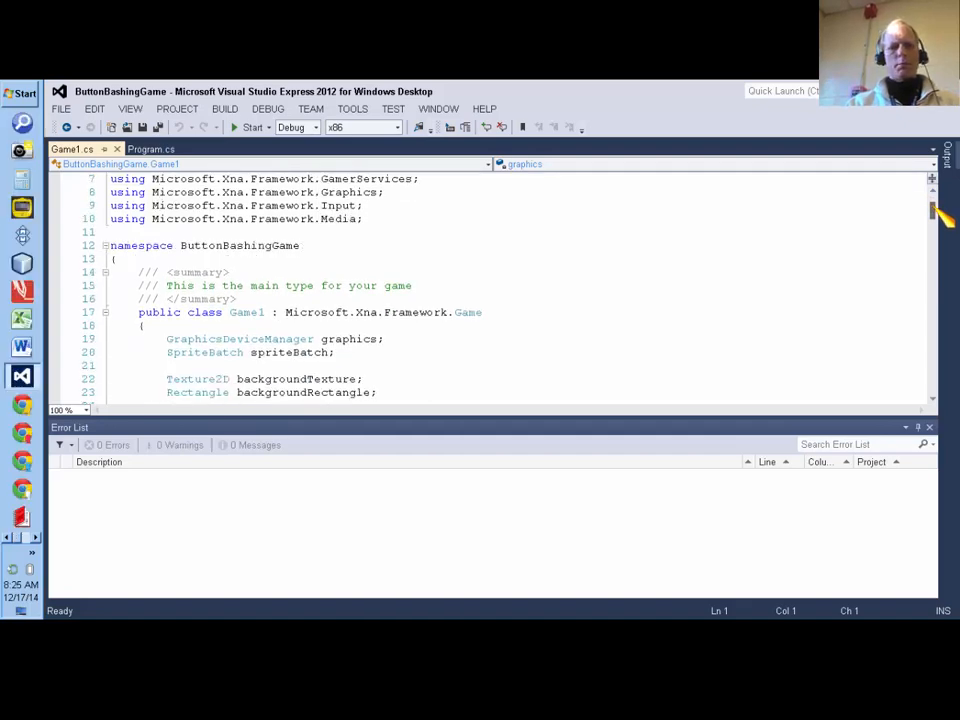
pyautogui.scroll(-3)
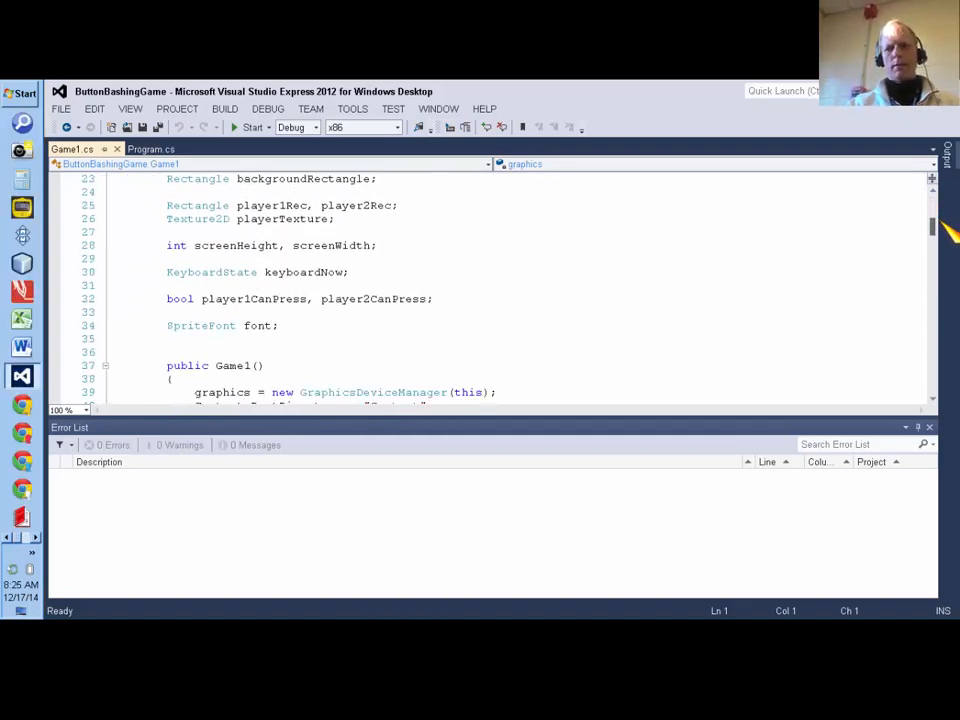
pyautogui.scroll(-3)
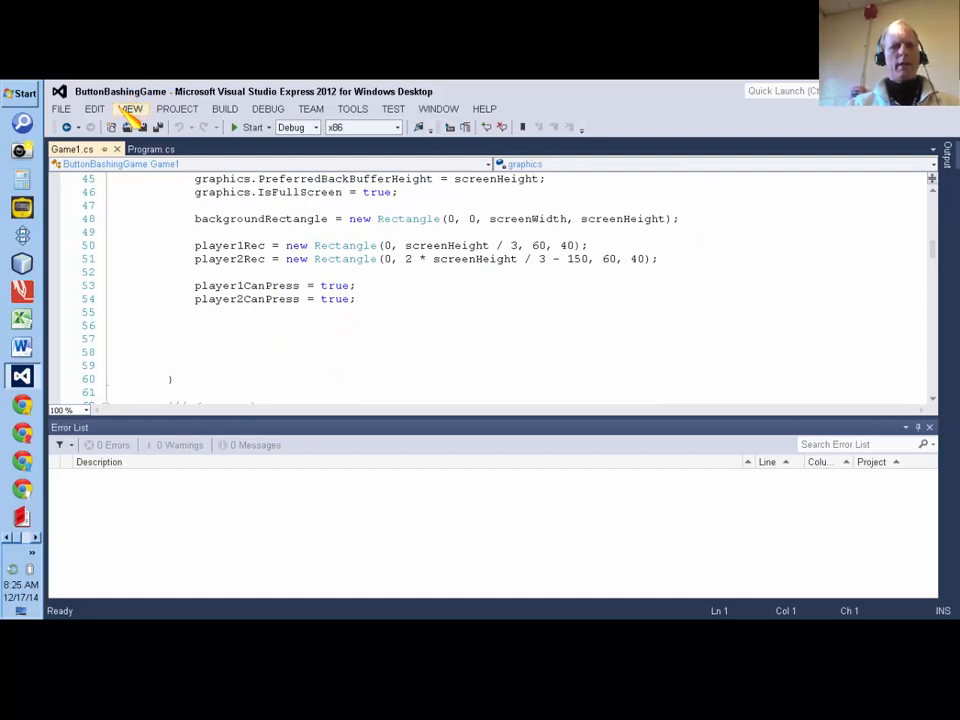
pyautogui.click(130, 108)
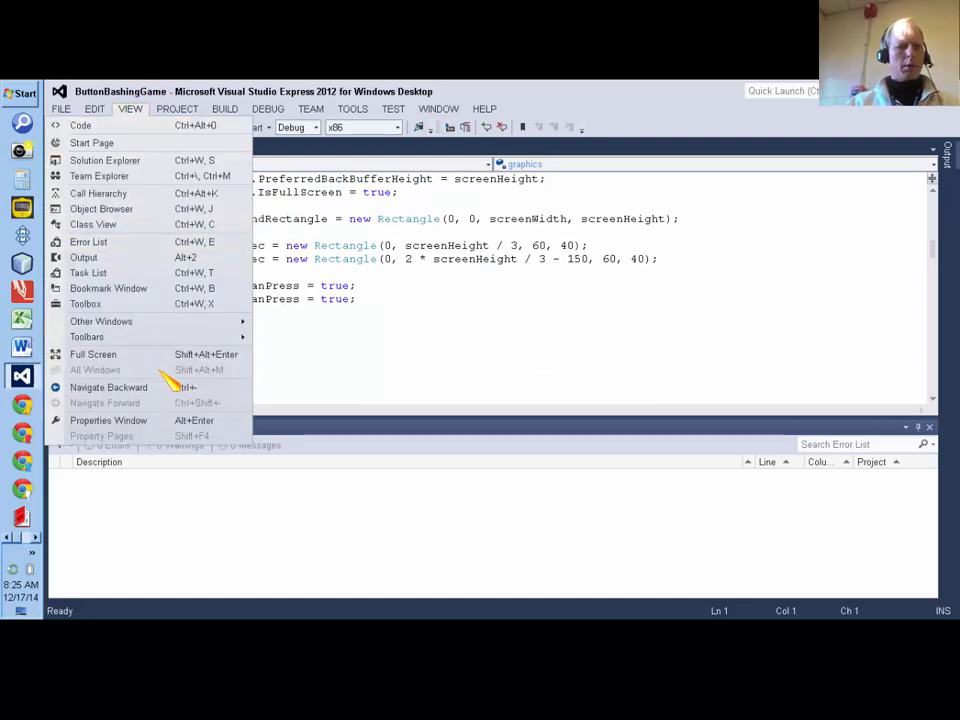
pyautogui.moveTo(108, 388)
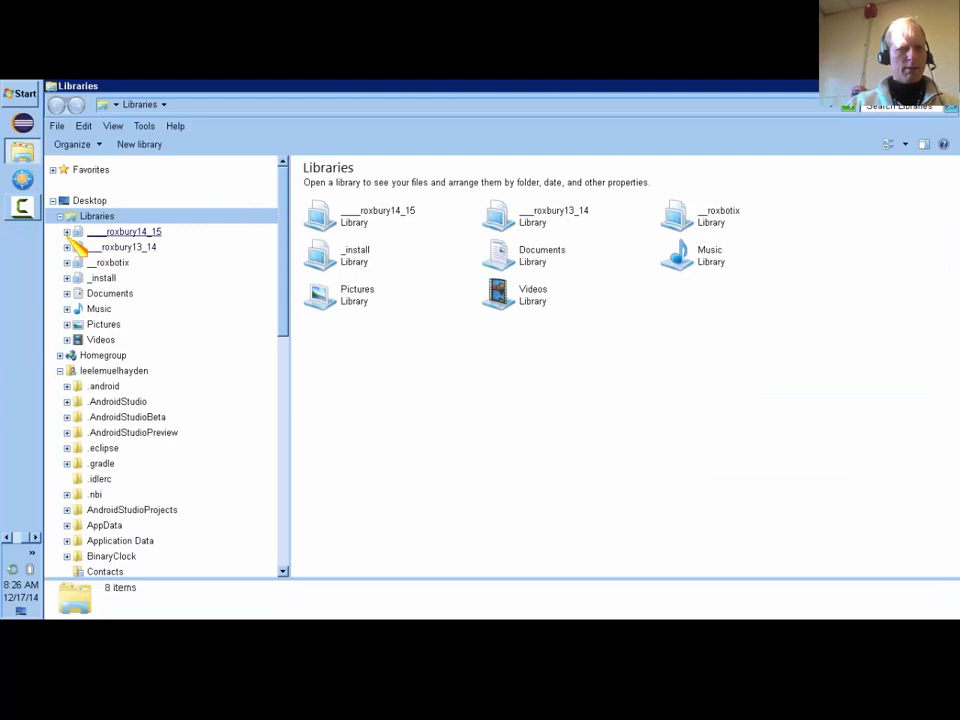
pyautogui.click(80, 248)
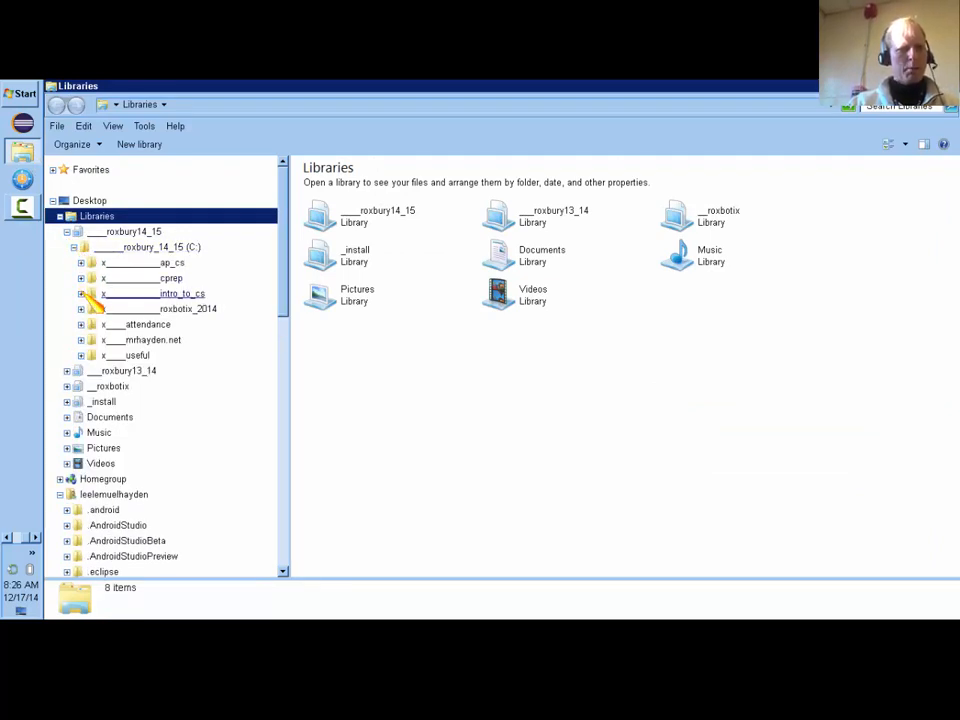
pyautogui.click(80, 292)
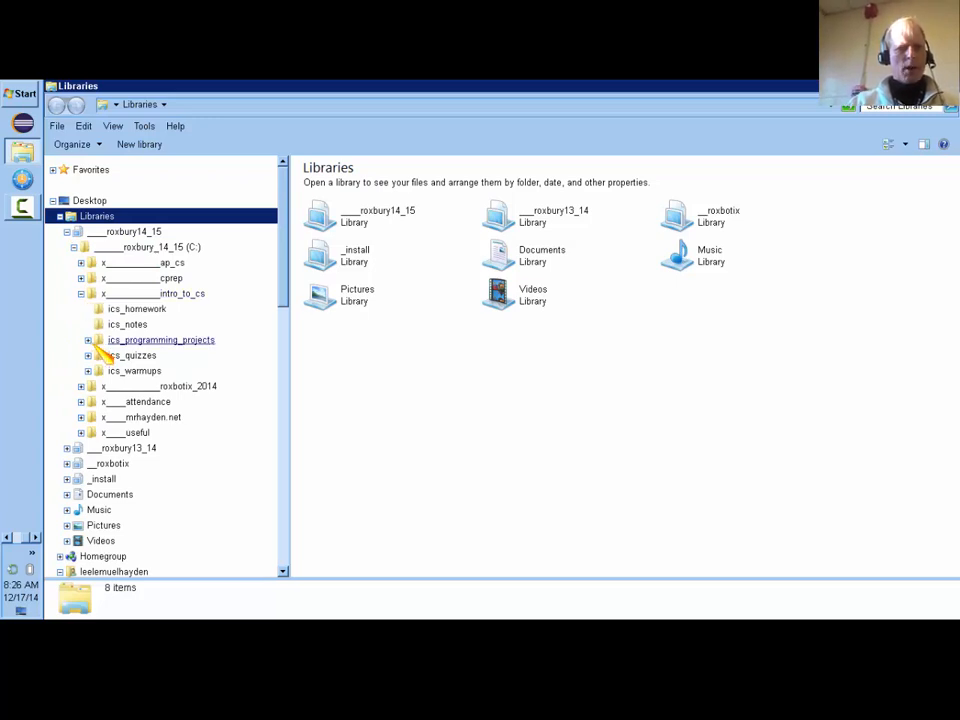
pyautogui.click(88, 340)
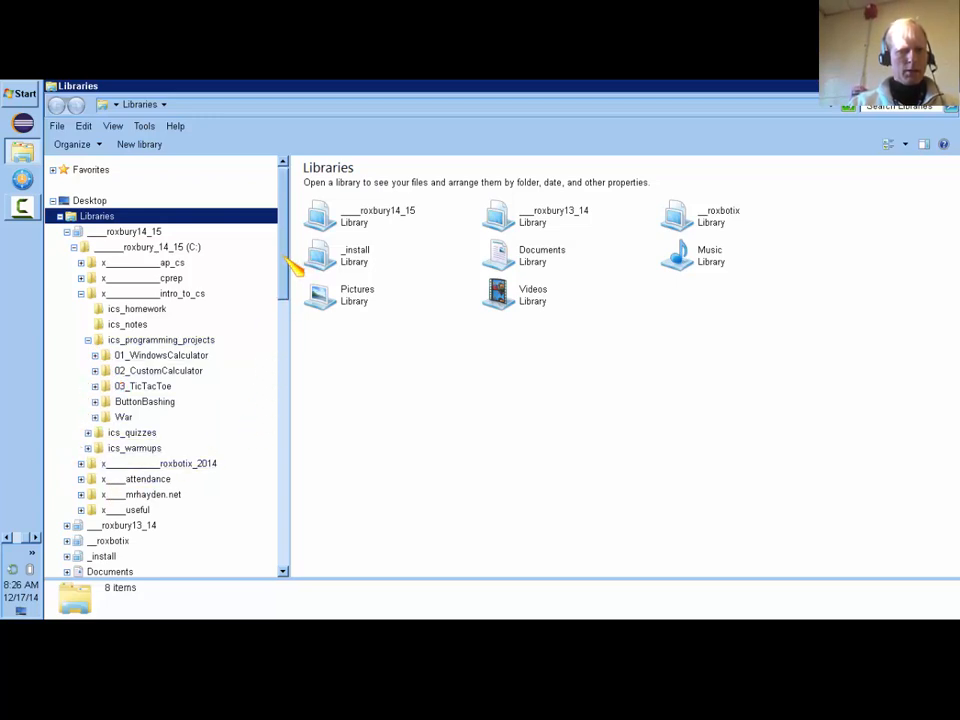
pyautogui.scroll(-3)
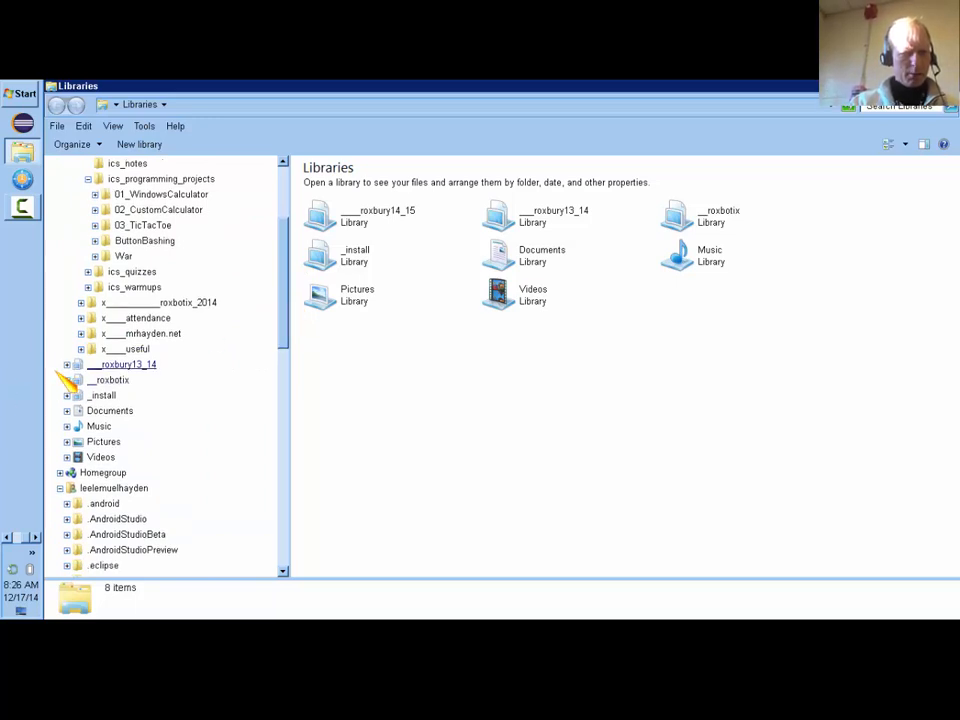
pyautogui.click(68, 364)
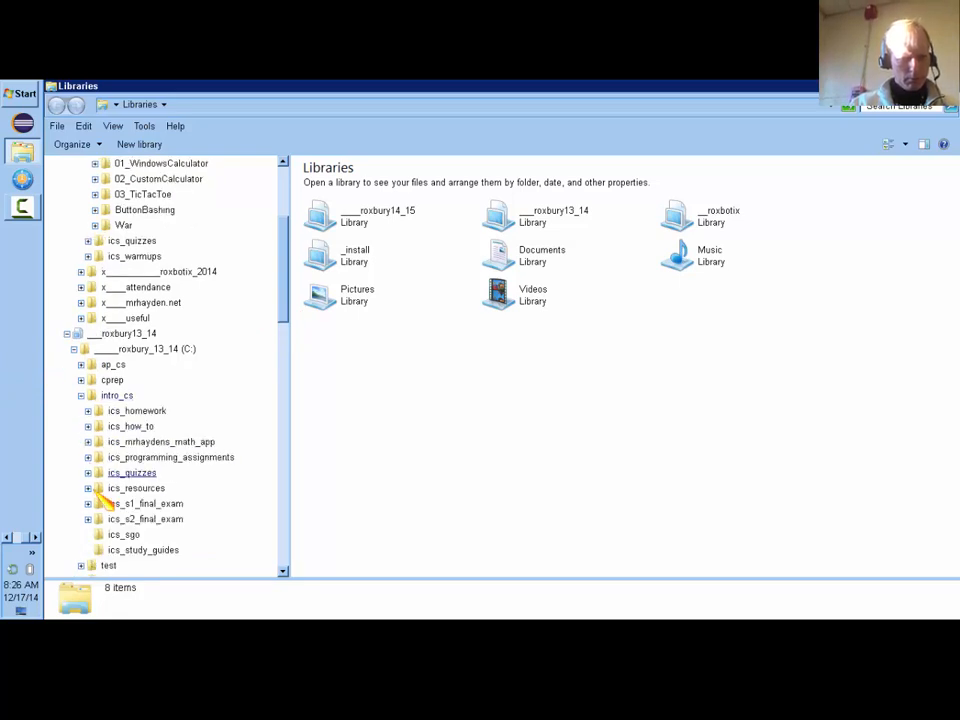
pyautogui.click(88, 488)
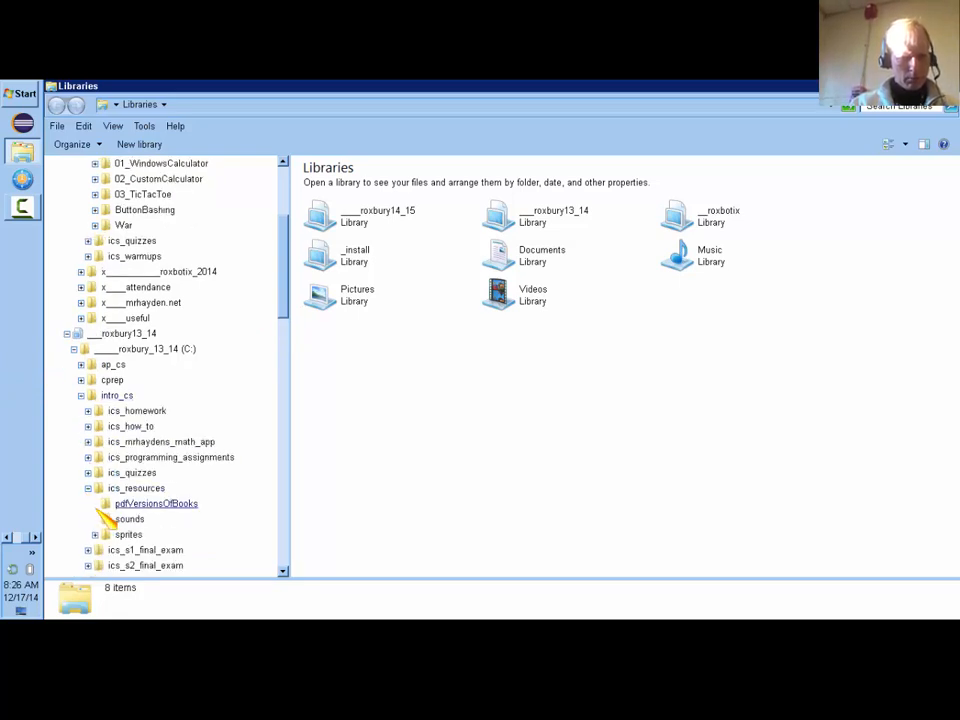
pyautogui.doubleClick(128, 534)
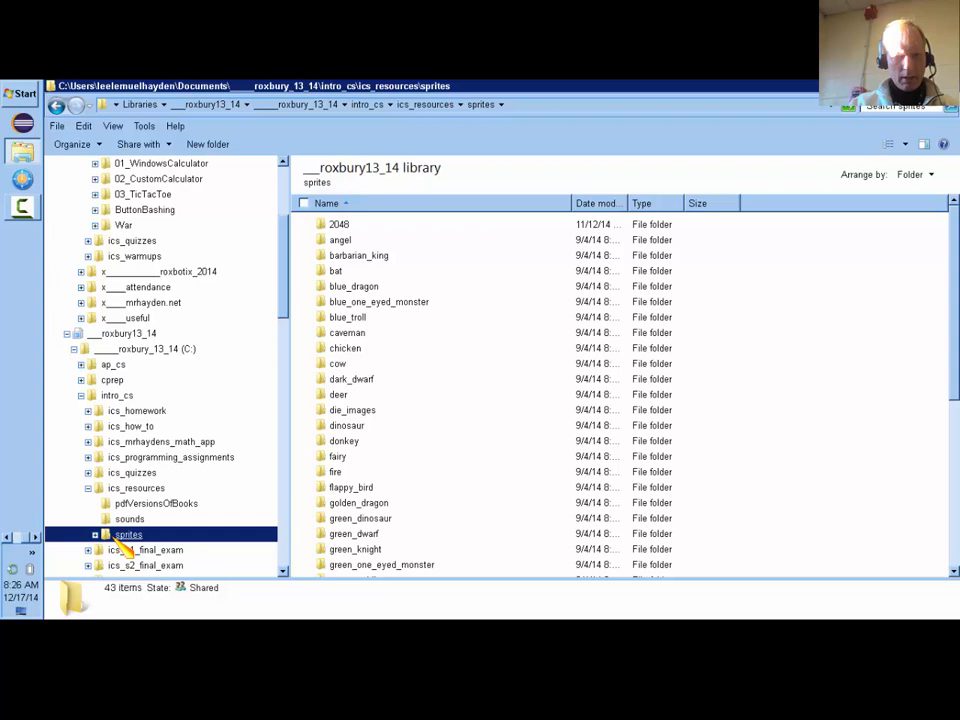
pyautogui.moveTo(540, 540)
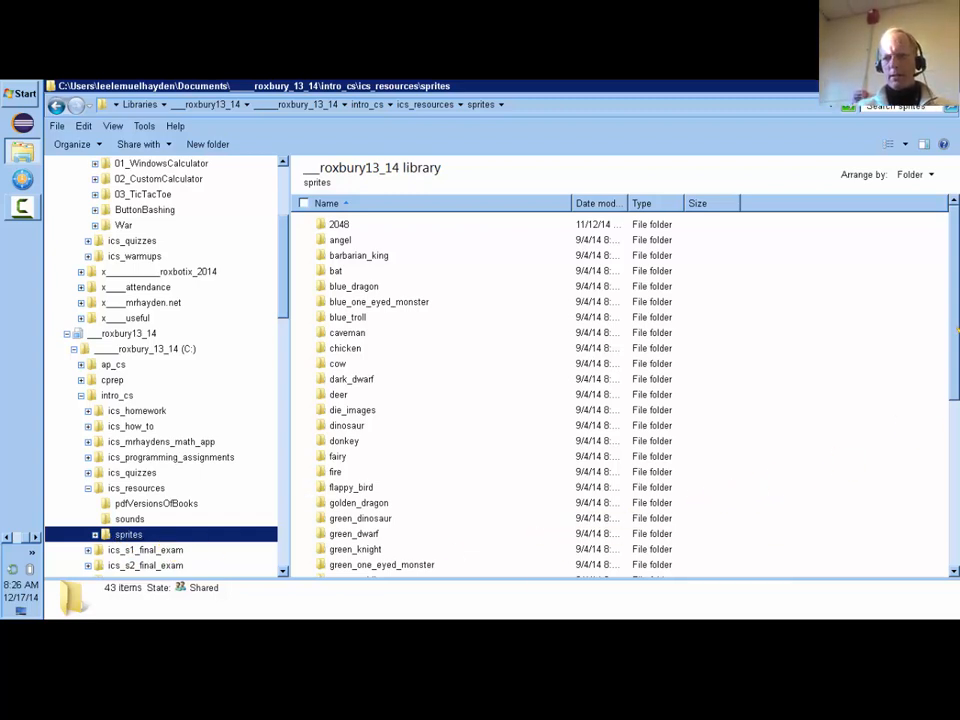
# Step: View the golden_dragon transparent frames, then open deer > deer_transparent_pngs
pyautogui.scroll(-3)
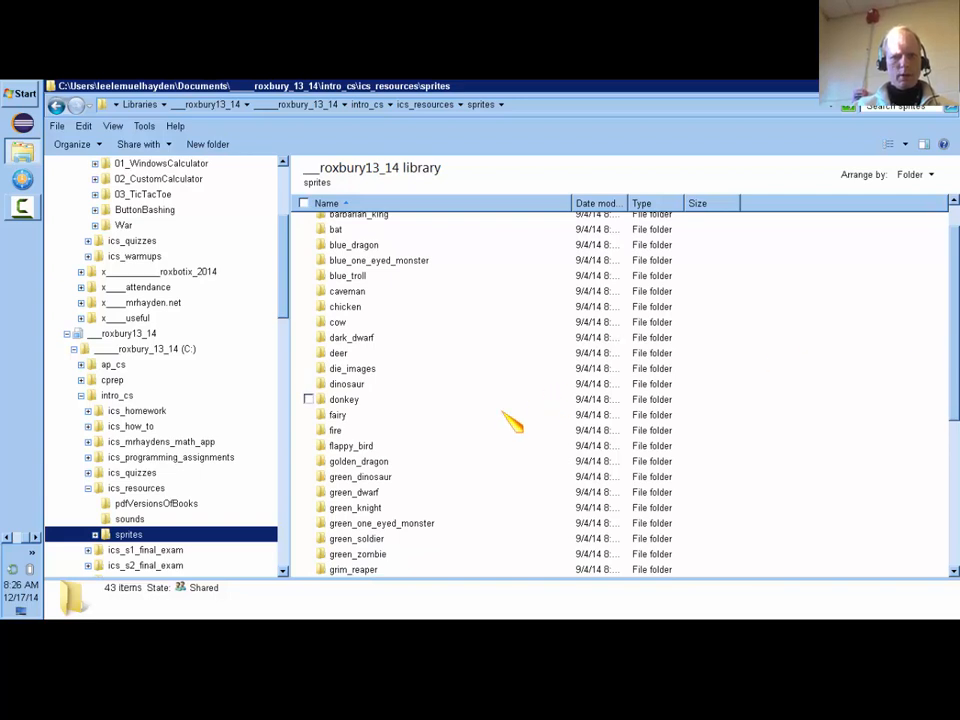
pyautogui.doubleClick(358, 460)
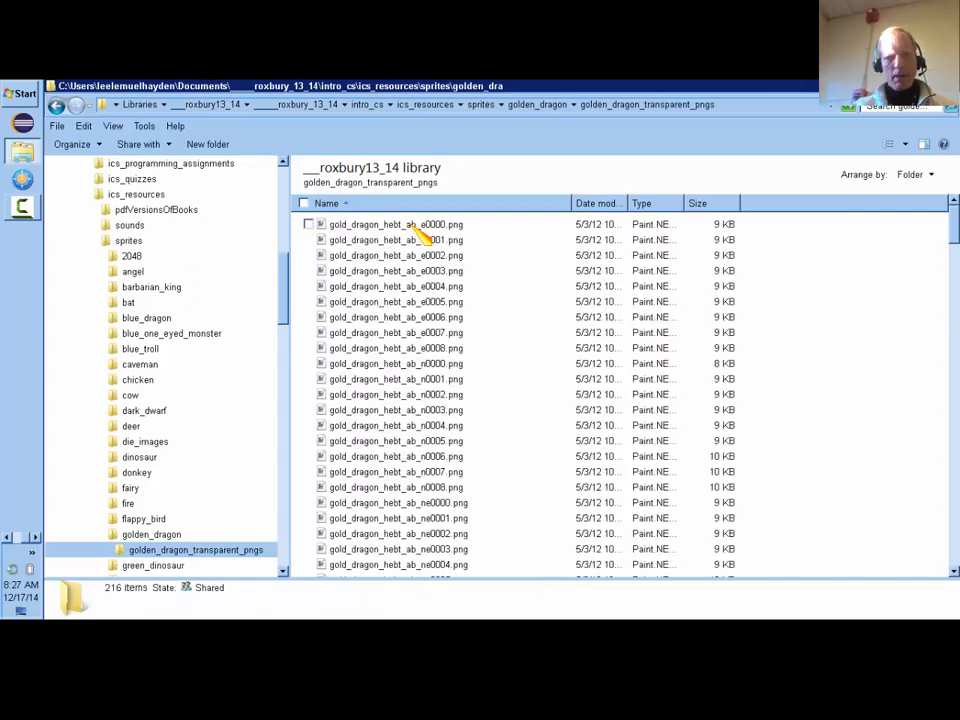
pyautogui.moveTo(430, 240)
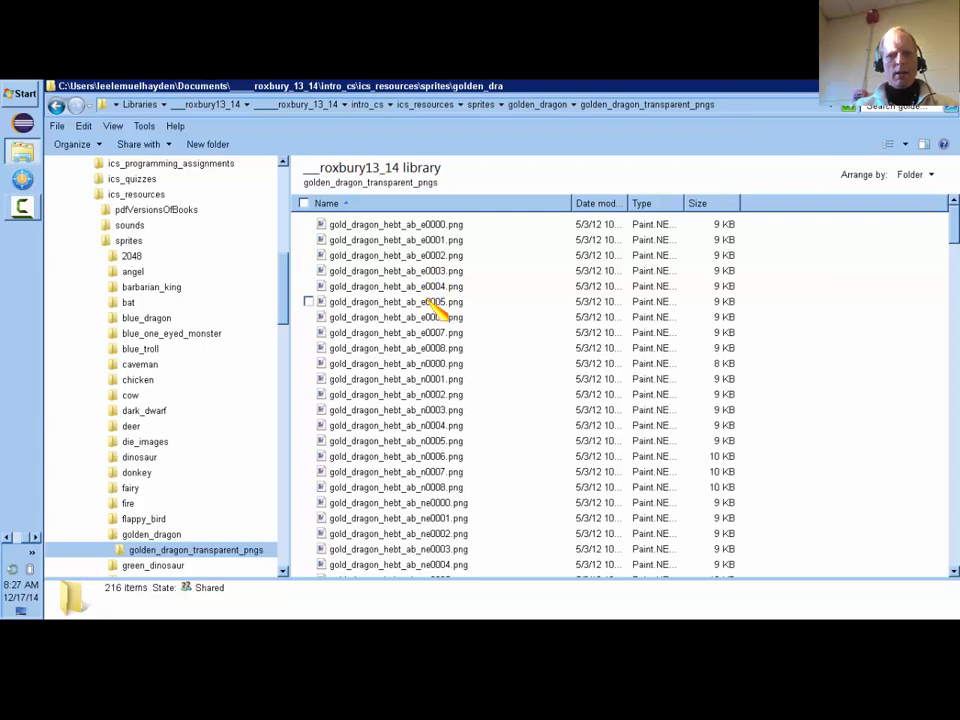
pyautogui.moveTo(430, 332)
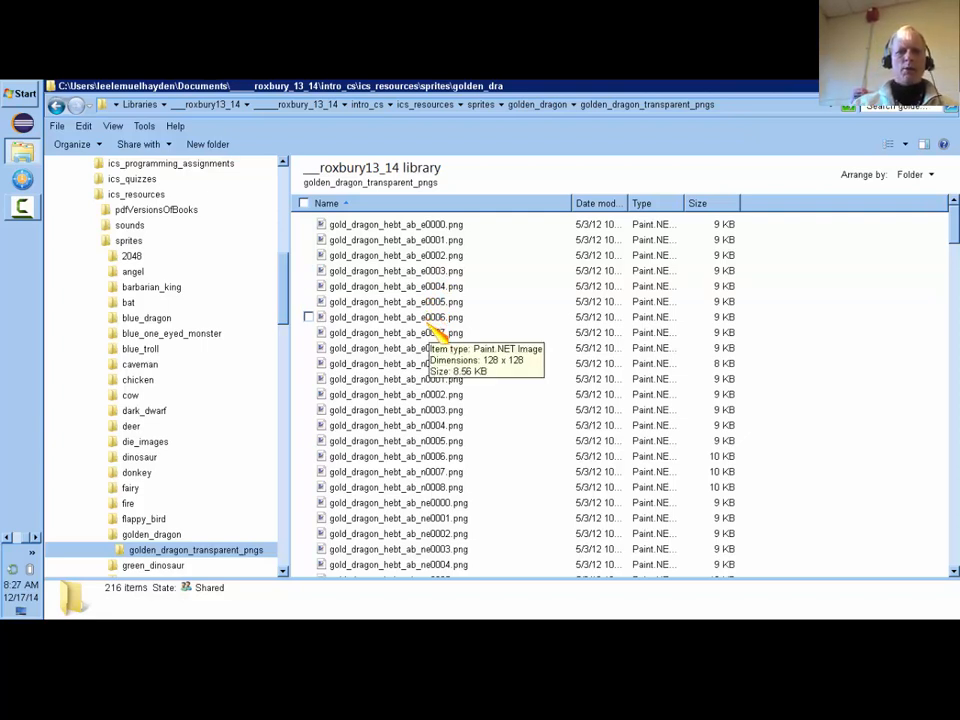
pyautogui.moveTo(458, 312)
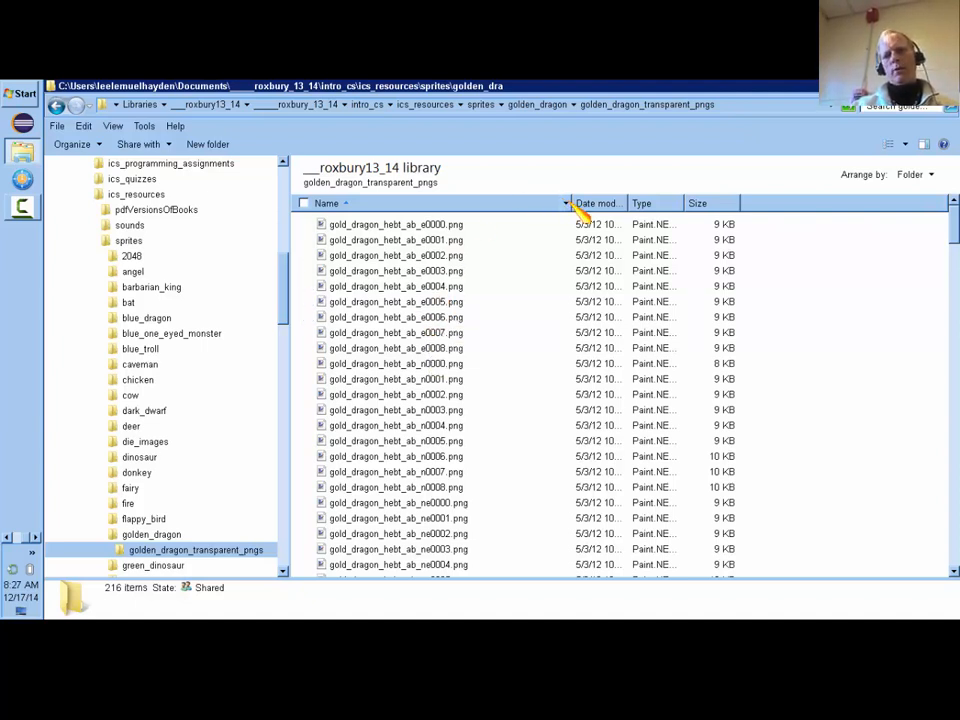
pyautogui.click(304, 204)
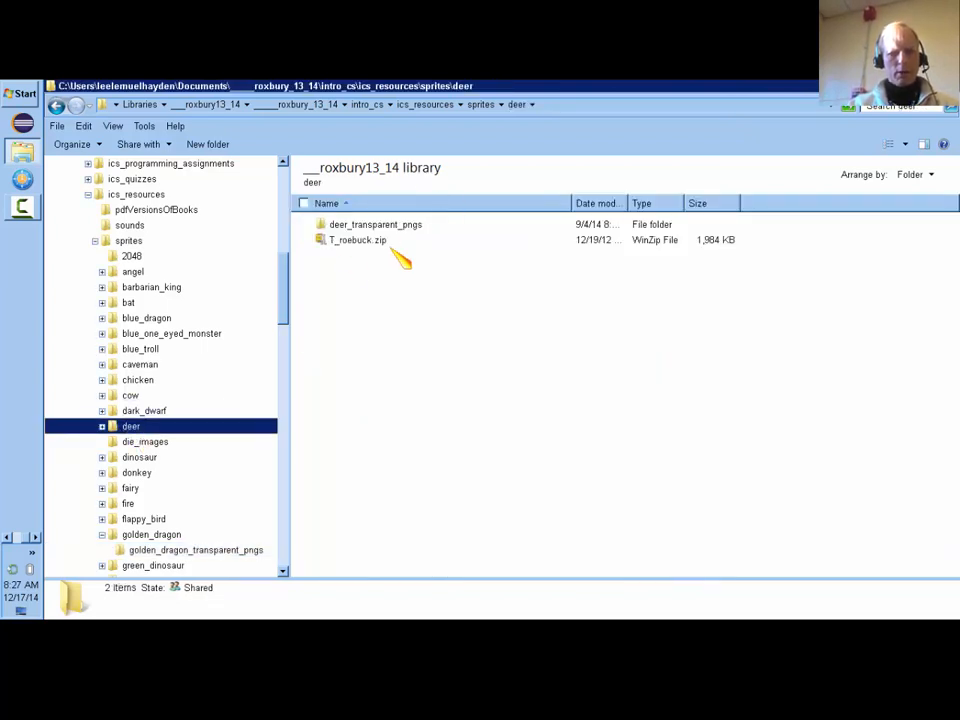
pyautogui.doubleClick(376, 224)
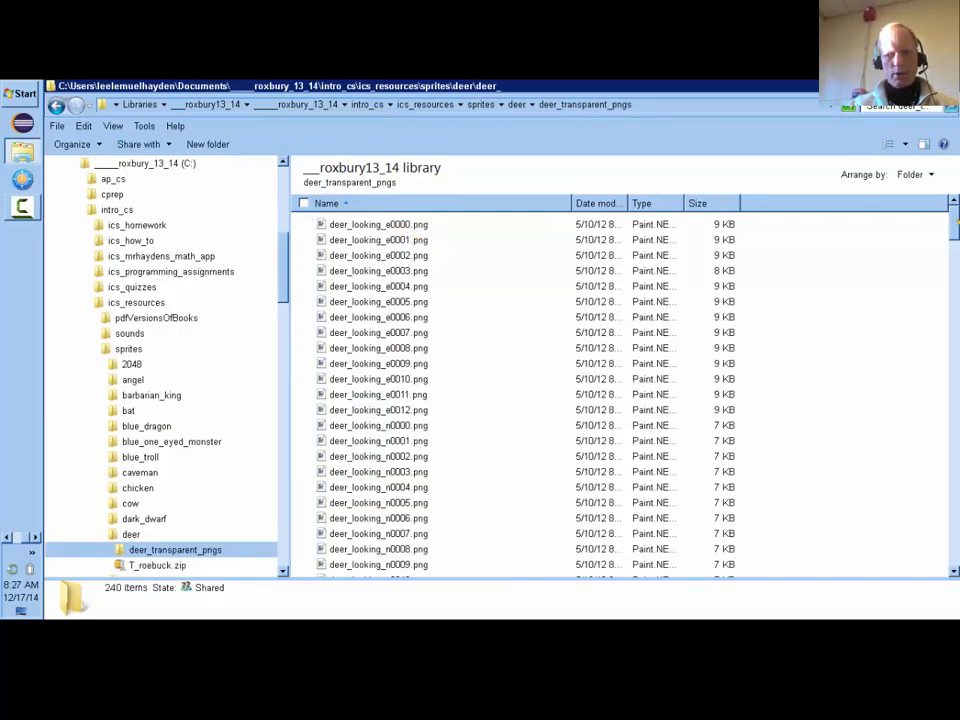
pyautogui.scroll(-3)
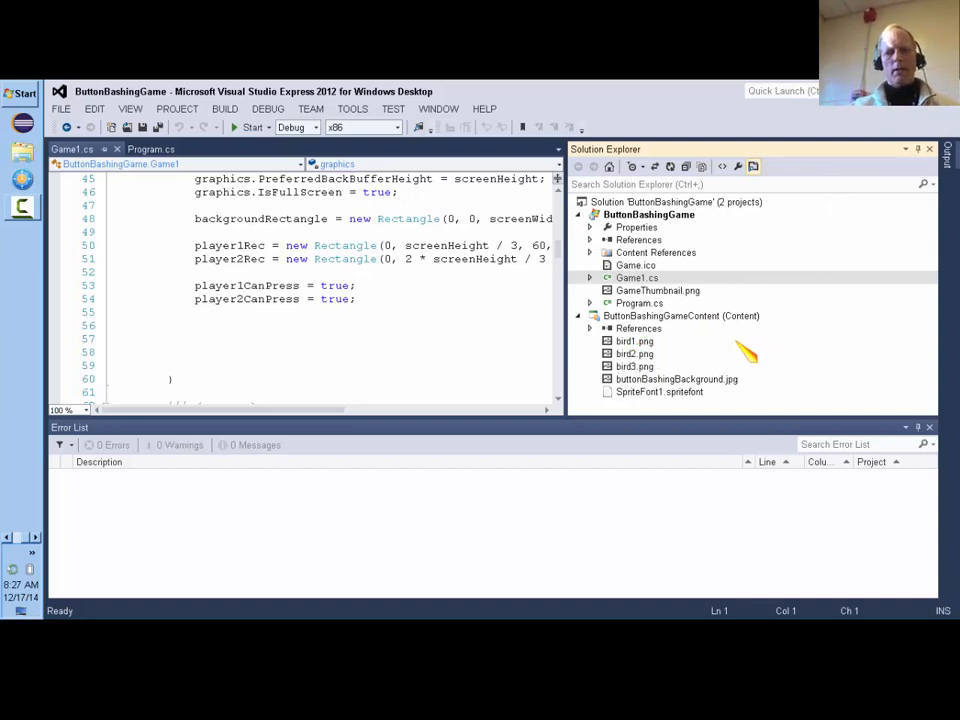
pyautogui.moveTo(790, 324)
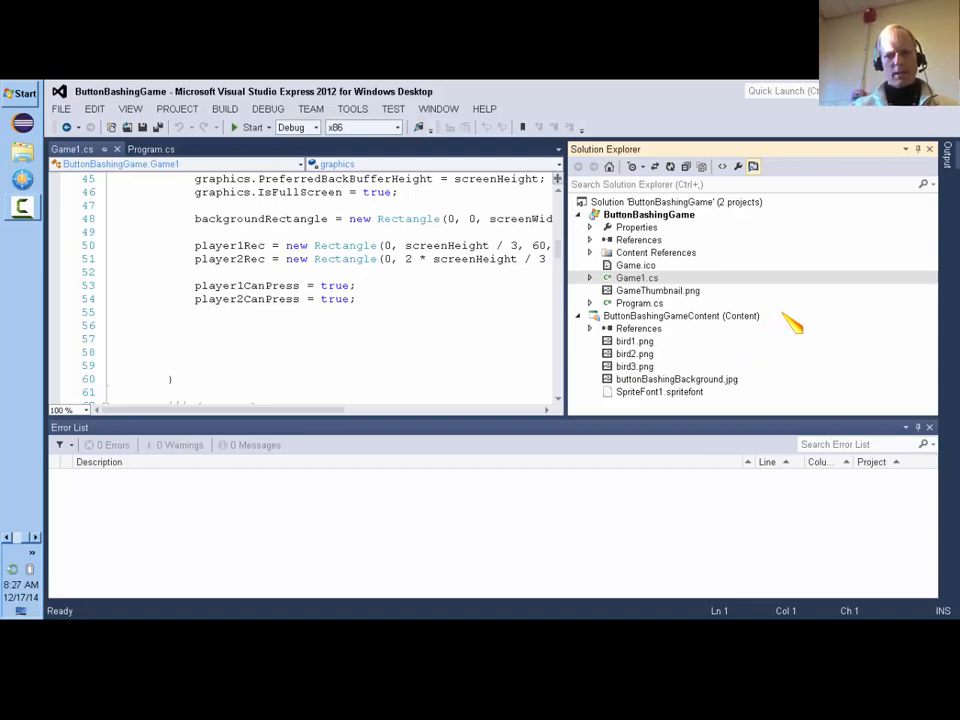
pyautogui.moveTo(680, 356)
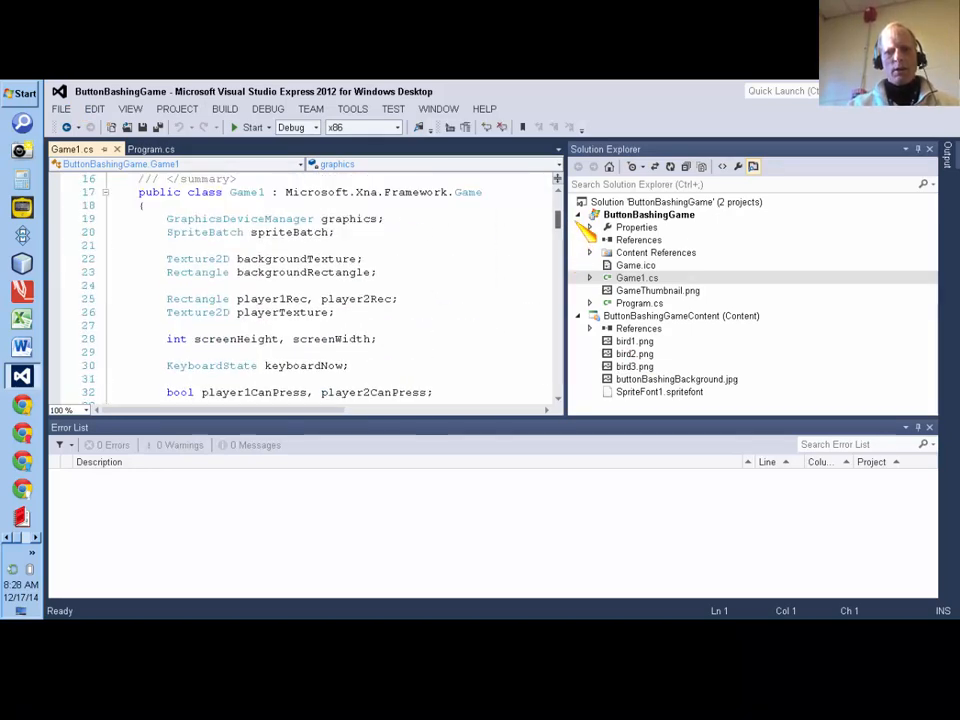
pyautogui.scroll(-3)
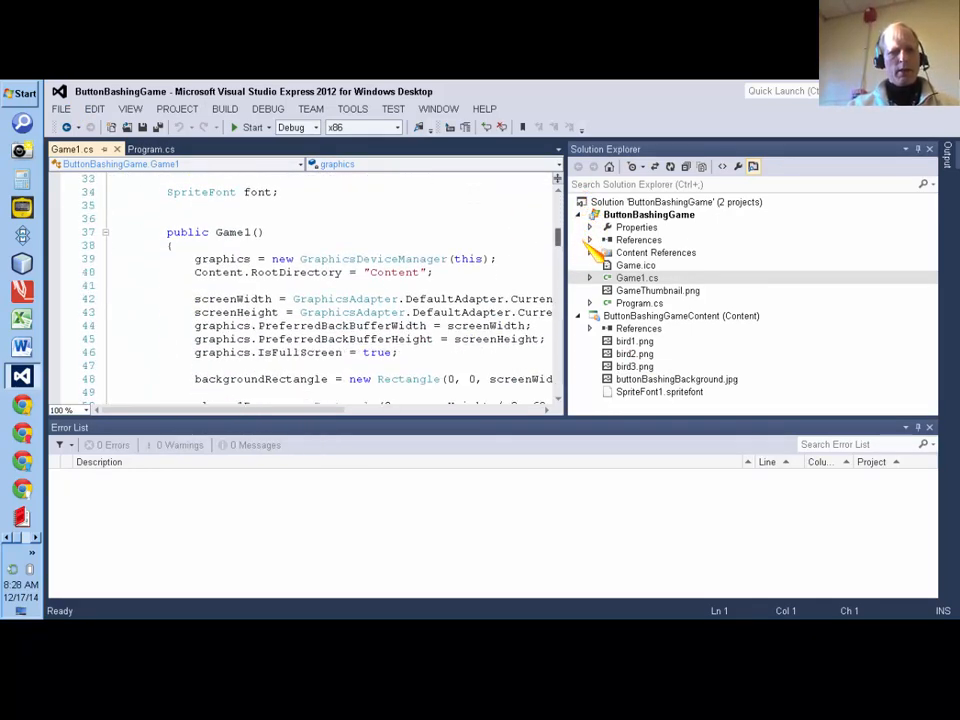
pyautogui.scroll(-3)
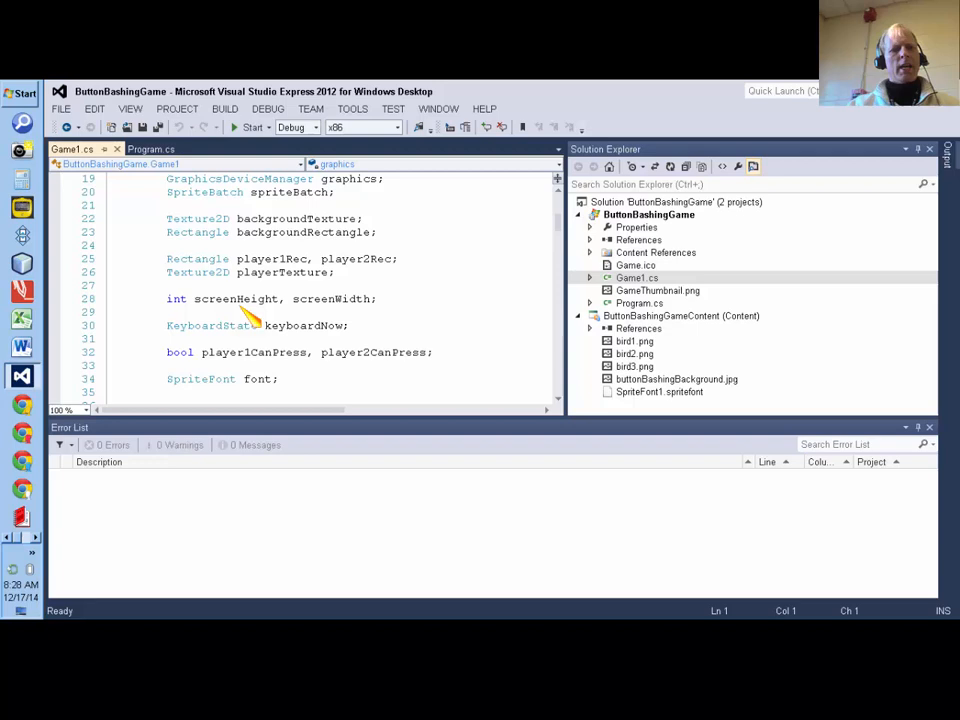
pyautogui.moveTo(264, 296)
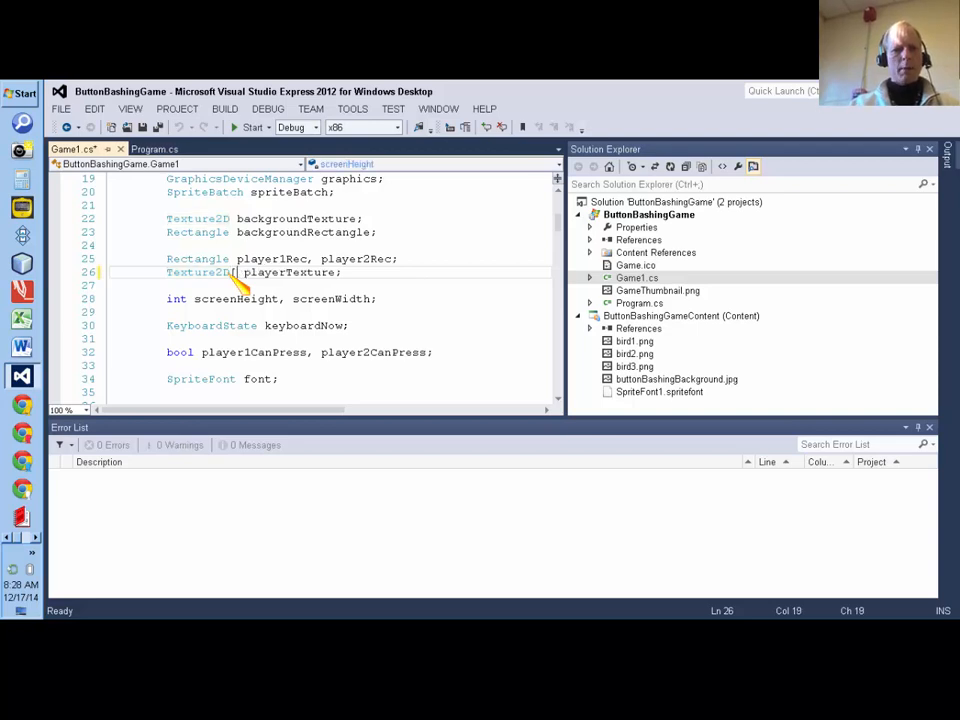
# Step: Change the field declaration to Texture2D[] playerTextures
pyautogui.write('[]')
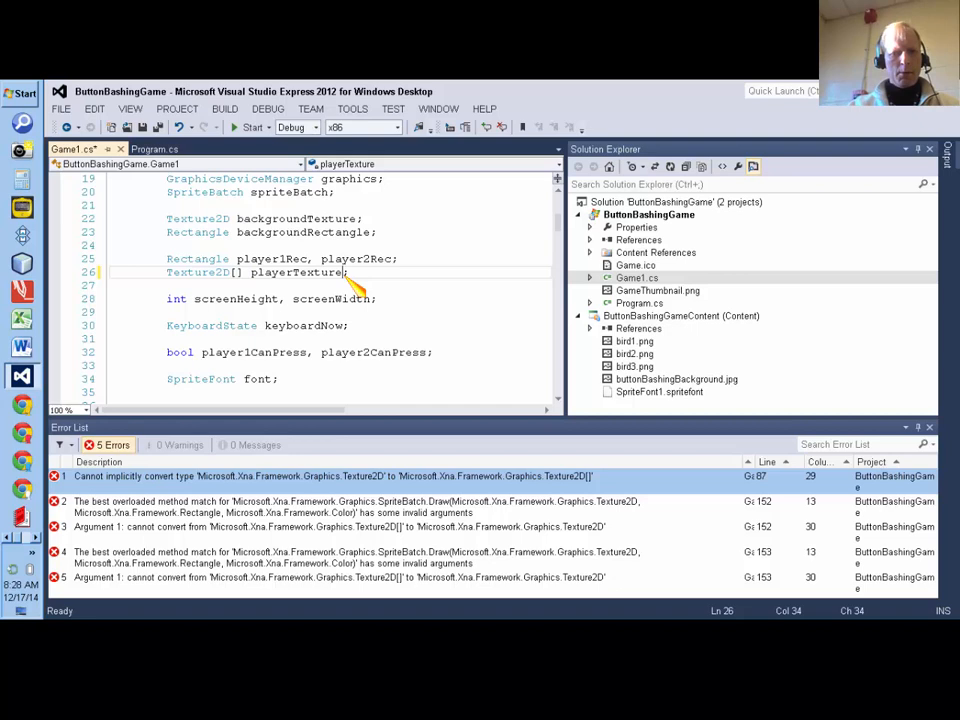
pyautogui.write('s')
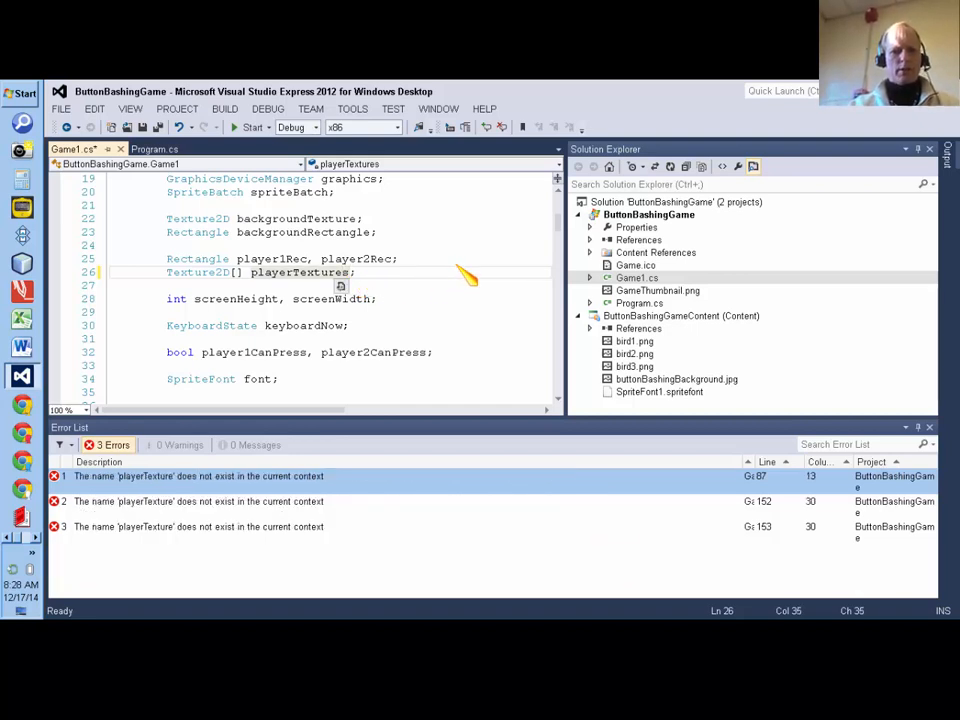
pyautogui.moveTo(576, 230)
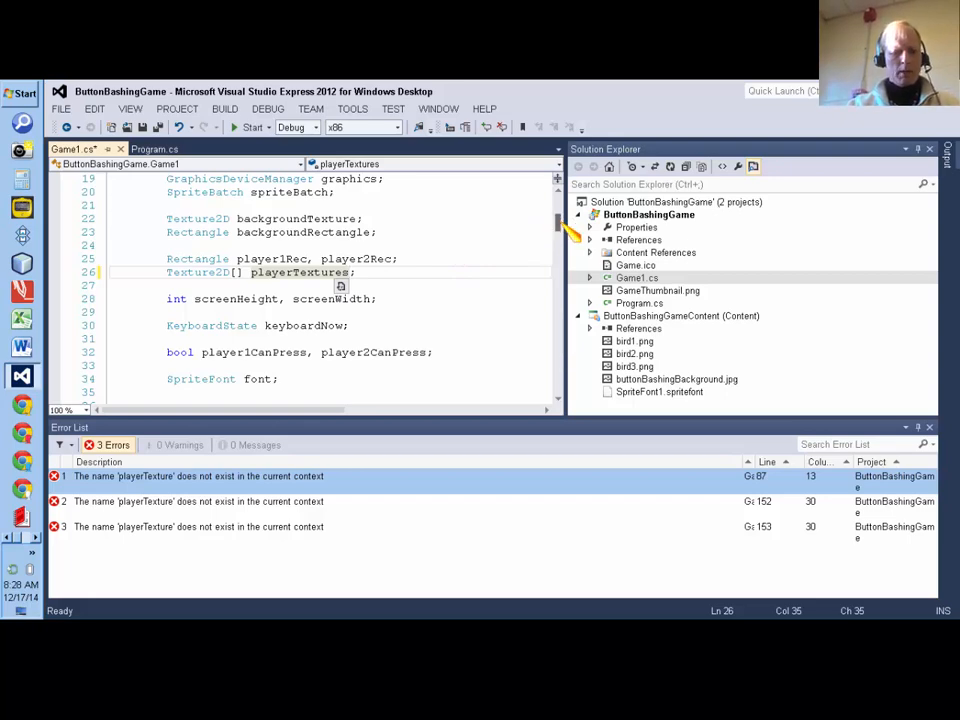
pyautogui.scroll(-3)
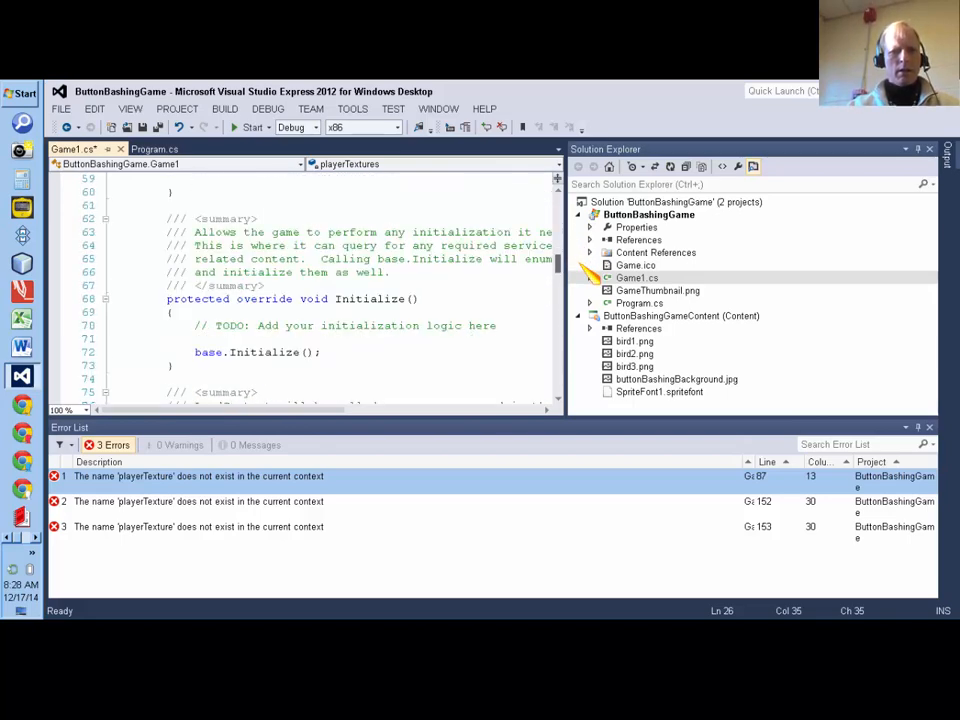
# Step: In LoadContent write playerTextures = new Texture2D[3];
pyautogui.scroll(-3)
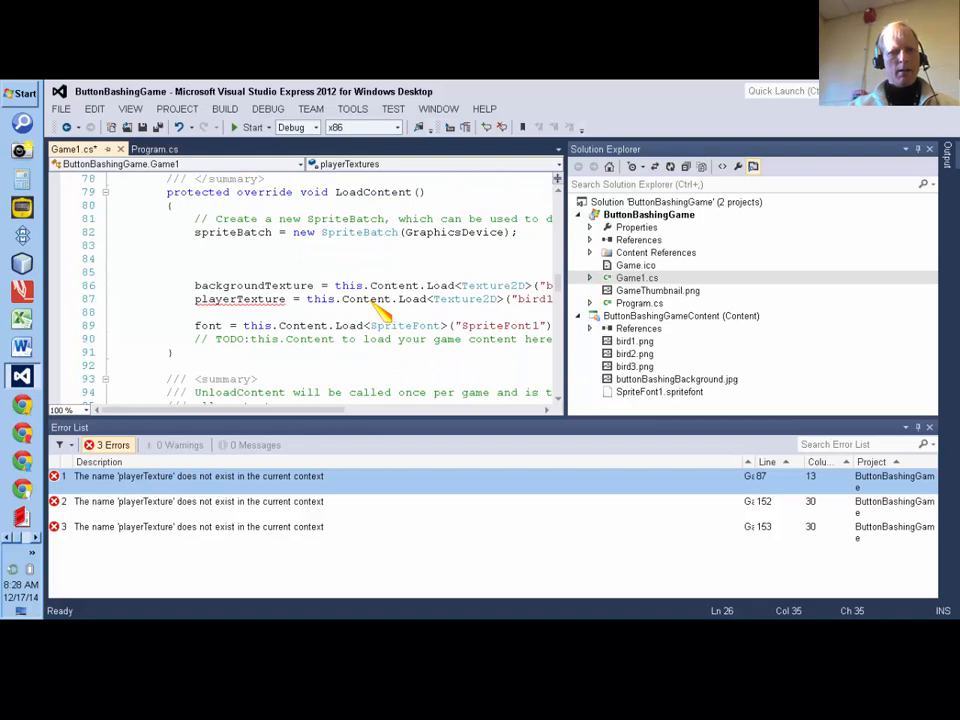
pyautogui.moveTo(240, 300)
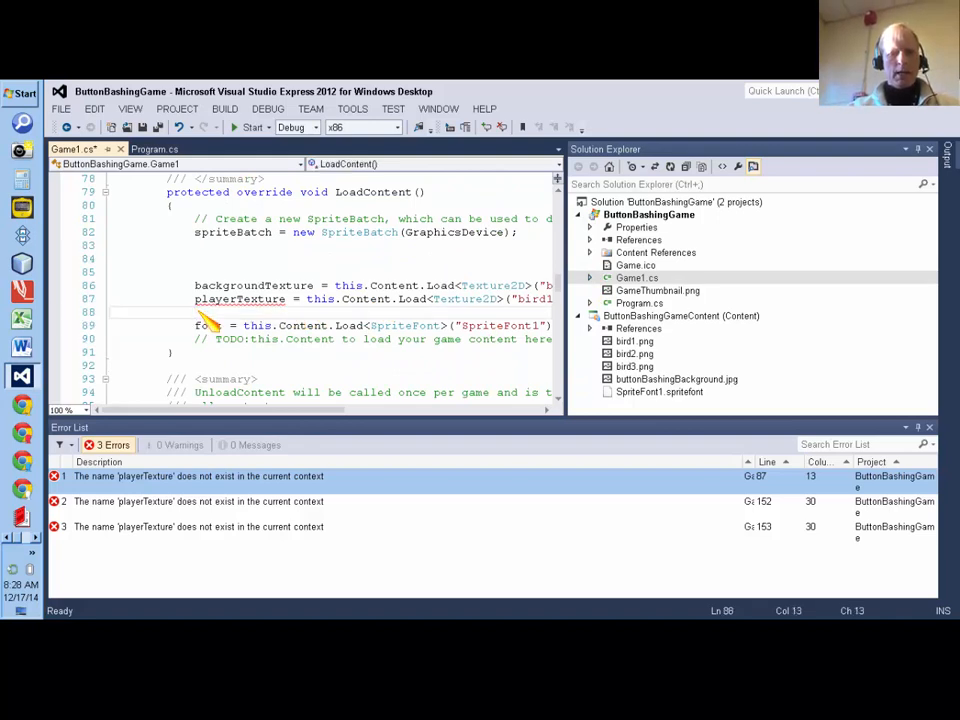
pyautogui.write('playert')
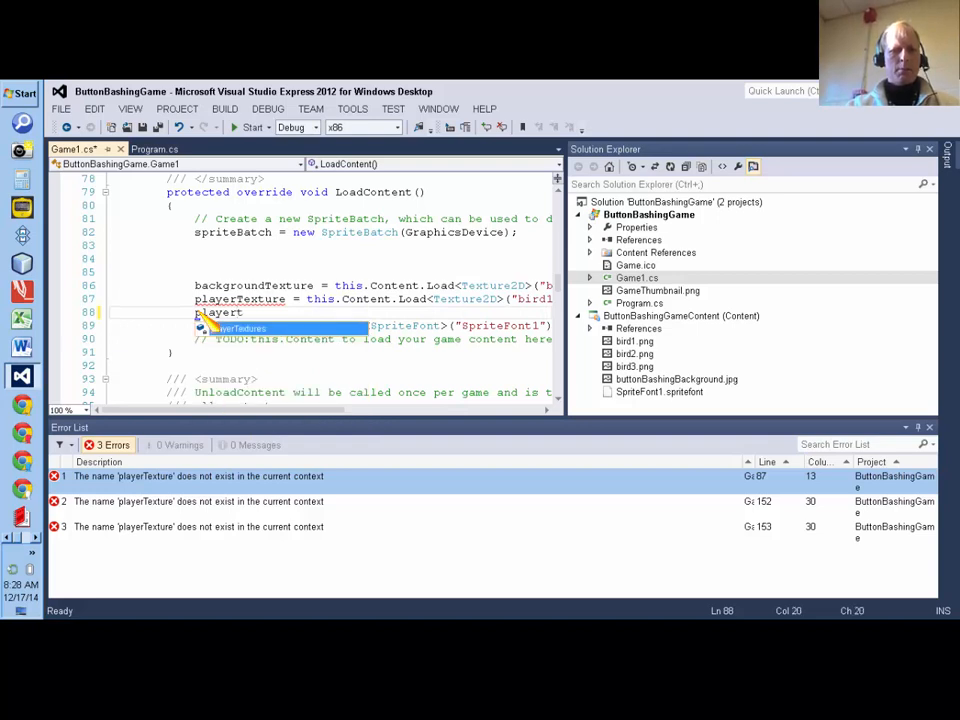
pyautogui.write('Texture')
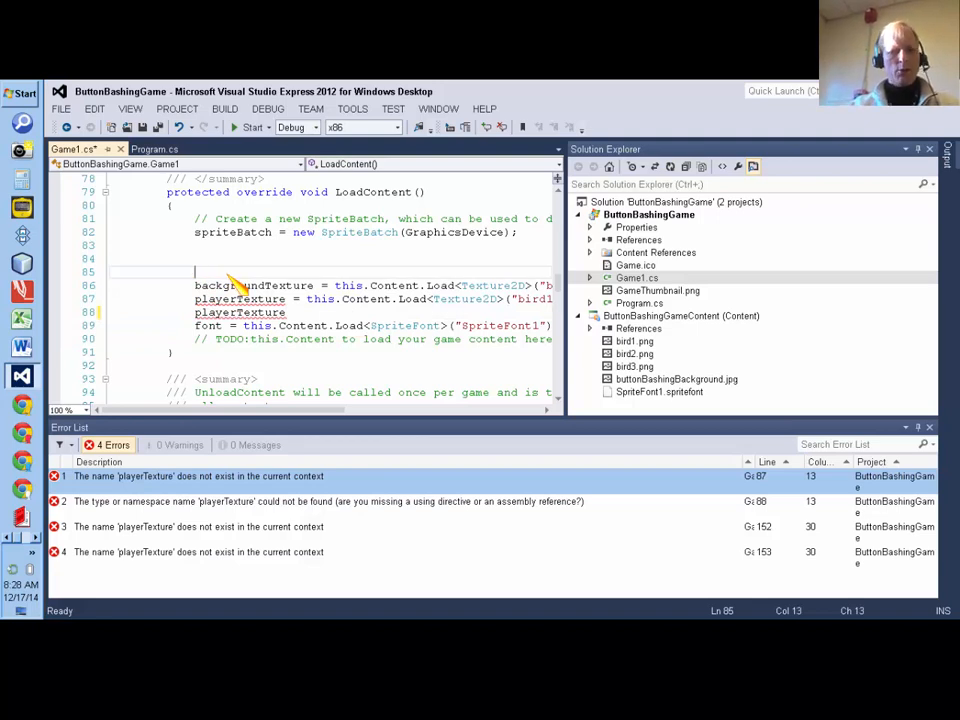
pyautogui.write('p')
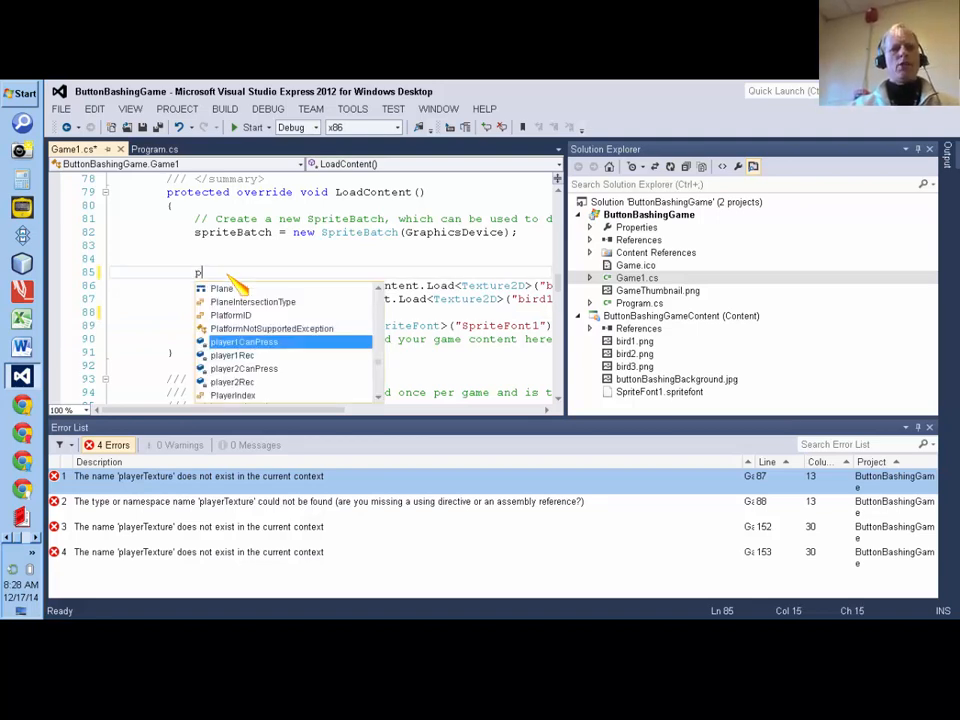
pyautogui.write('layerTextures')
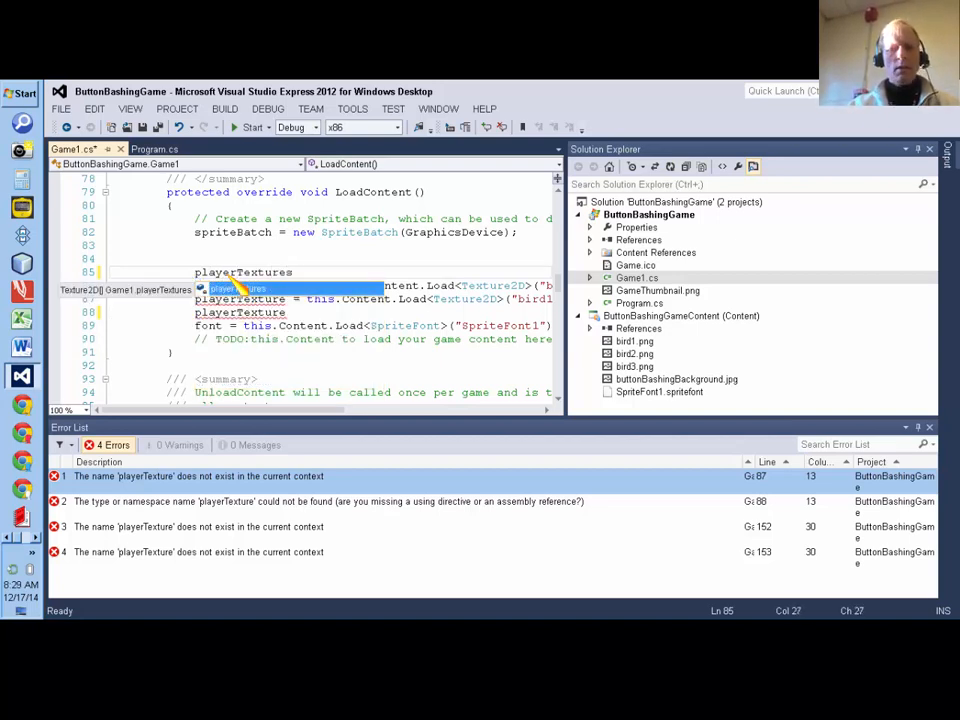
pyautogui.write('=new')
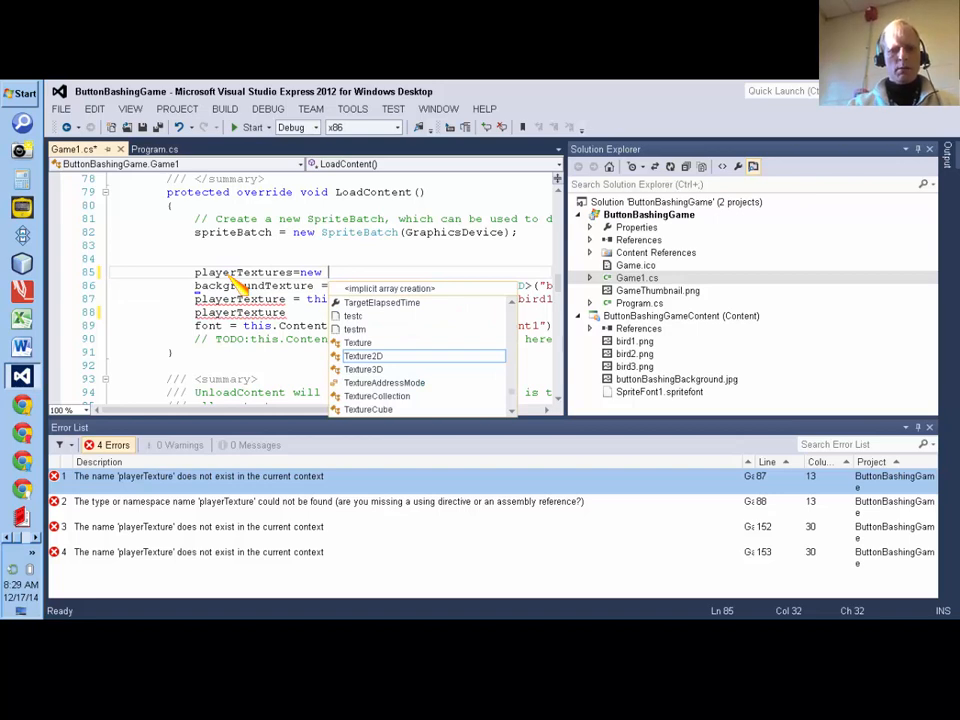
pyautogui.write('Pl')
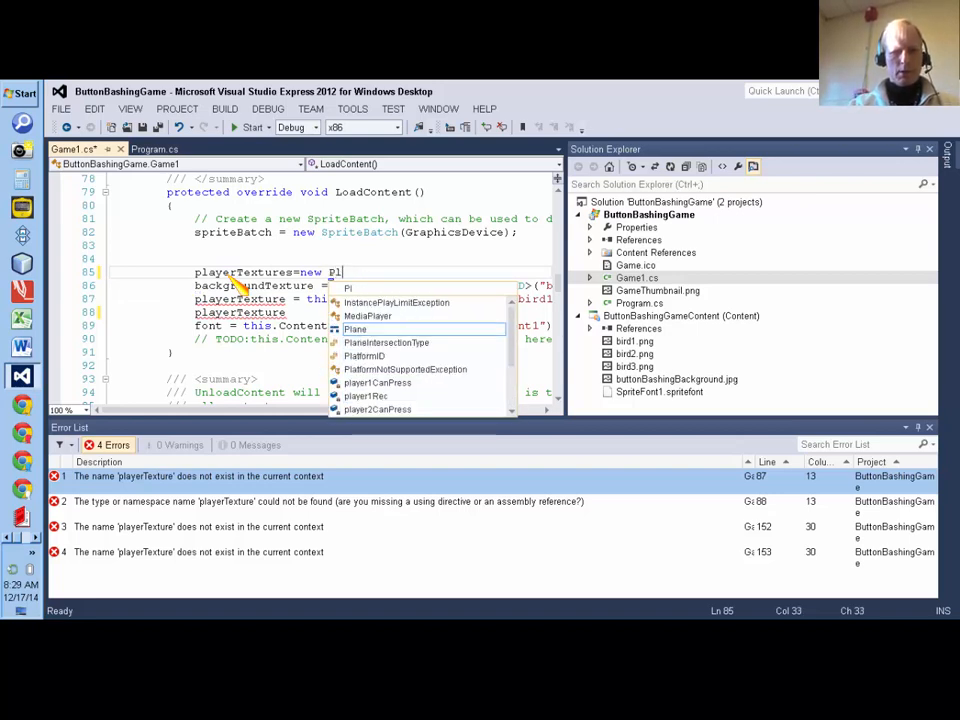
pyautogui.write('ayerTextur')
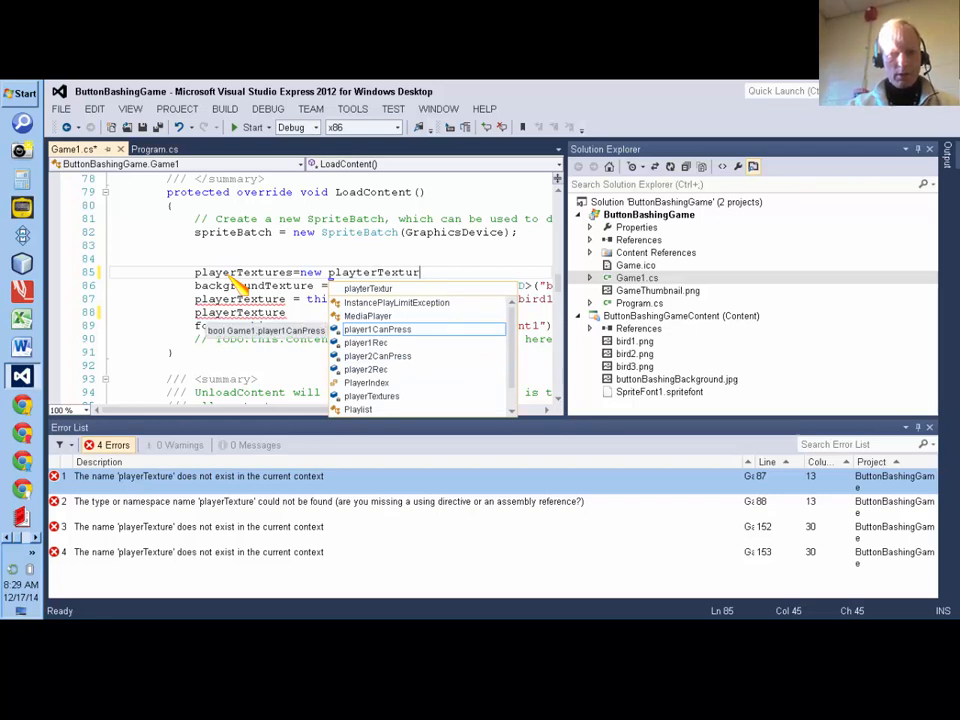
pyautogui.write('Te')
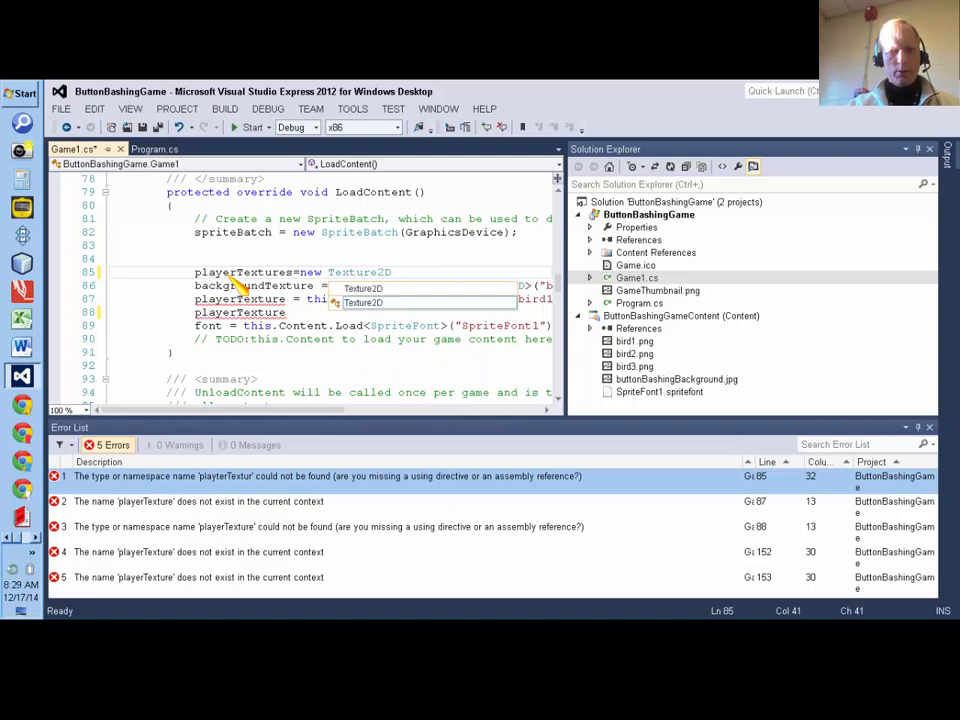
pyautogui.write('[3];')
pyautogui.click(370, 298)
pyautogui.write('0]')
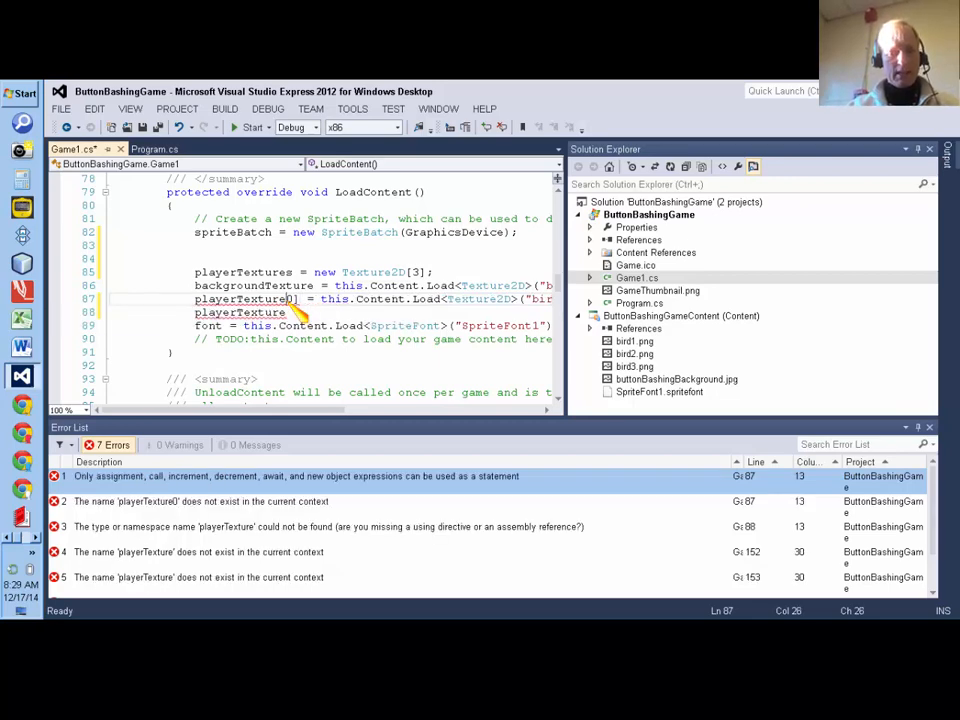
# Step: Assign playerTextures[0..2] to Content.Load<Texture2D> of bird1, bird2 and bird3, replacing the old load
pyautogui.rightClick(290, 300)
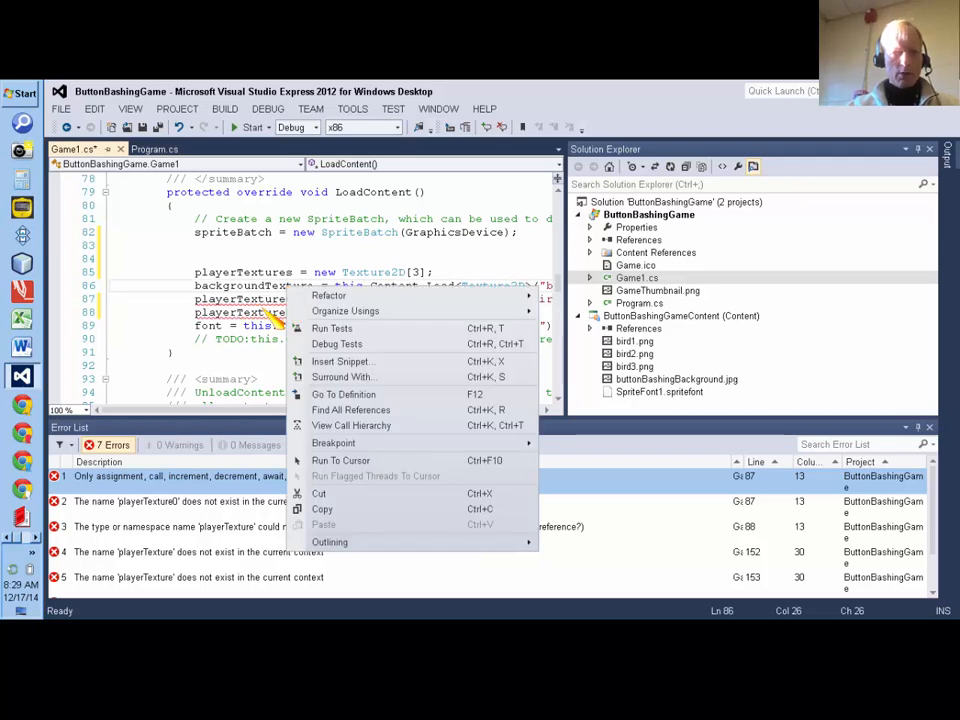
pyautogui.click(300, 316)
pyautogui.write('[')
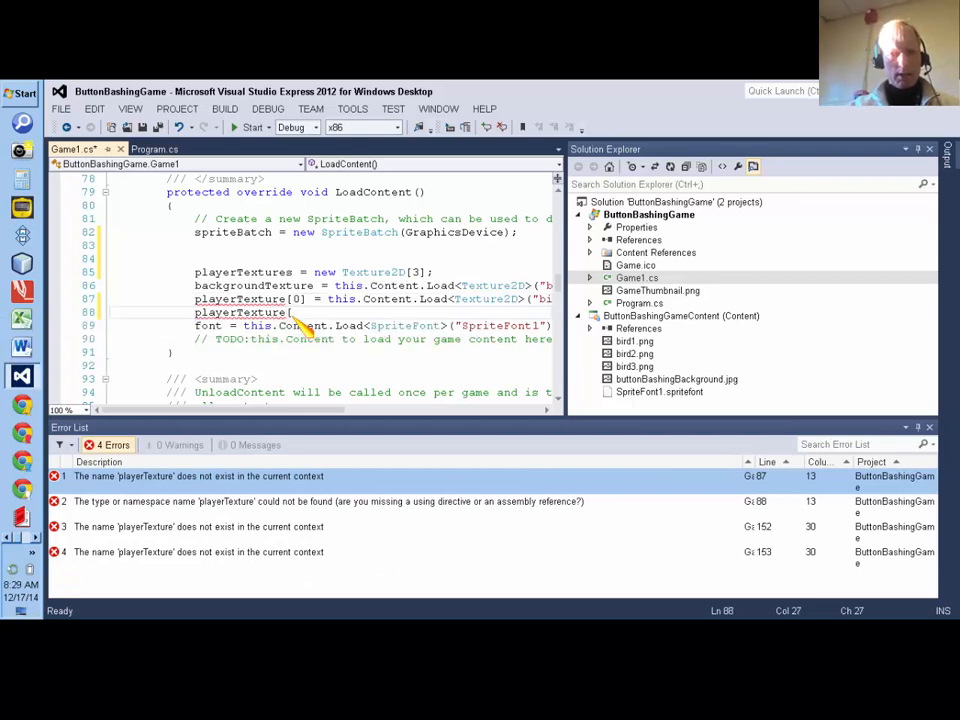
pyautogui.write('1]')
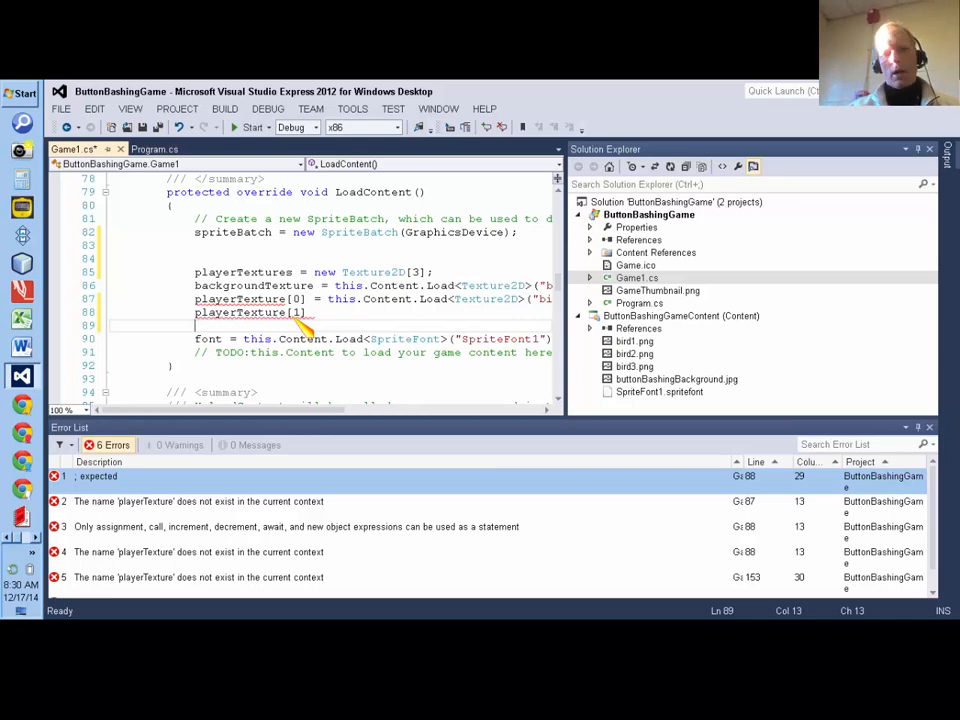
pyautogui.write('0')
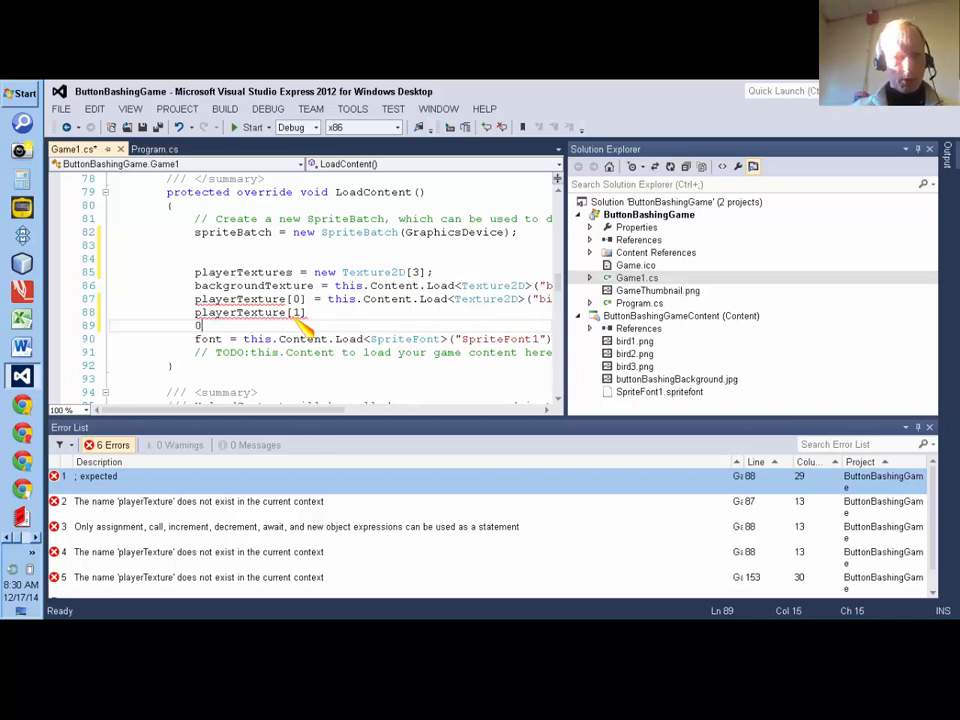
pyautogui.write('player1')
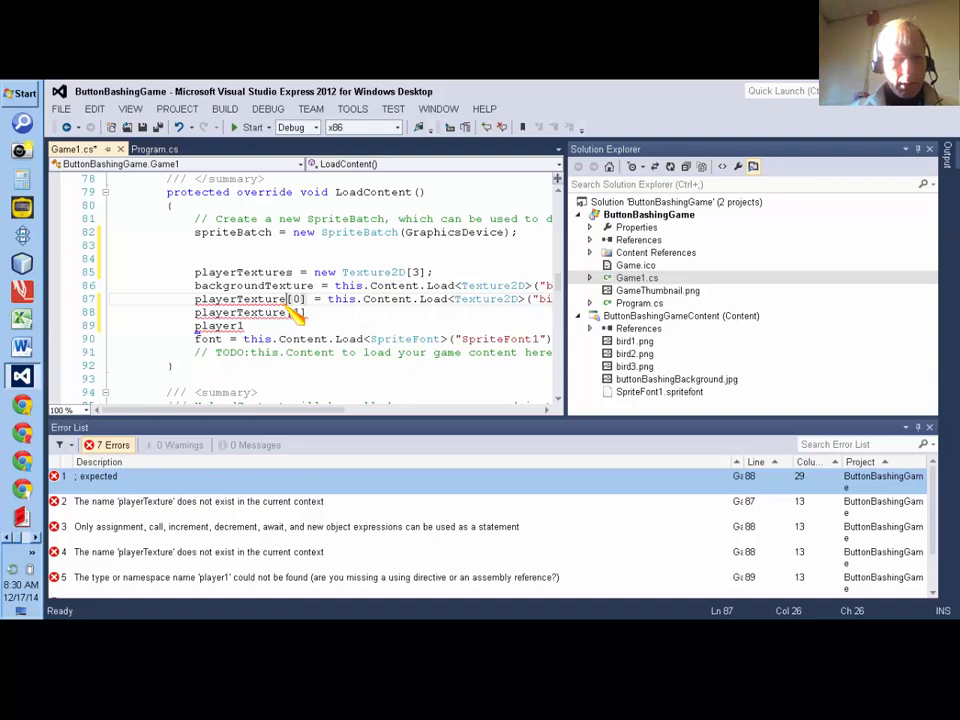
pyautogui.moveTo(300, 312)
pyautogui.write('Textures[2')
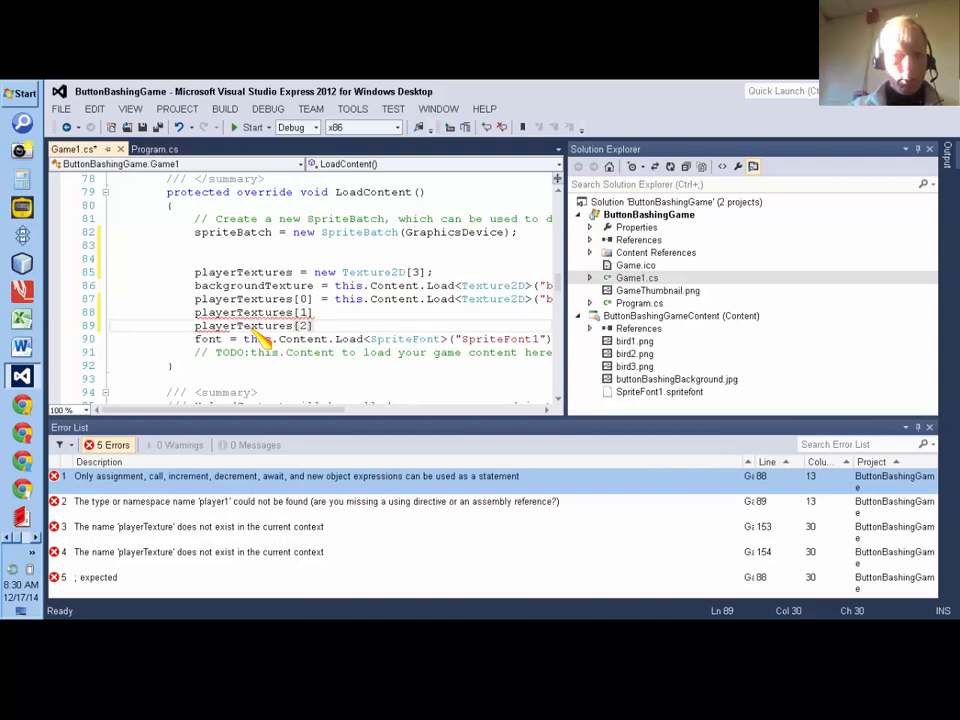
pyautogui.write('=')
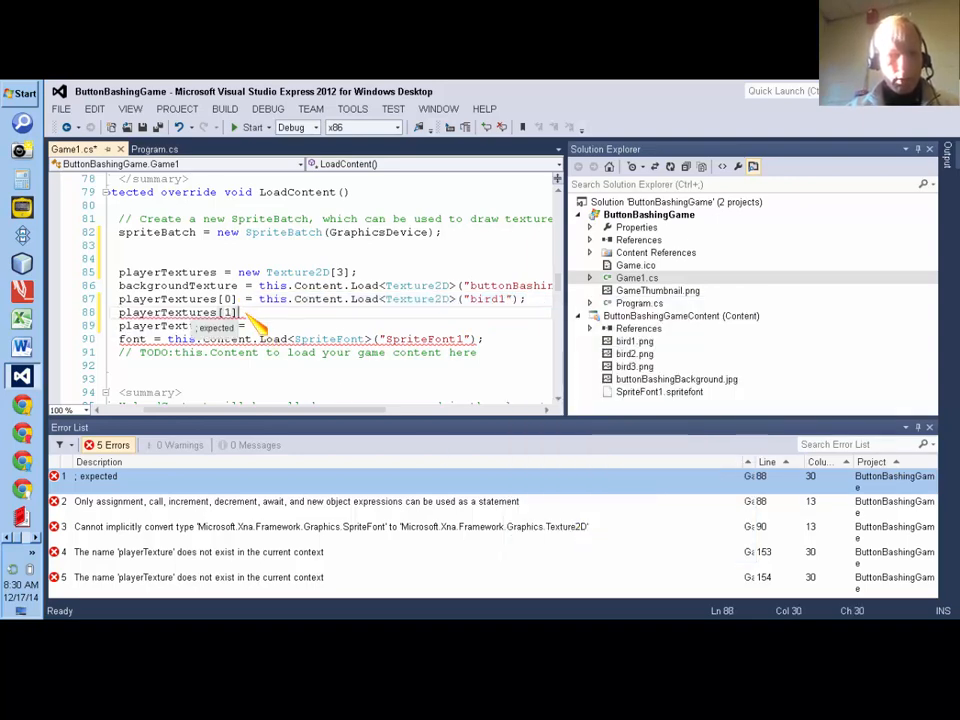
pyautogui.rightClick(180, 312)
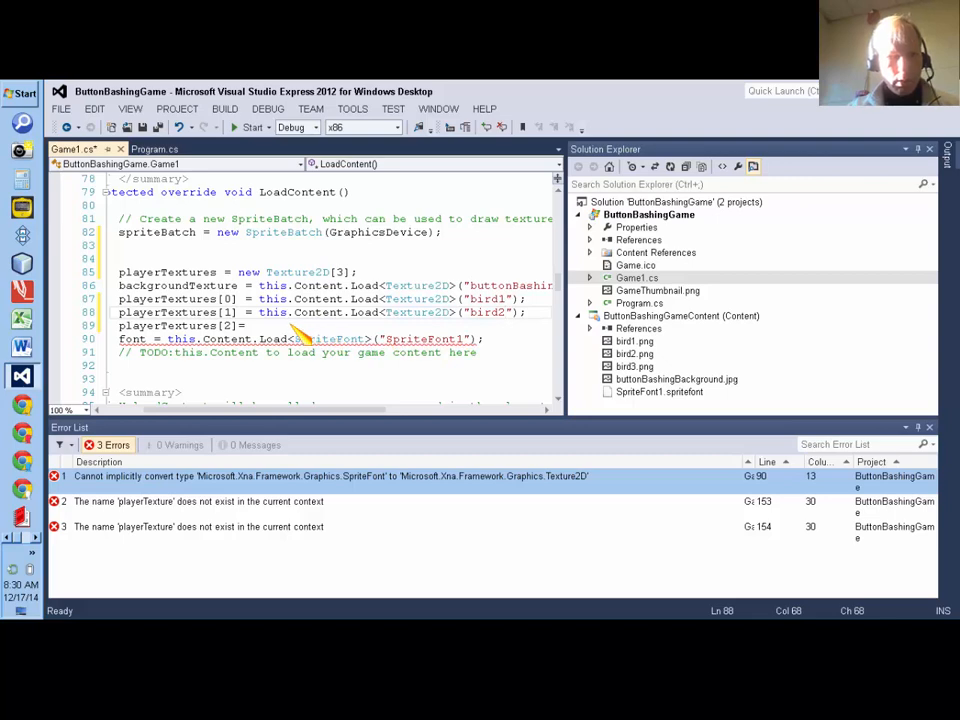
pyautogui.rightClick(290, 338)
pyautogui.write('= this.Content.Load<Texture2D>("bird3");')
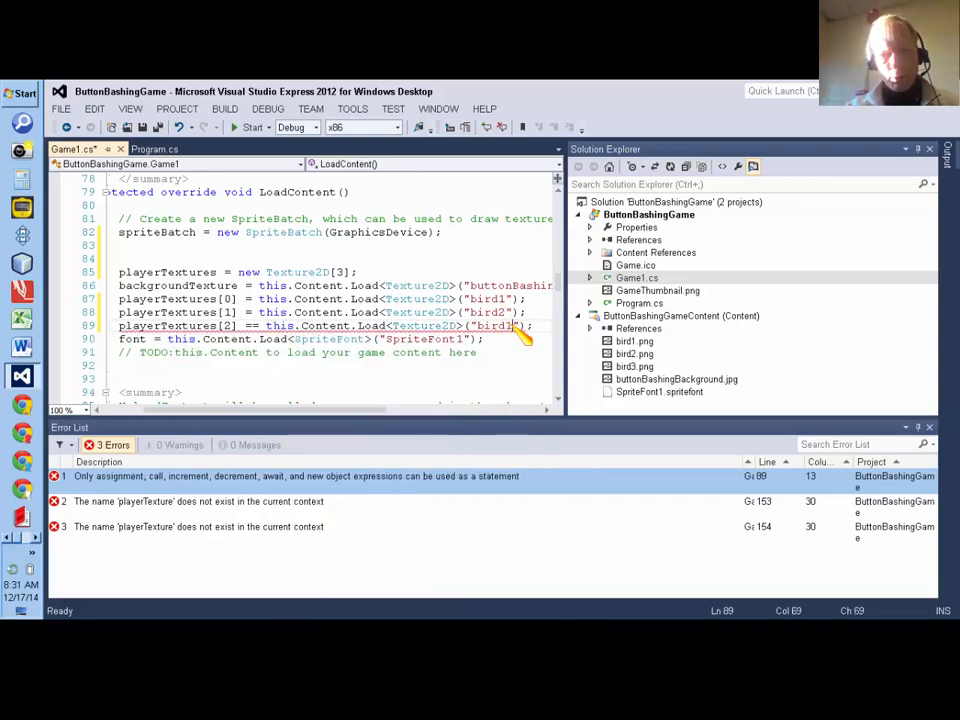
pyautogui.moveTo(516, 326)
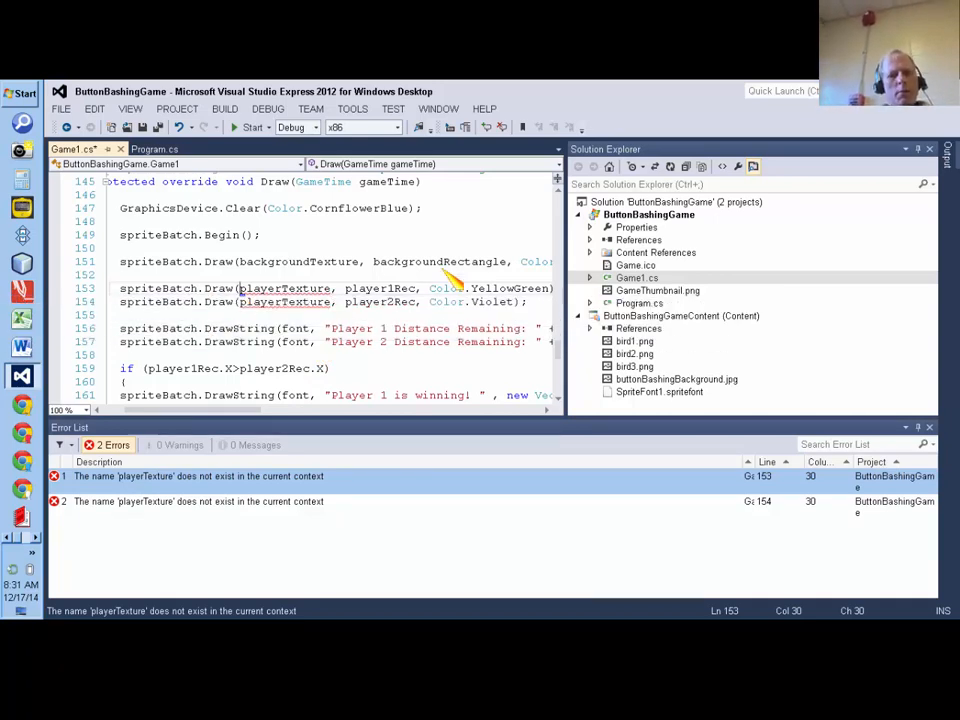
pyautogui.moveTo(560, 360)
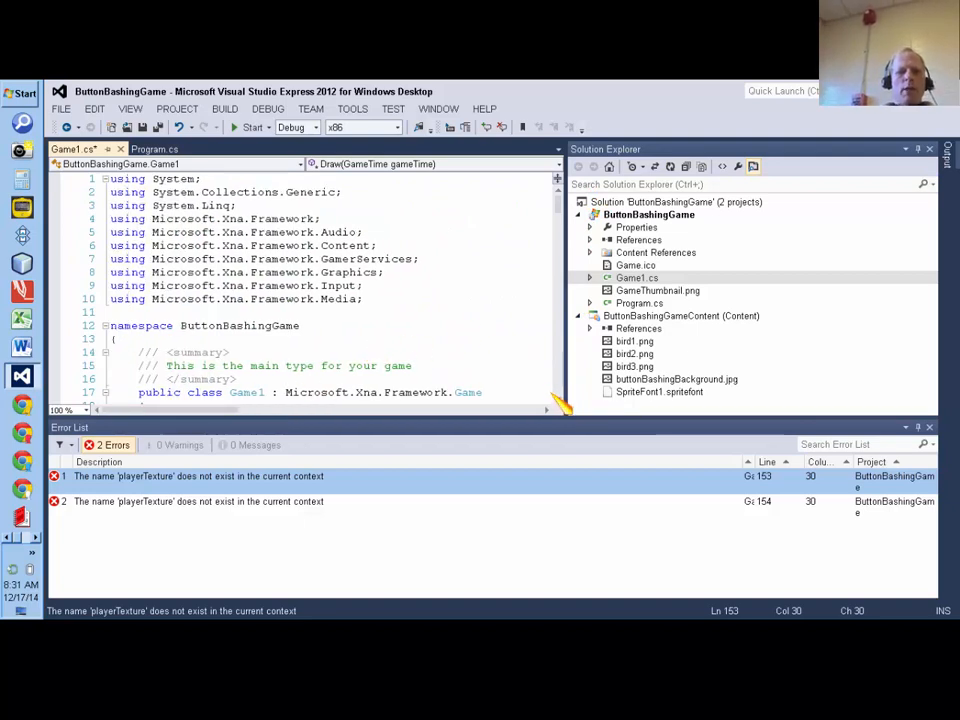
# Step: Add the field line 'int animationCount1, animationCount2;' below screenHeight/screenWidth
pyautogui.scroll(-3)
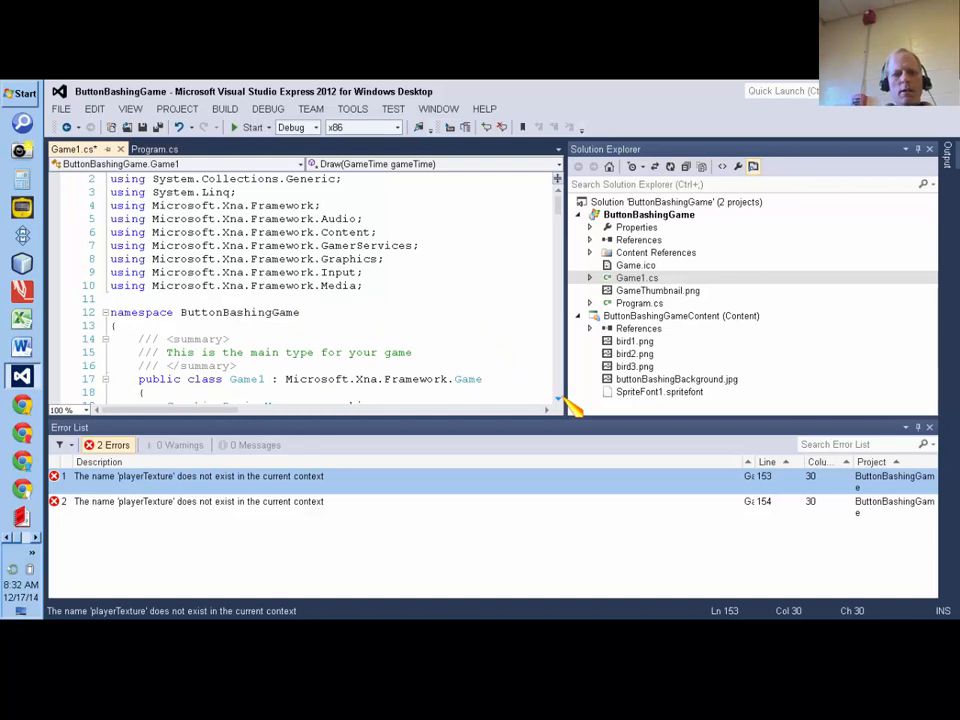
pyautogui.scroll(-3)
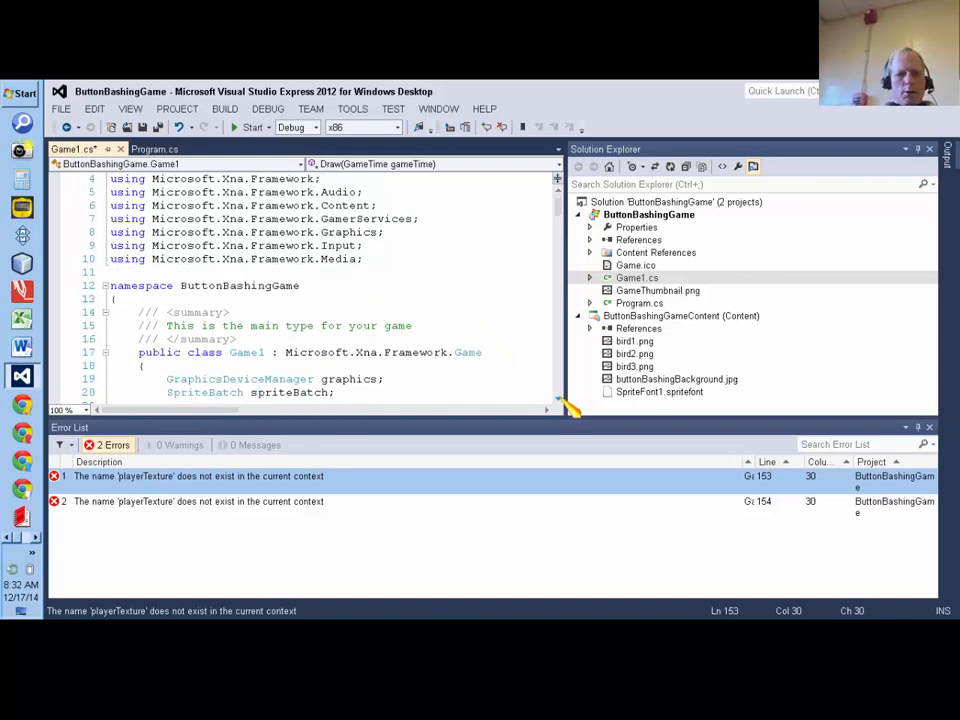
pyautogui.scroll(-3)
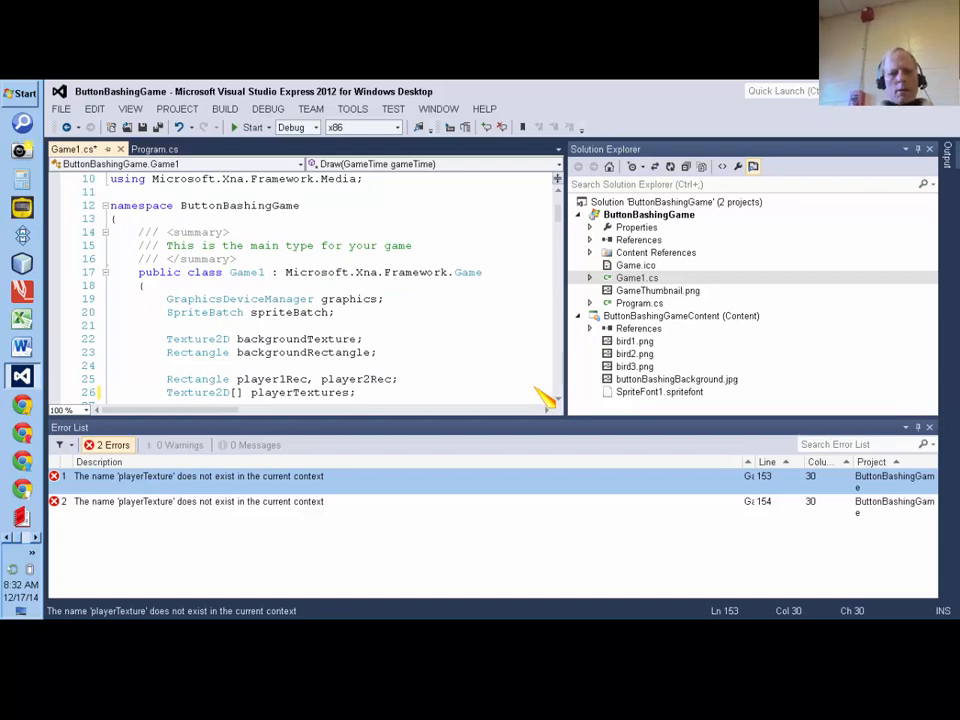
pyautogui.moveTo(544, 404)
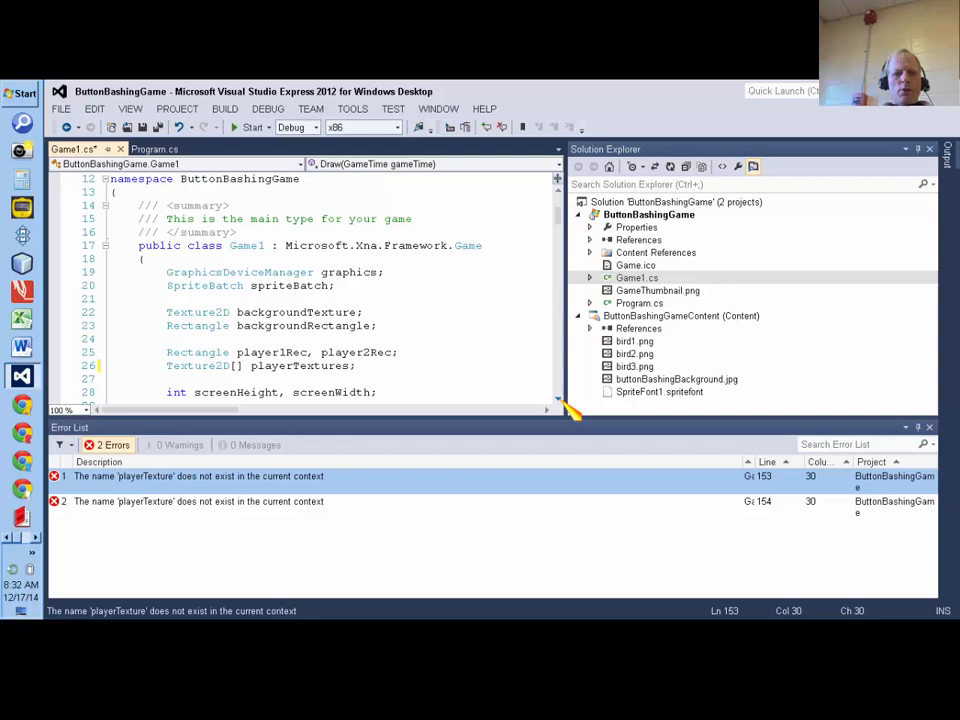
pyautogui.scroll(-3)
pyautogui.write('i')
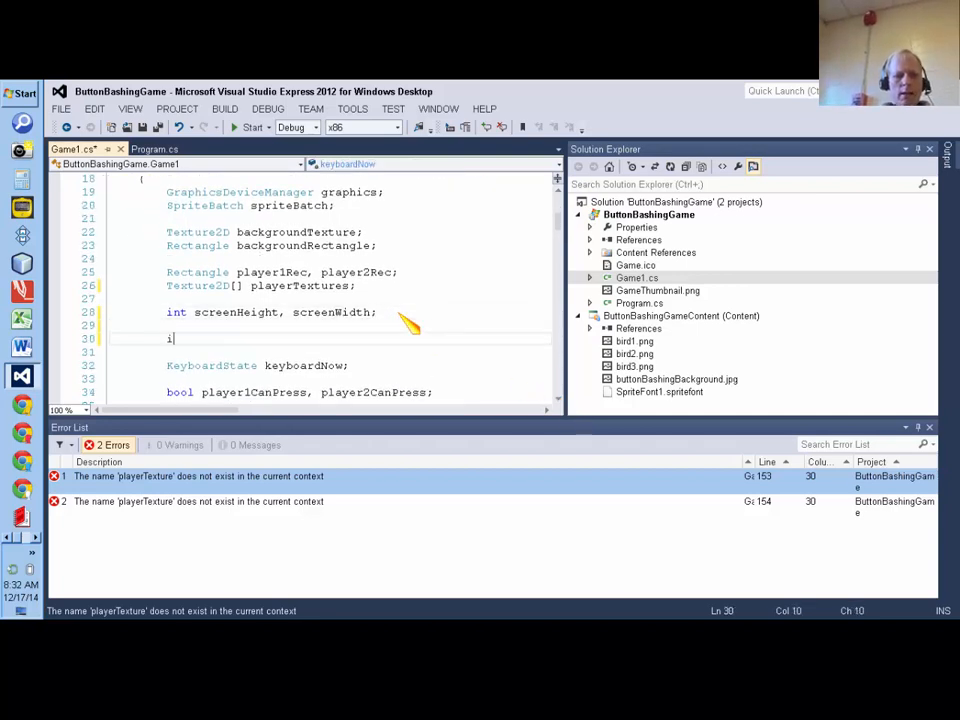
pyautogui.write('nt animationCount')
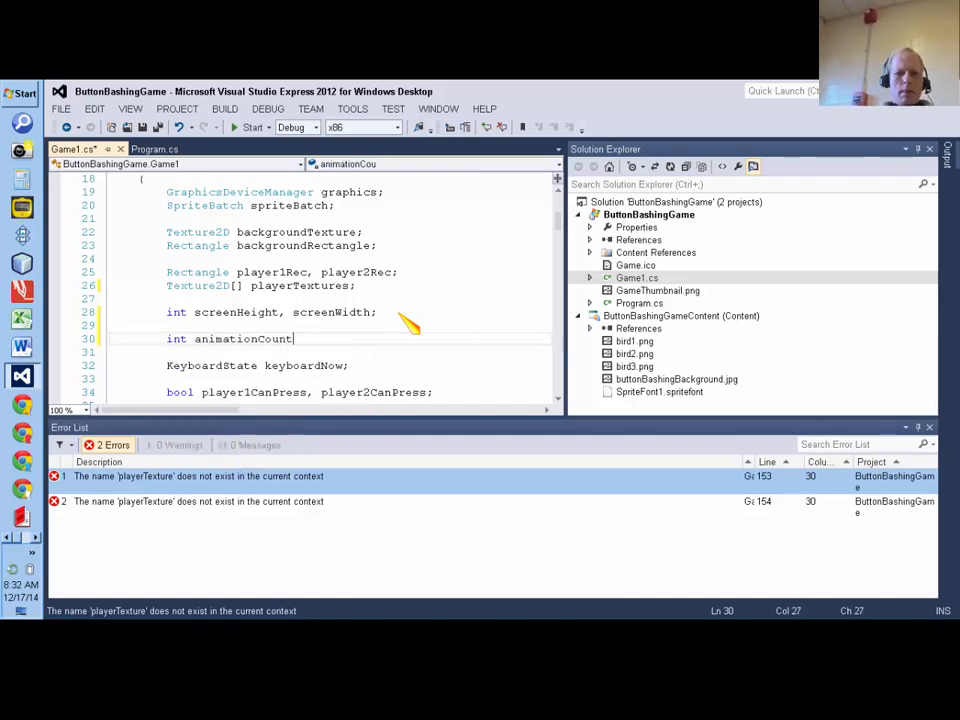
pyautogui.write('1, anim')
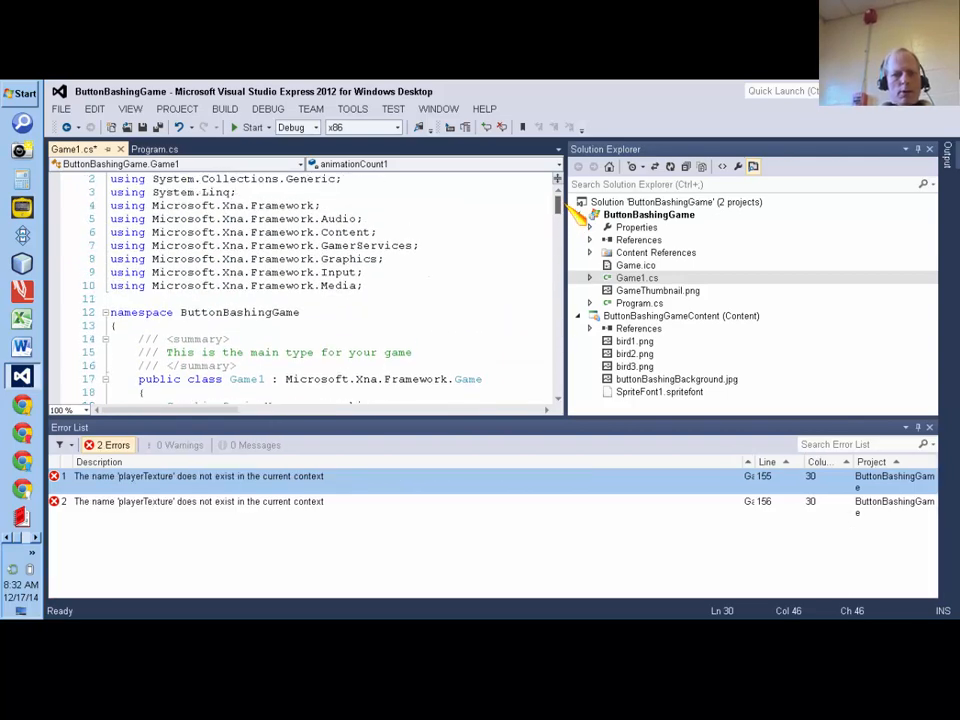
pyautogui.scroll(-3)
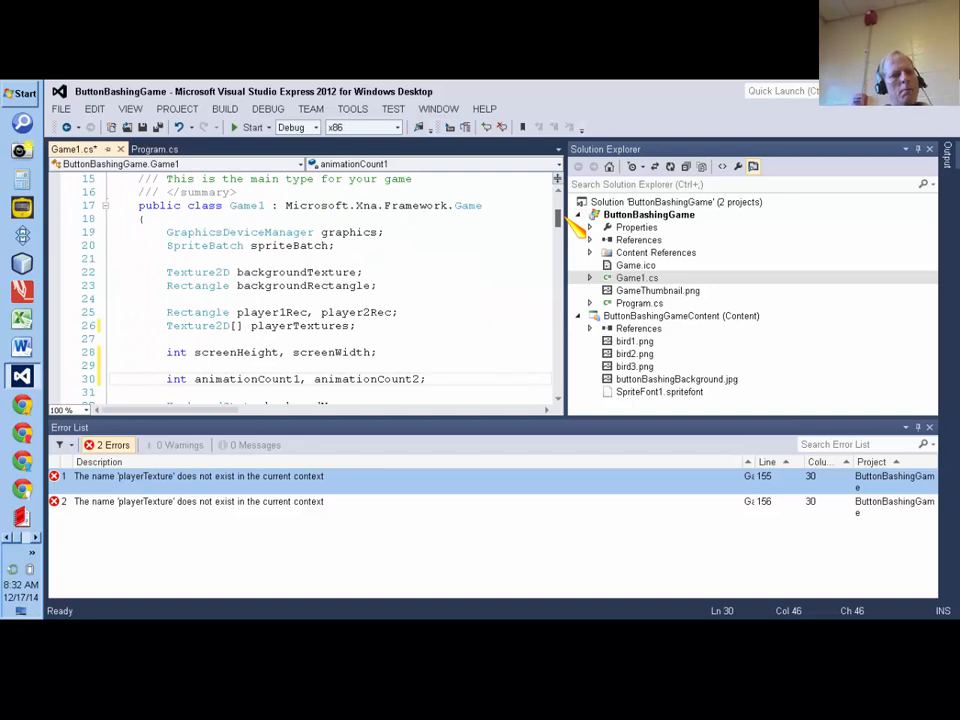
pyautogui.scroll(-3)
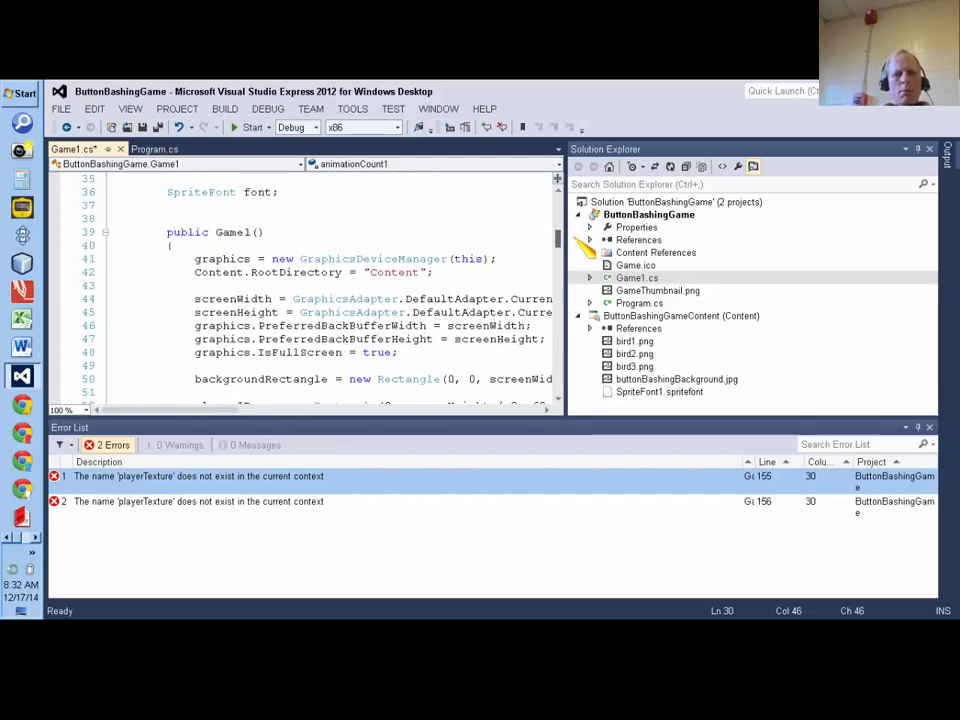
pyautogui.scroll(-3)
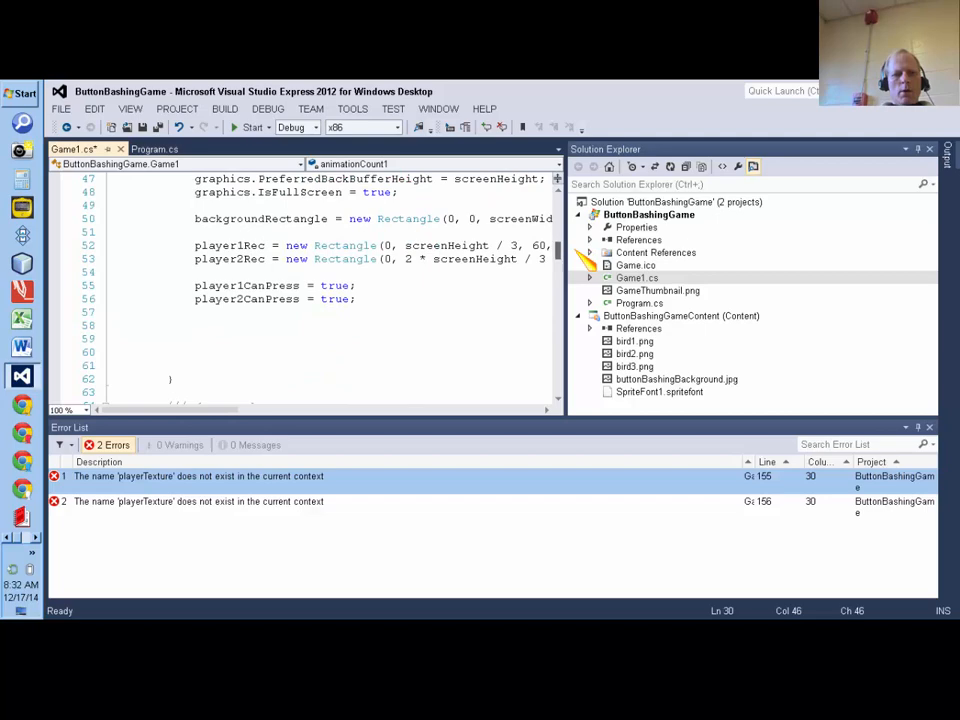
pyautogui.scroll(-3)
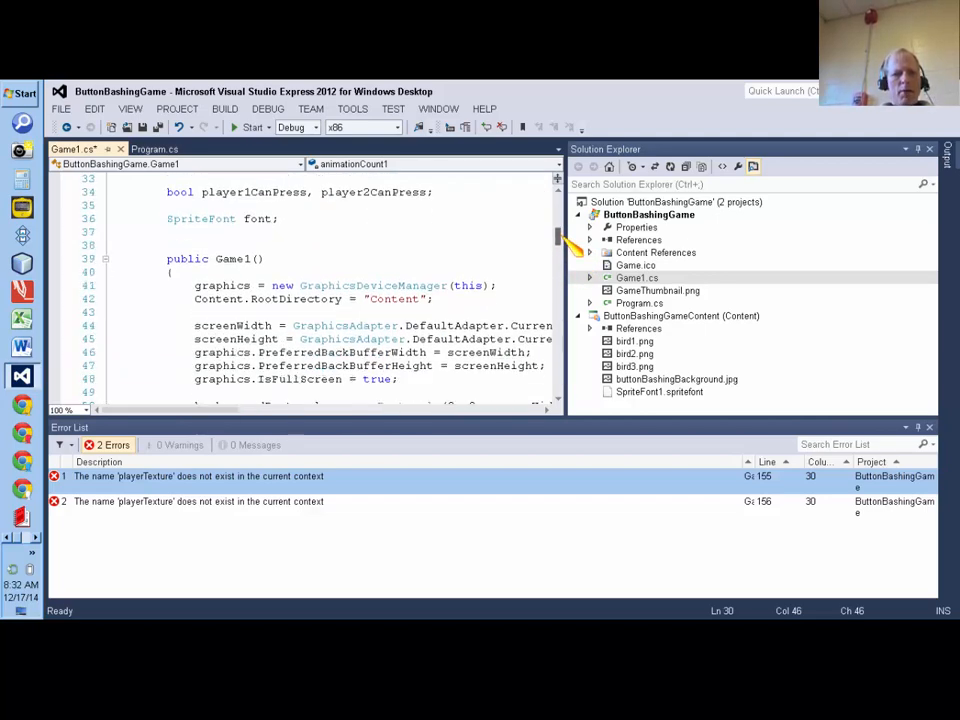
pyautogui.scroll(-3)
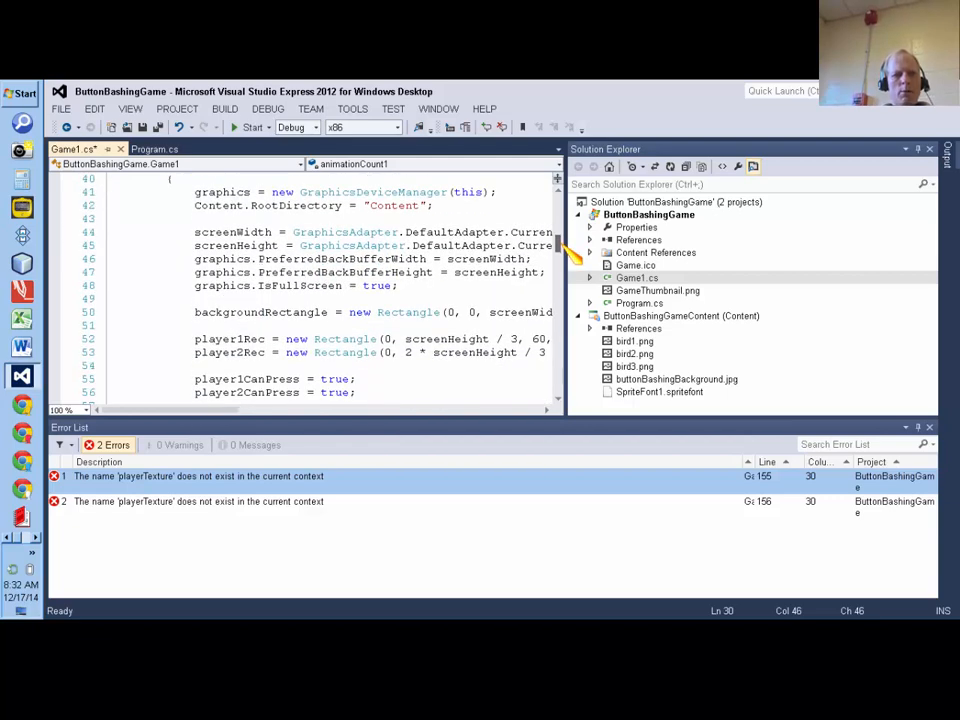
pyautogui.scroll(3)
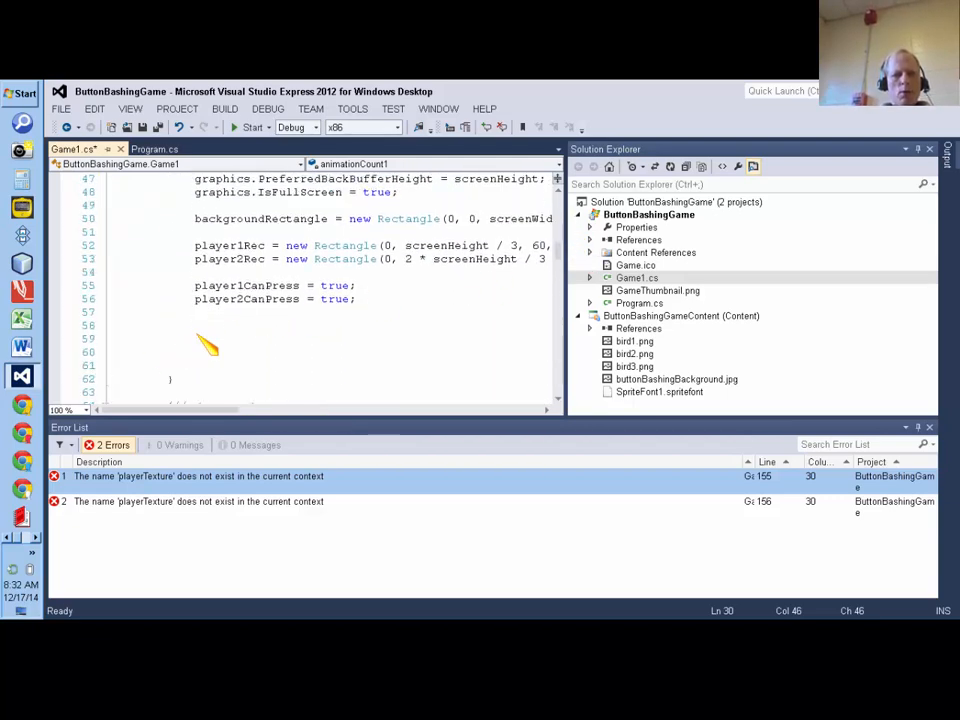
# Step: In the constructor set animationCount1 = 0; and animationCount2 = 0; after player2CanPress = true
pyautogui.click(196, 324)
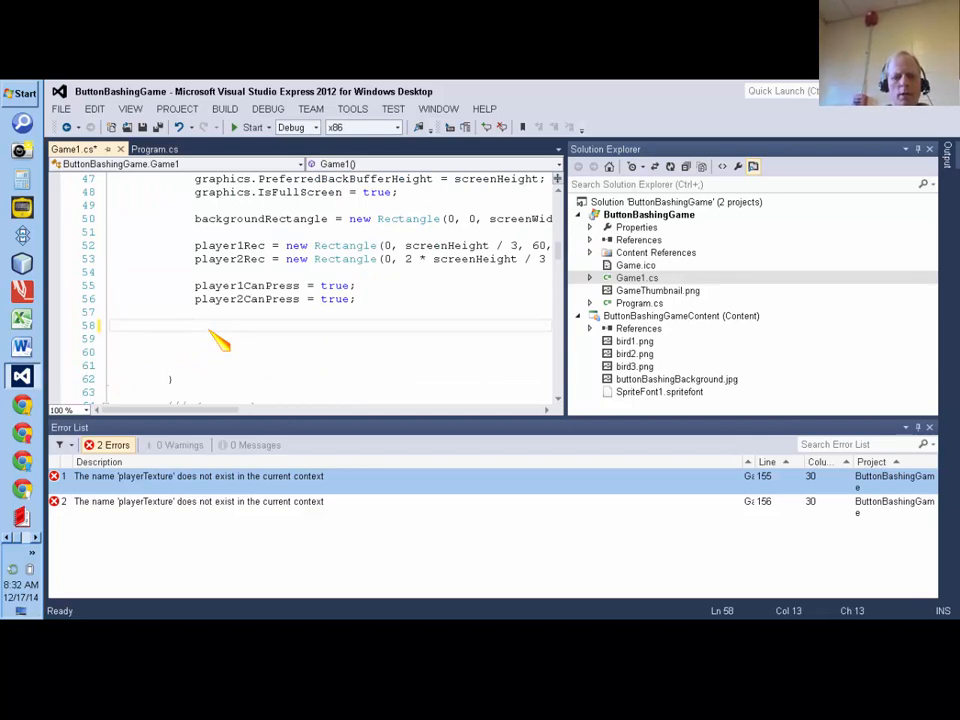
pyautogui.write('animationCount1 = 0;')
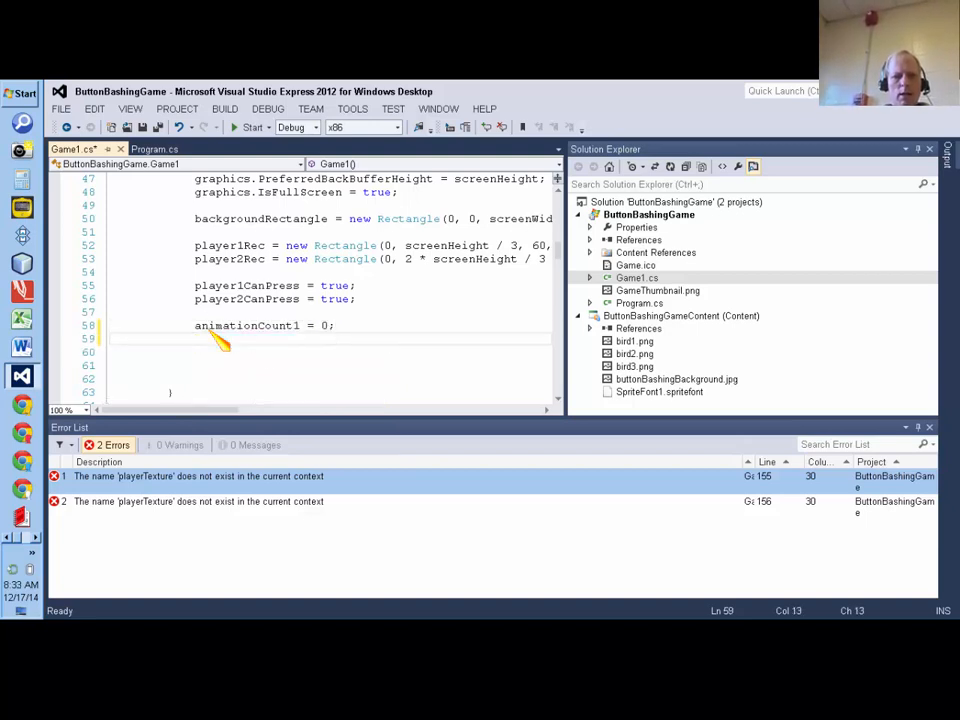
pyautogui.write('animationCount2=')
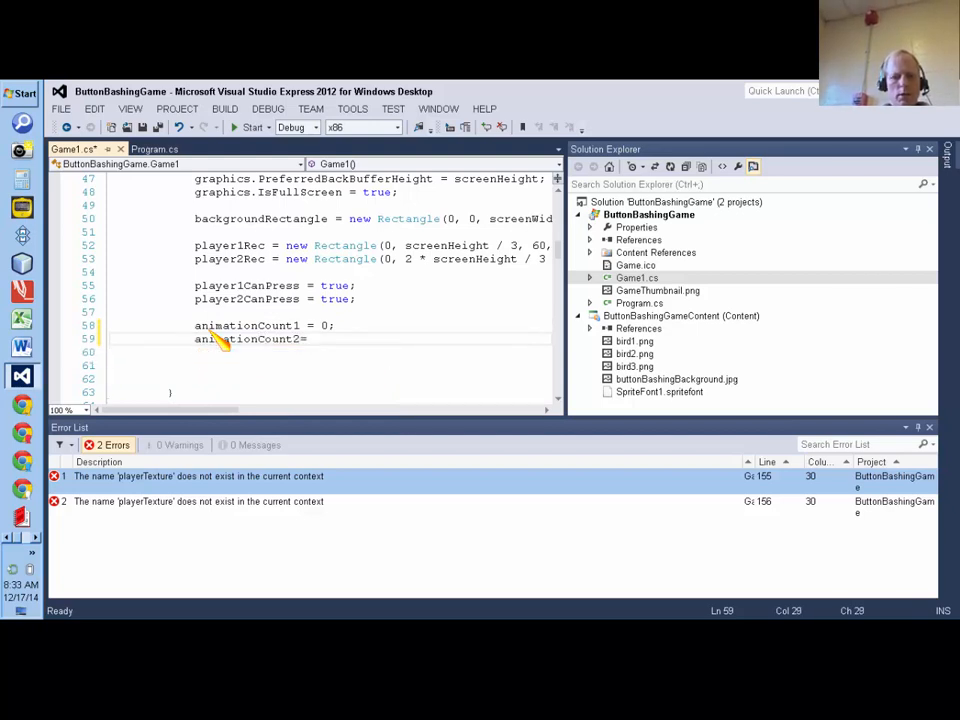
pyautogui.write('0;')
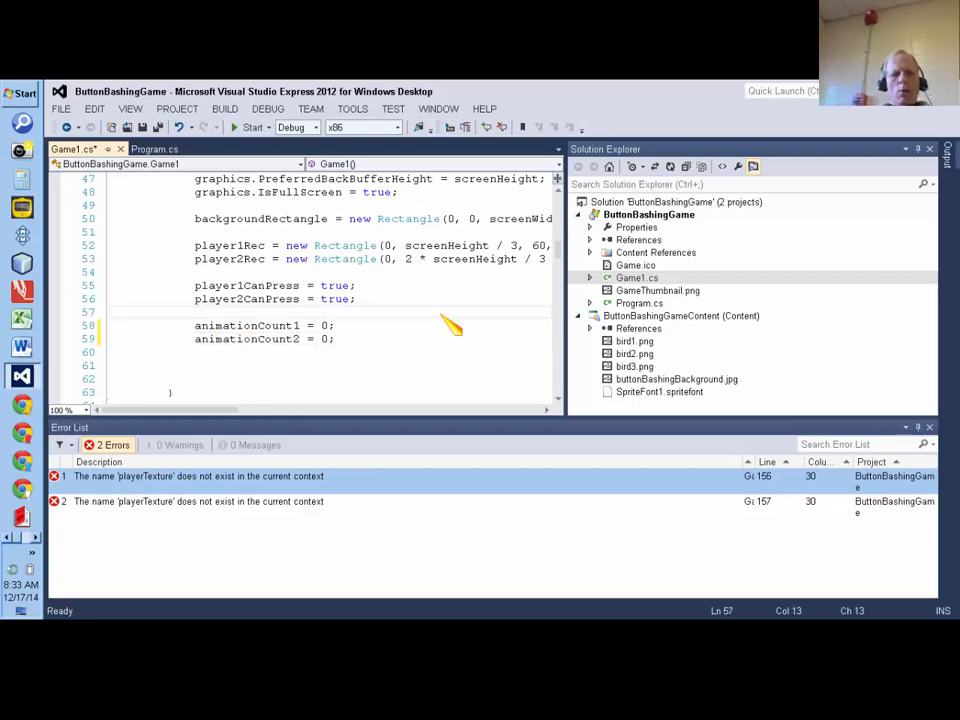
pyautogui.moveTo(544, 390)
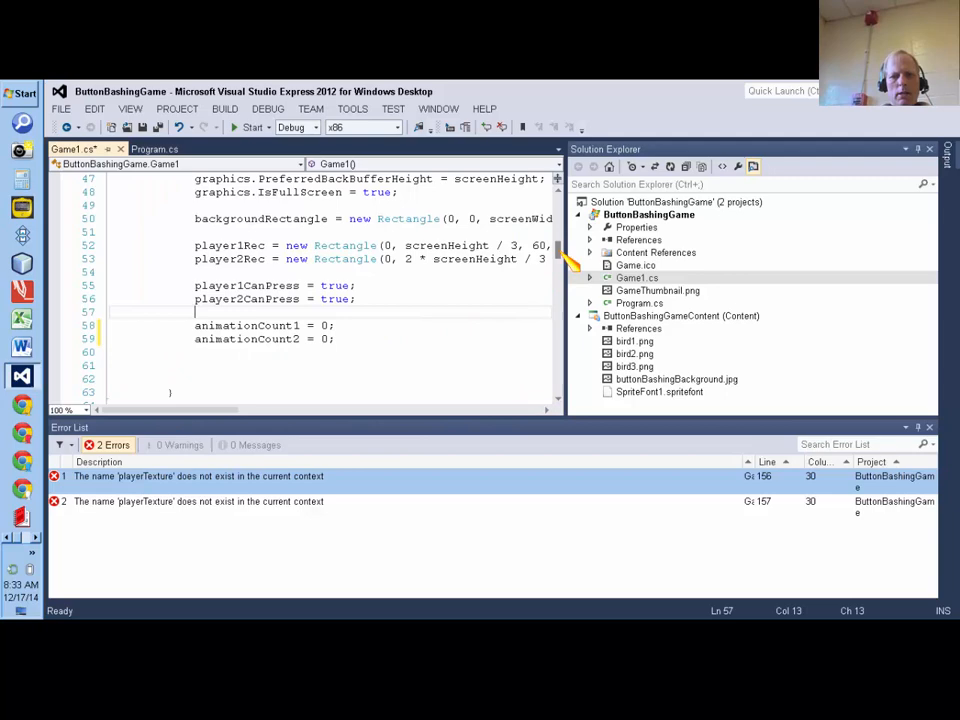
# Step: Start an animationCount1 = statement under the TODO comment in Update()
pyautogui.scroll(-3)
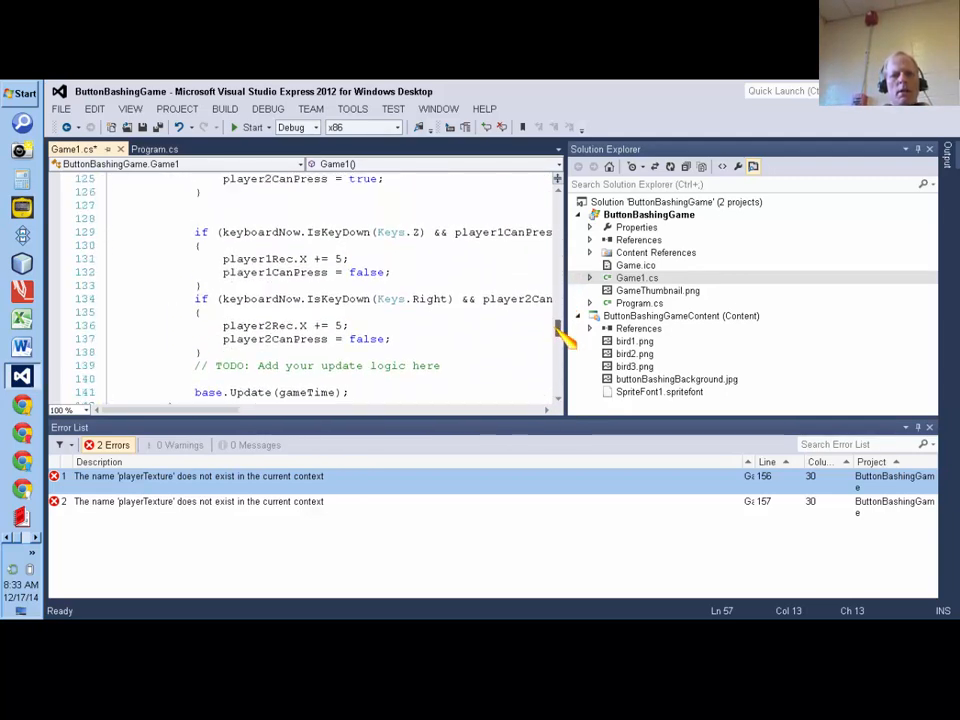
pyautogui.scroll(-3)
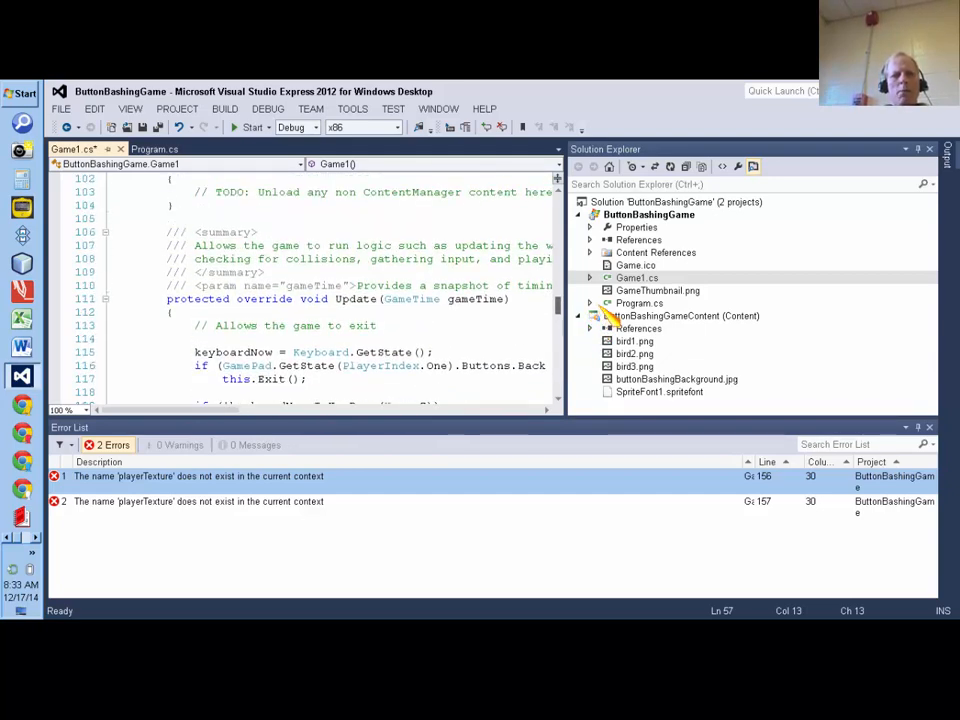
pyautogui.scroll(-3)
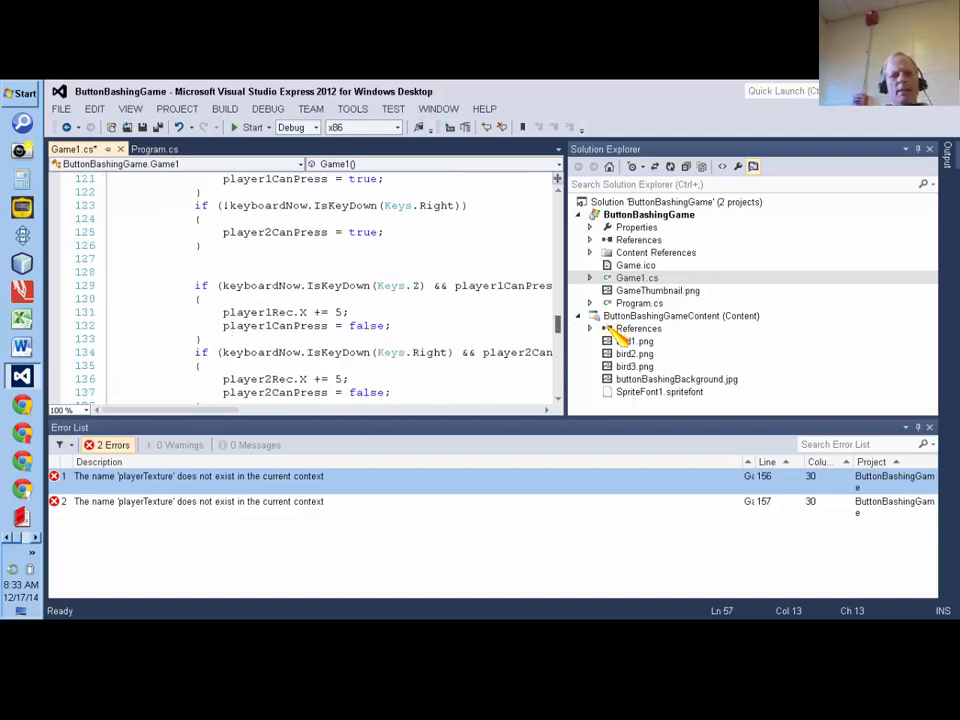
pyautogui.scroll(-3)
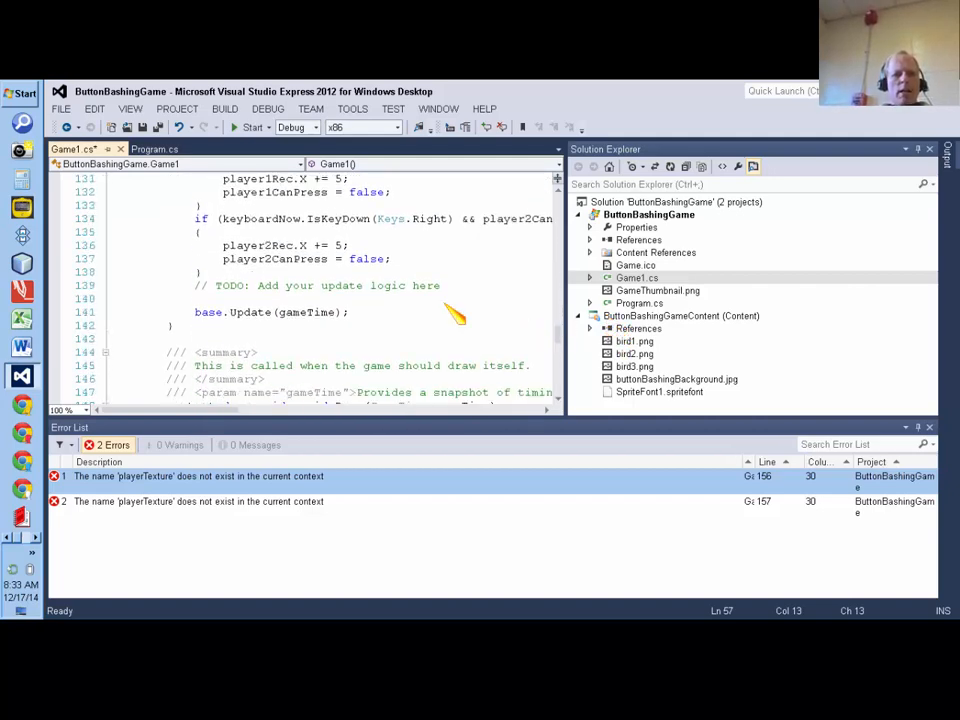
pyautogui.click(200, 298)
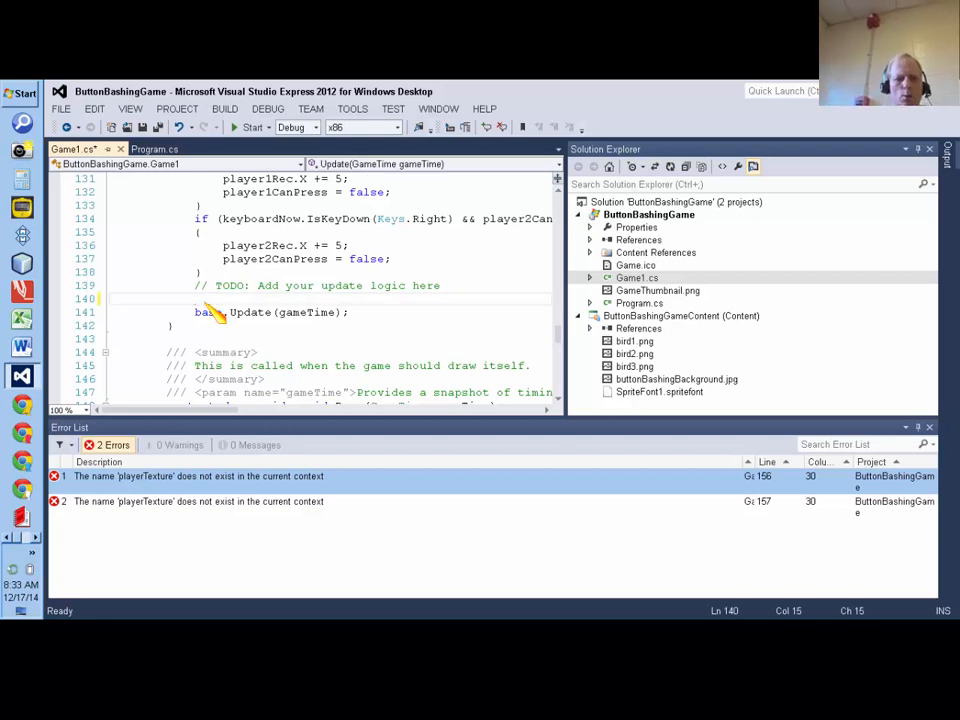
pyautogui.write('a')
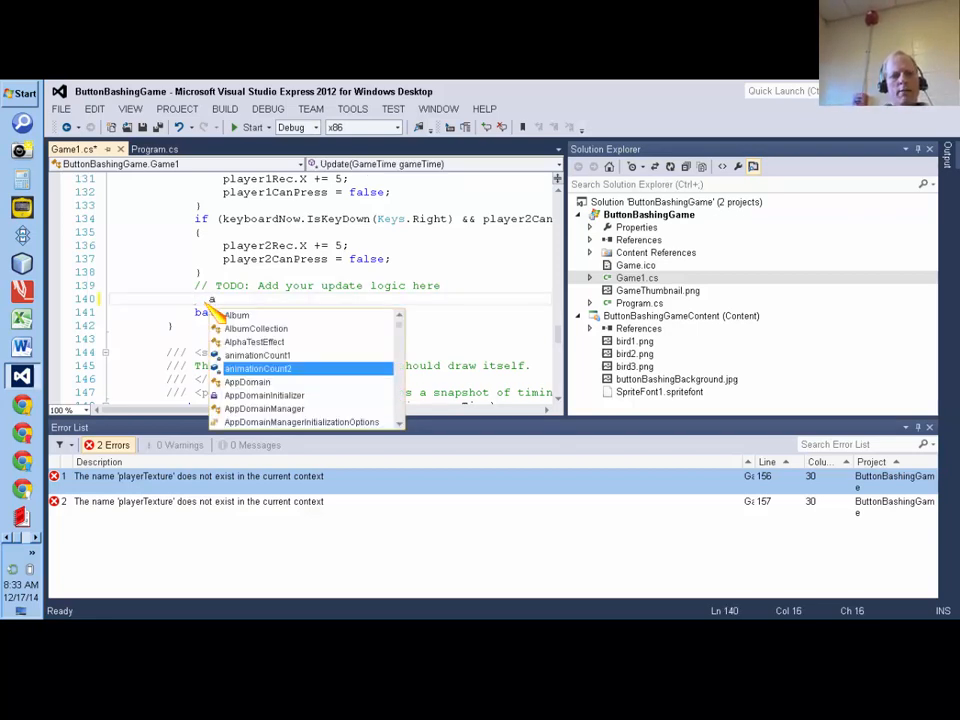
pyautogui.write('animationCount')
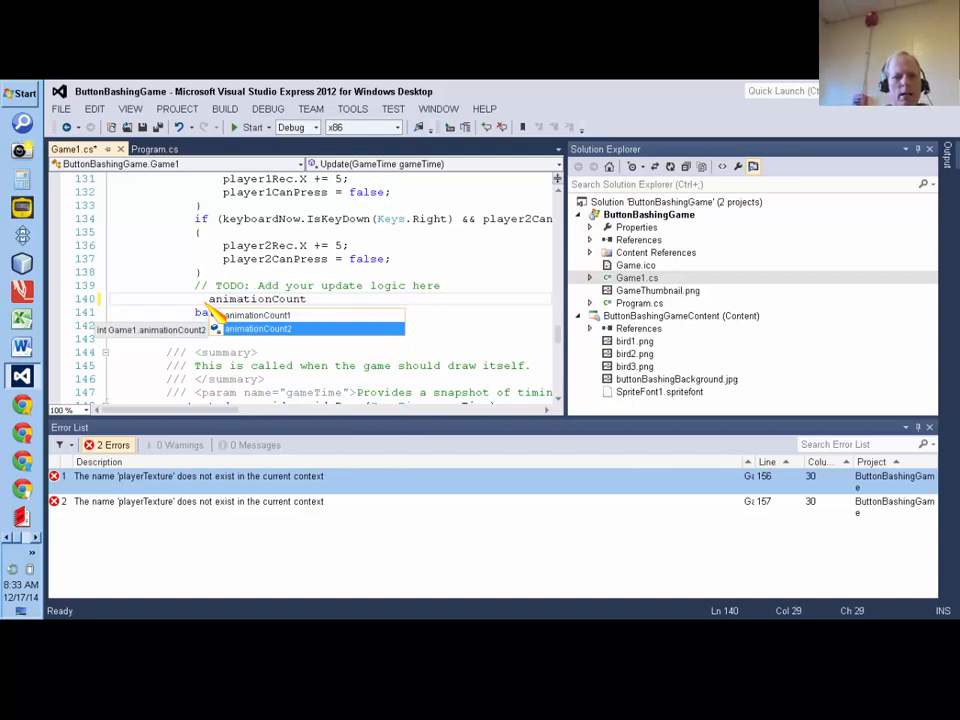
pyautogui.write('1')
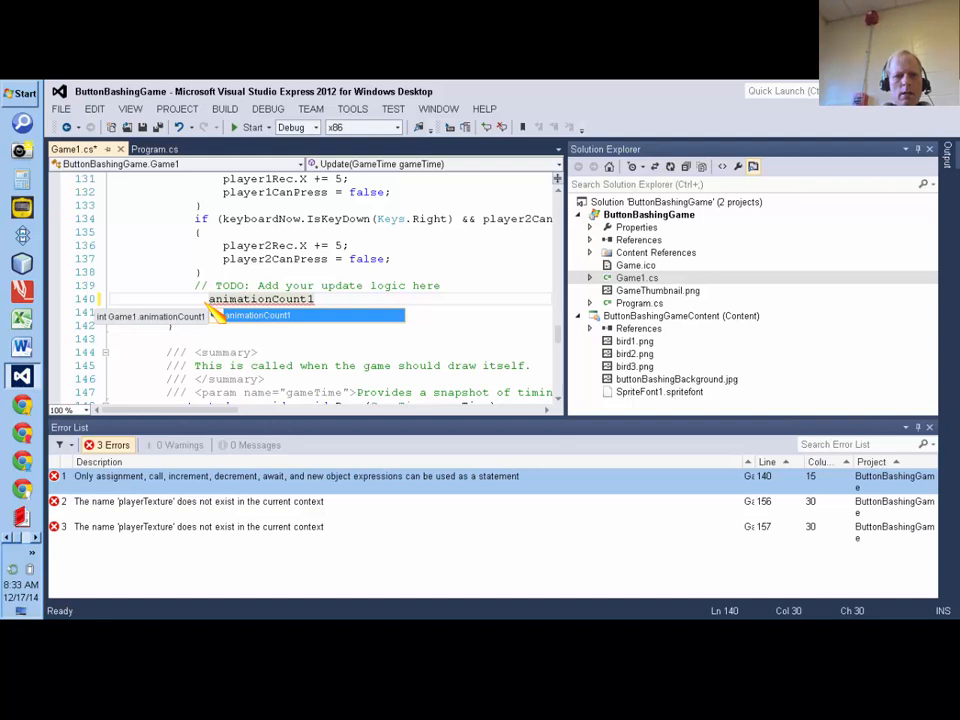
pyautogui.write('=')
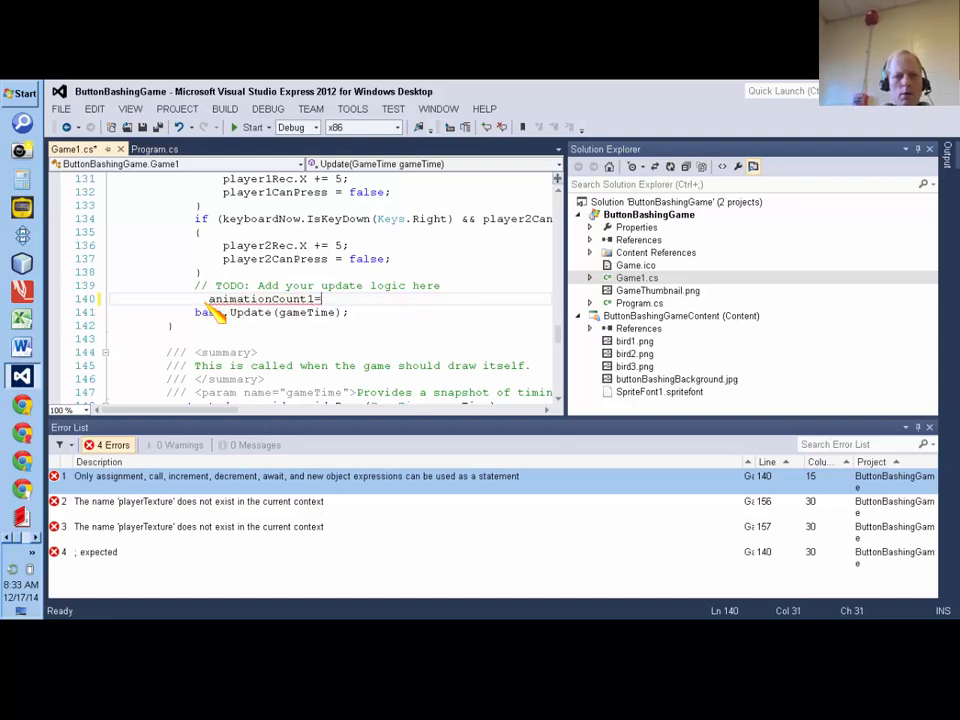
# Step: Rewrite then abandon the incomplete animationCount1 line, leaving only base.Update
pyautogui.press('BackSpace')
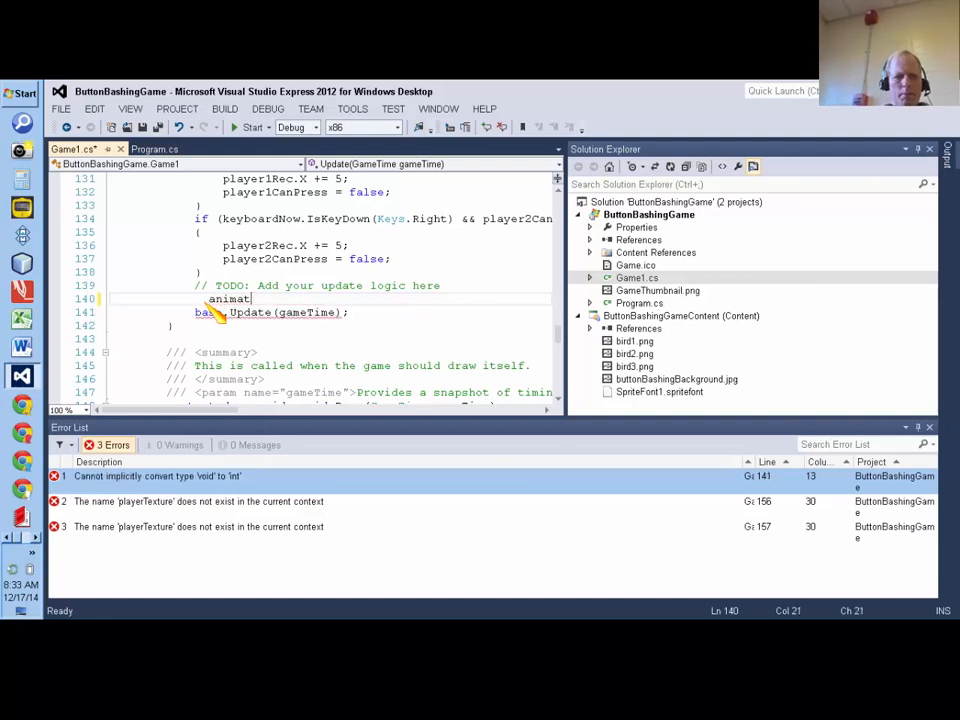
pyautogui.press('Backspace')
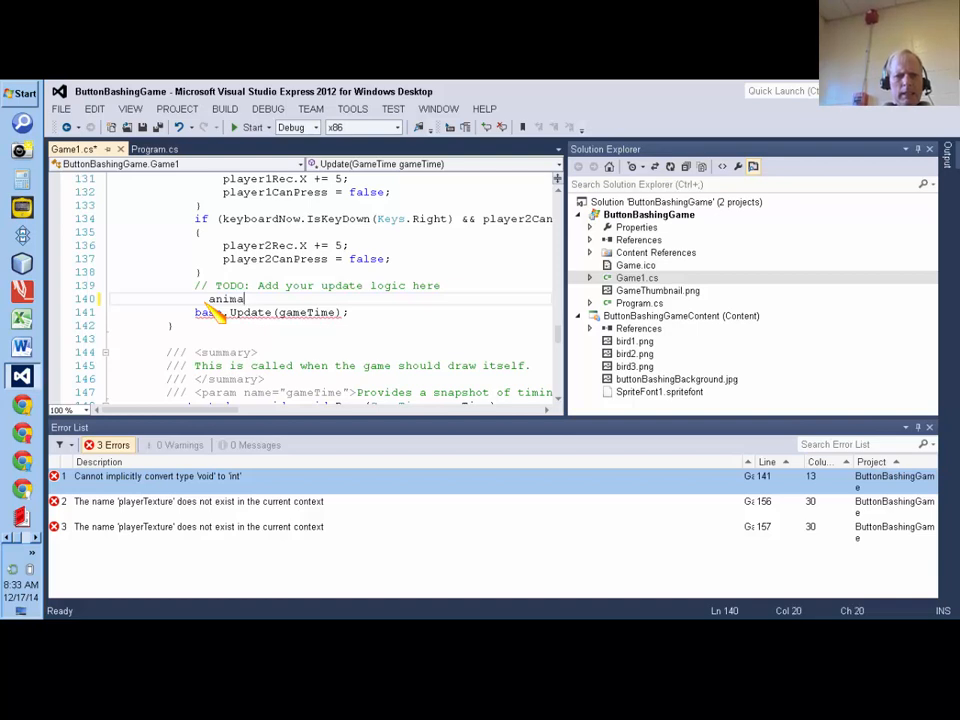
pyautogui.write('tionCount')
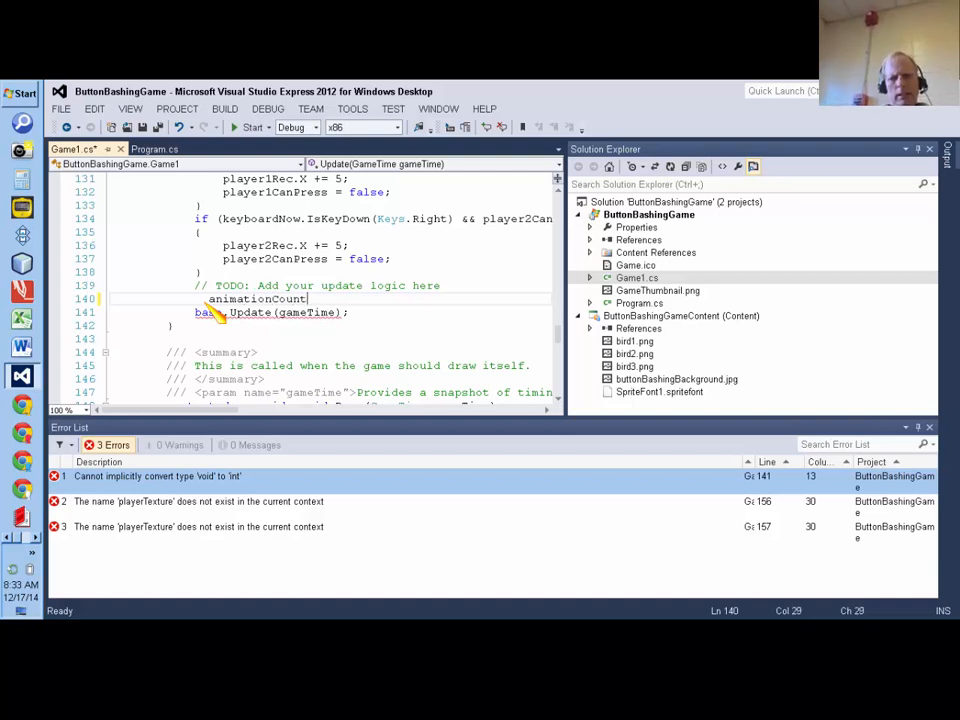
pyautogui.write('1')
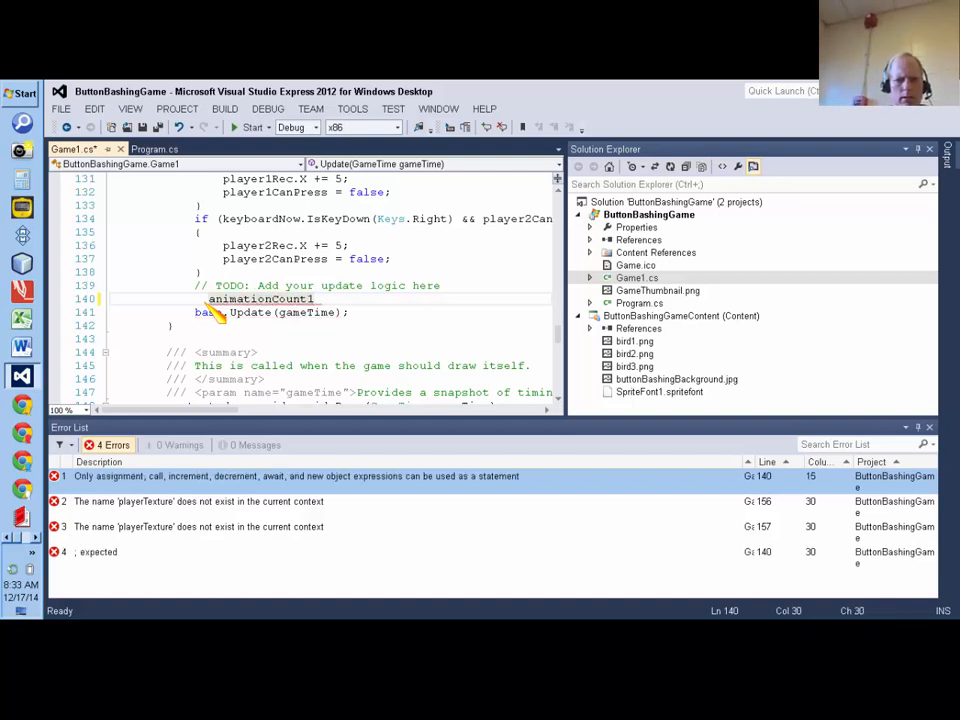
pyautogui.write('=')
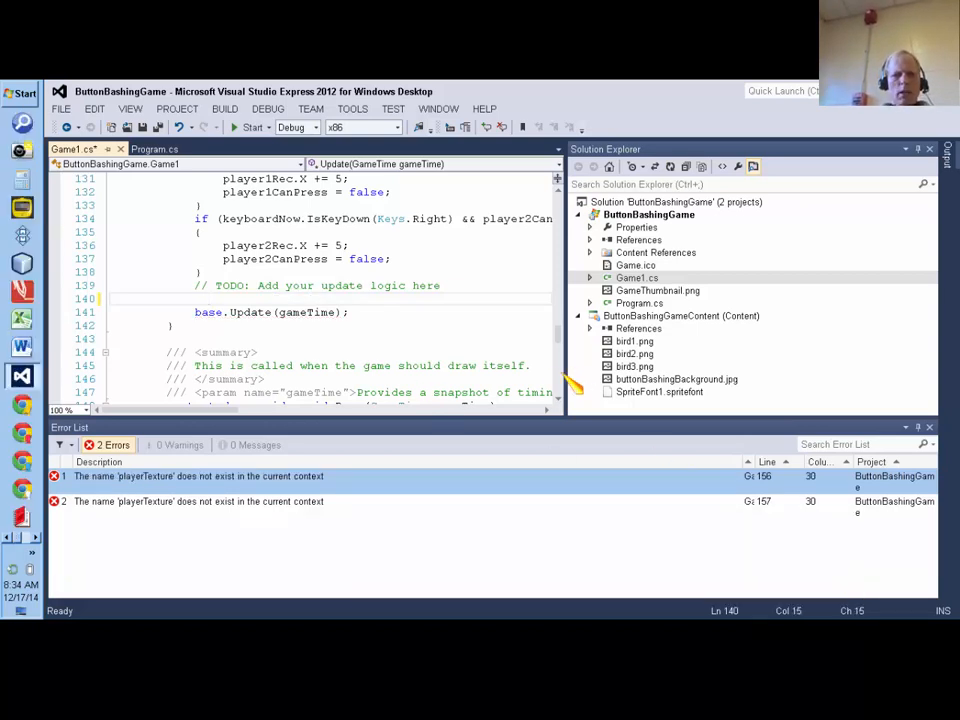
pyautogui.moveTo(480, 318)
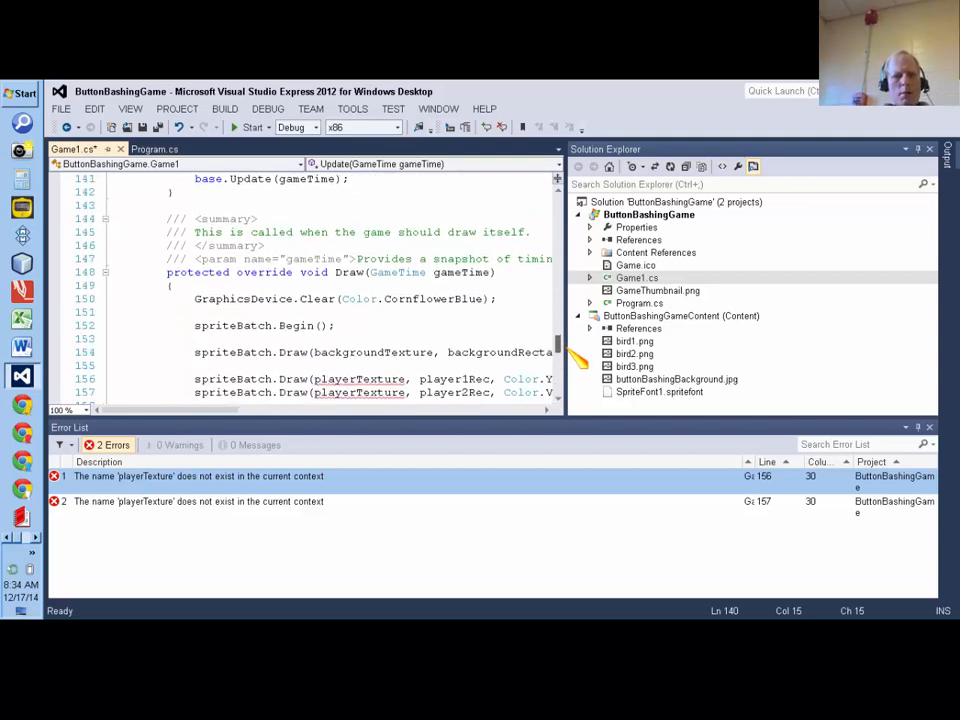
# Step: In Draw, after the background draw call, add animationCount1++;
pyautogui.scroll(-3)
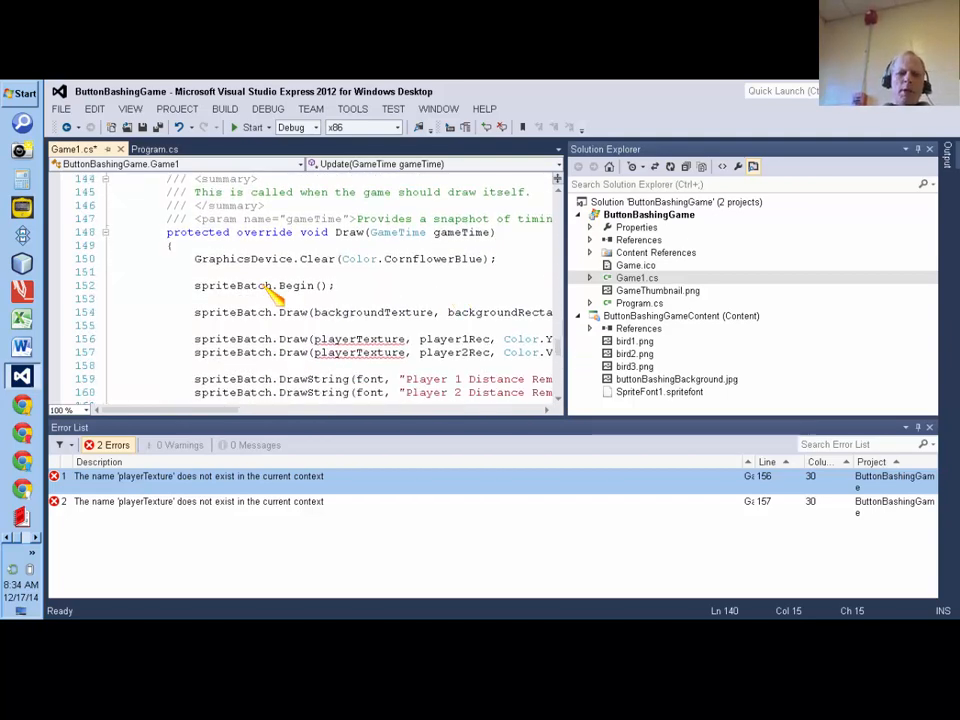
pyautogui.moveTo(236, 296)
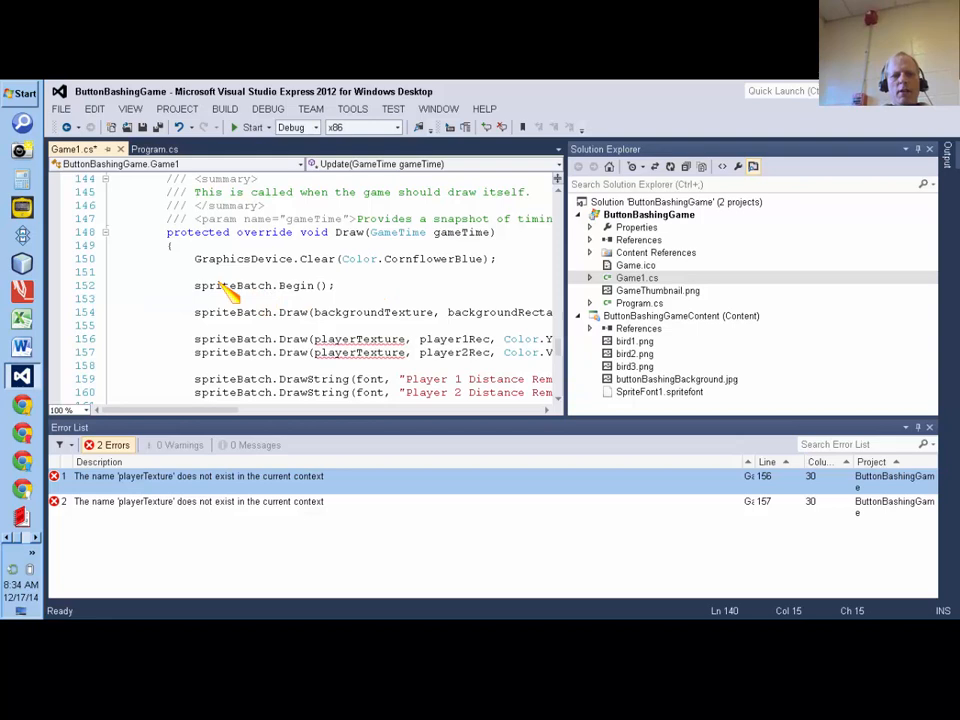
pyautogui.click(204, 272)
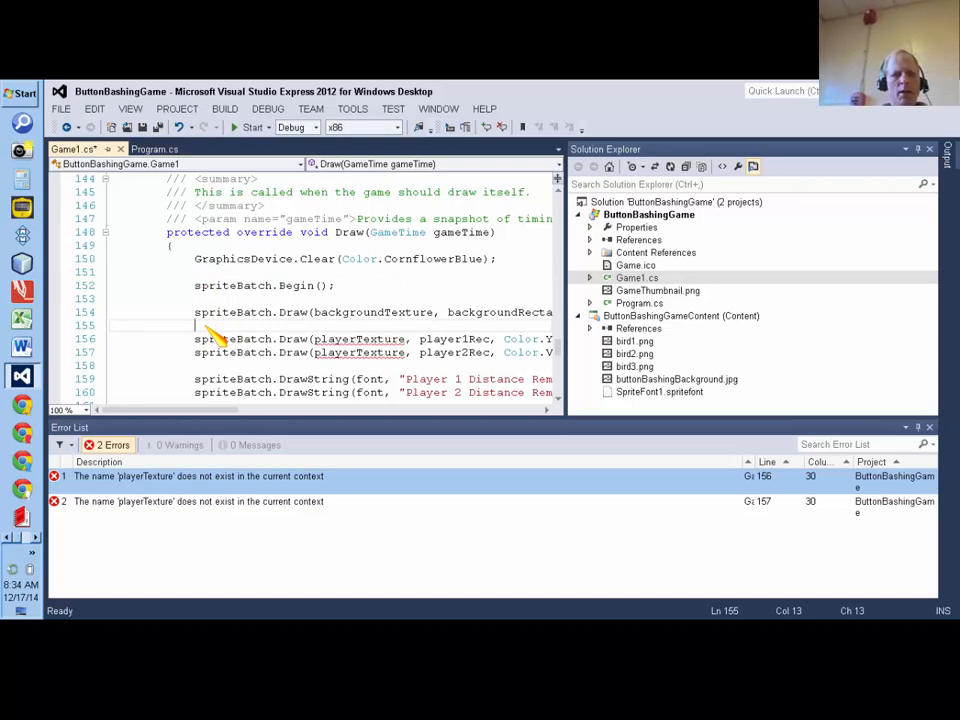
pyautogui.write('animationCount1')
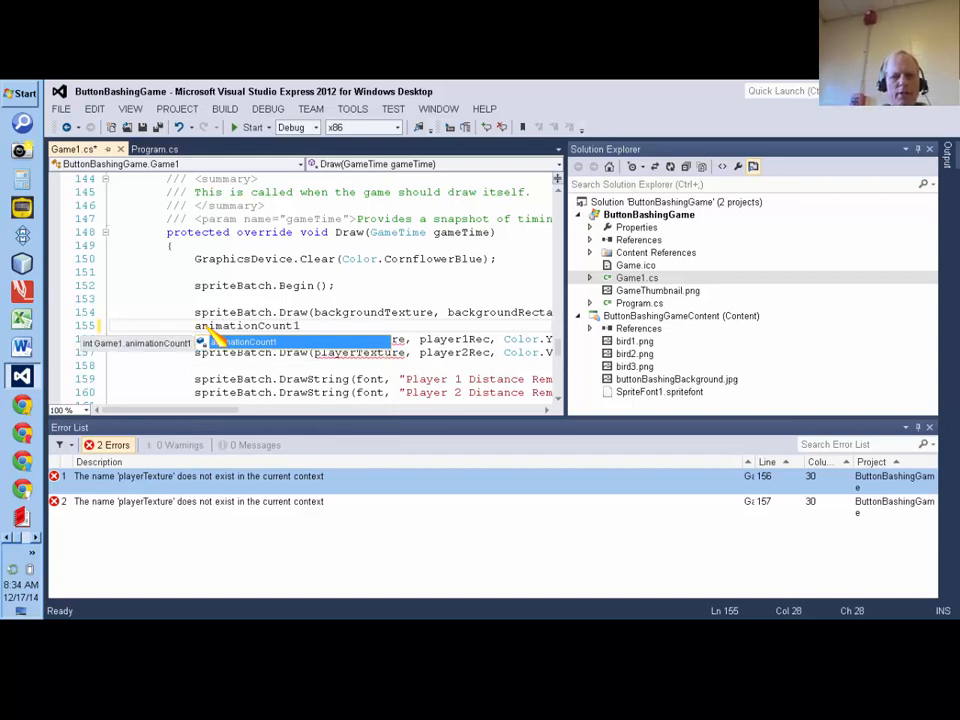
pyautogui.write('+')
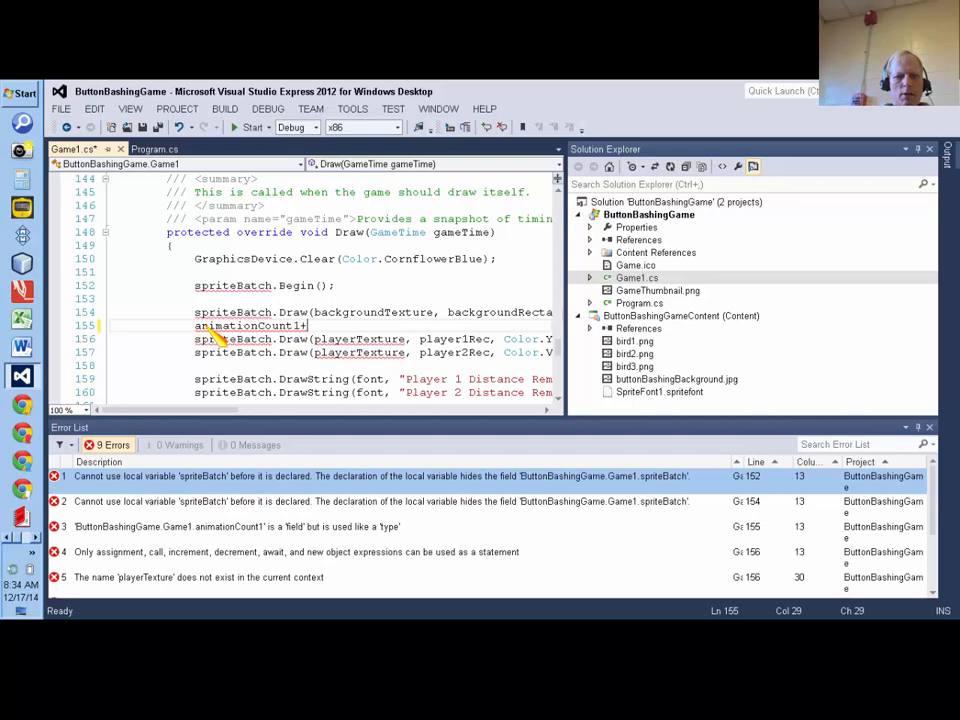
pyautogui.write('+;')
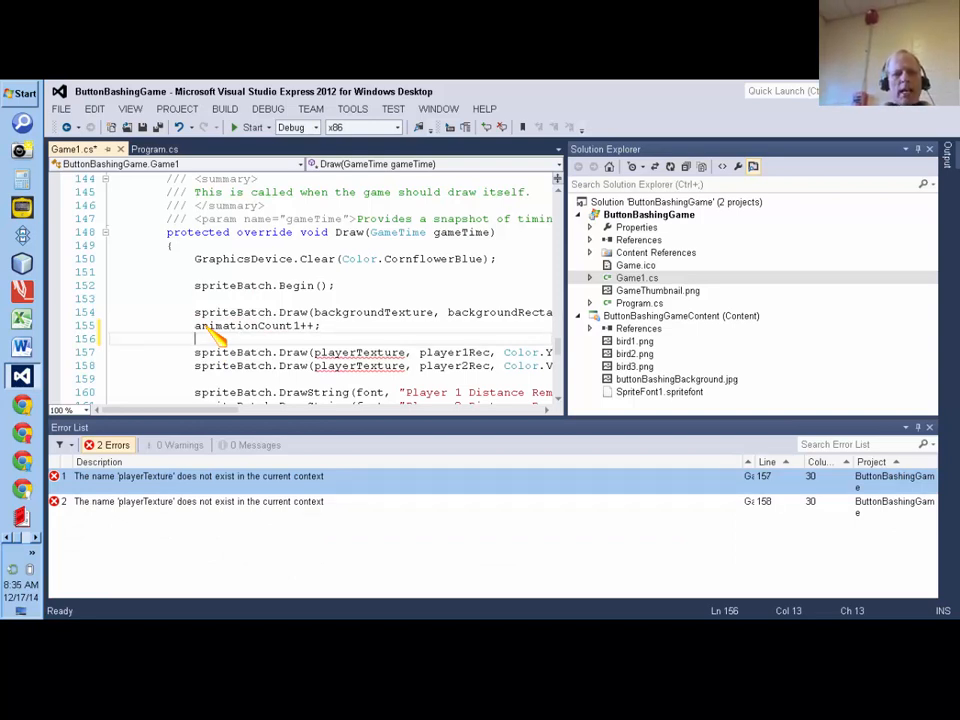
# Step: Add if (animationCount1==3) { animationCount1=0; animationCount2++ in Draw
pyautogui.write('i')
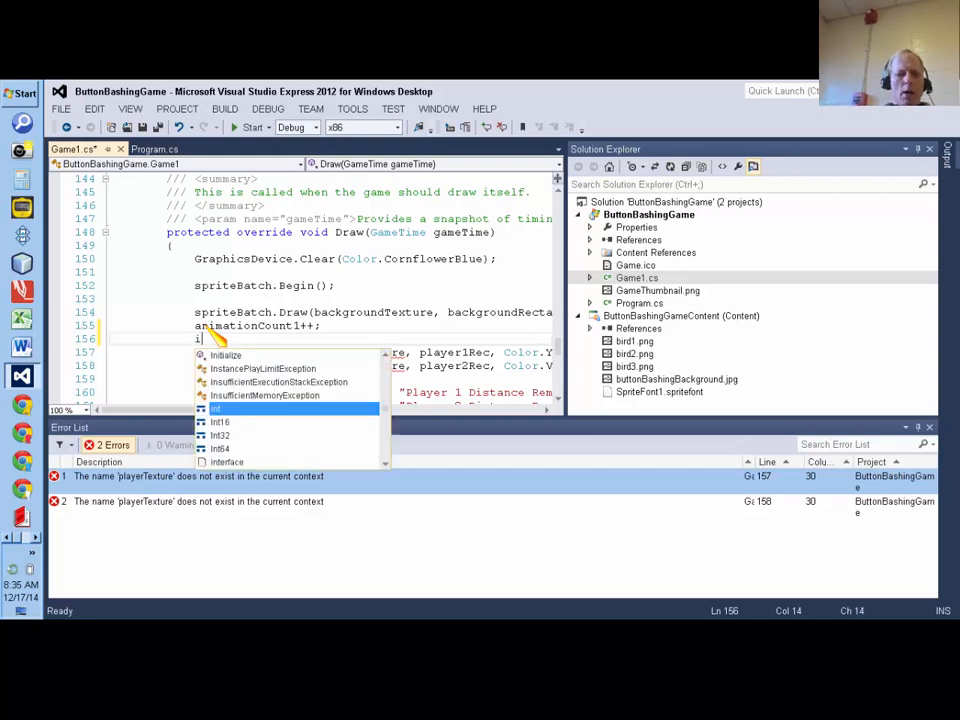
pyautogui.write('f')
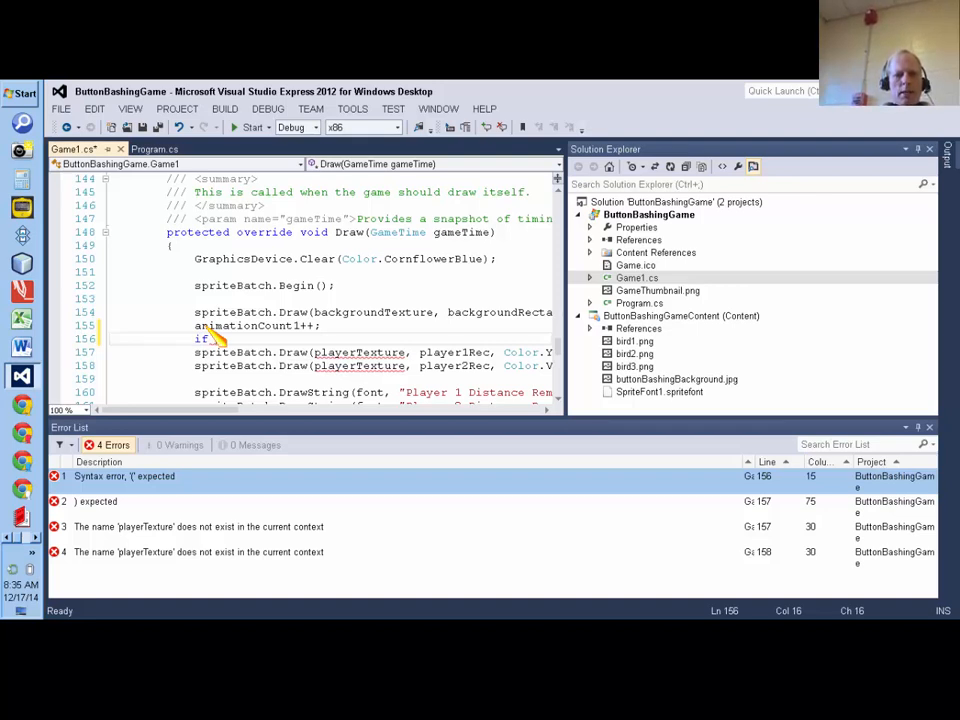
pyautogui.write('animationCount')
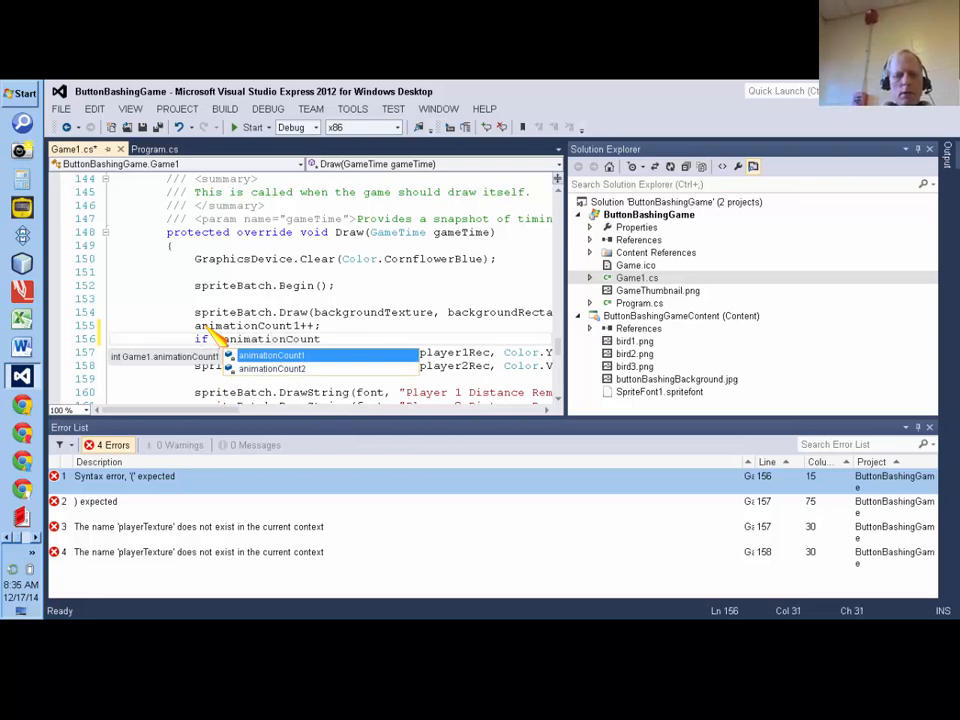
pyautogui.write('==3')
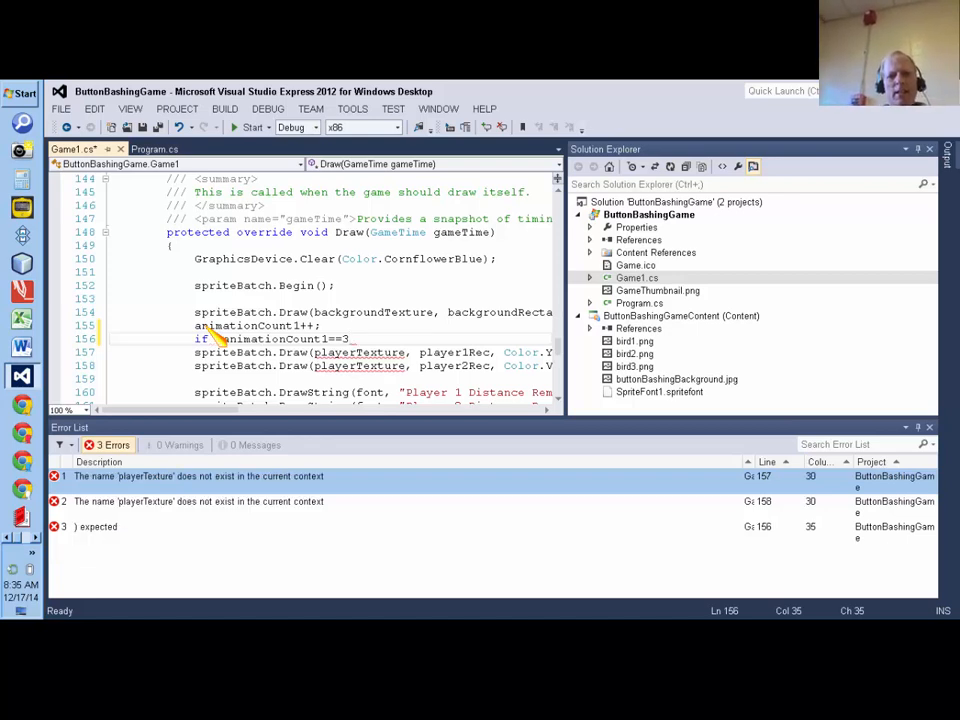
pyautogui.write(')')
pyautogui.write('{')
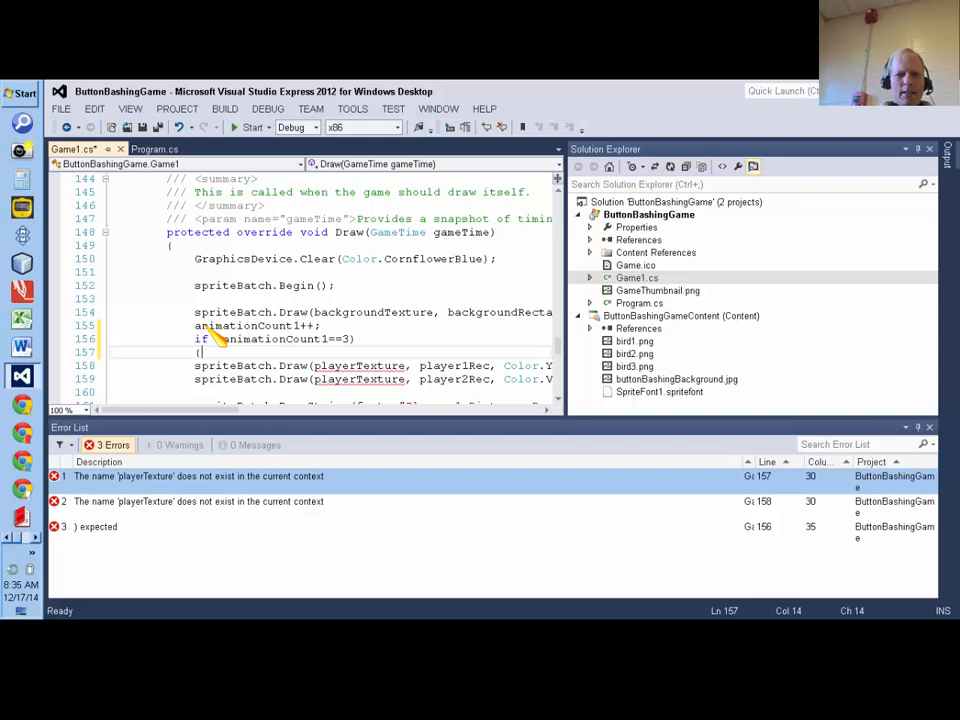
pyautogui.write('animationCount')
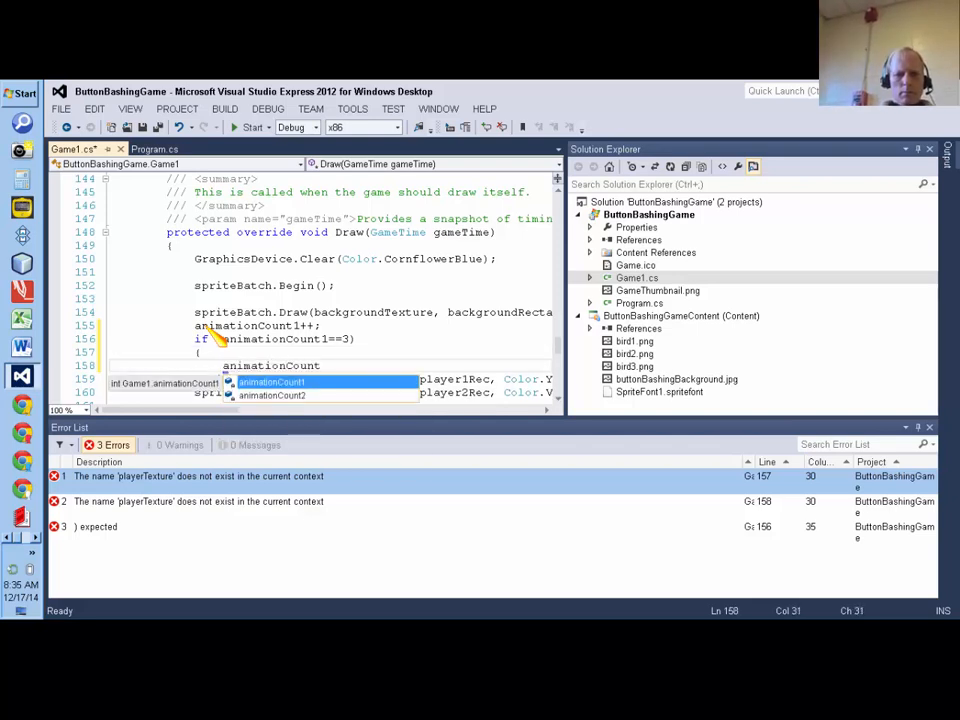
pyautogui.write('1=0;')
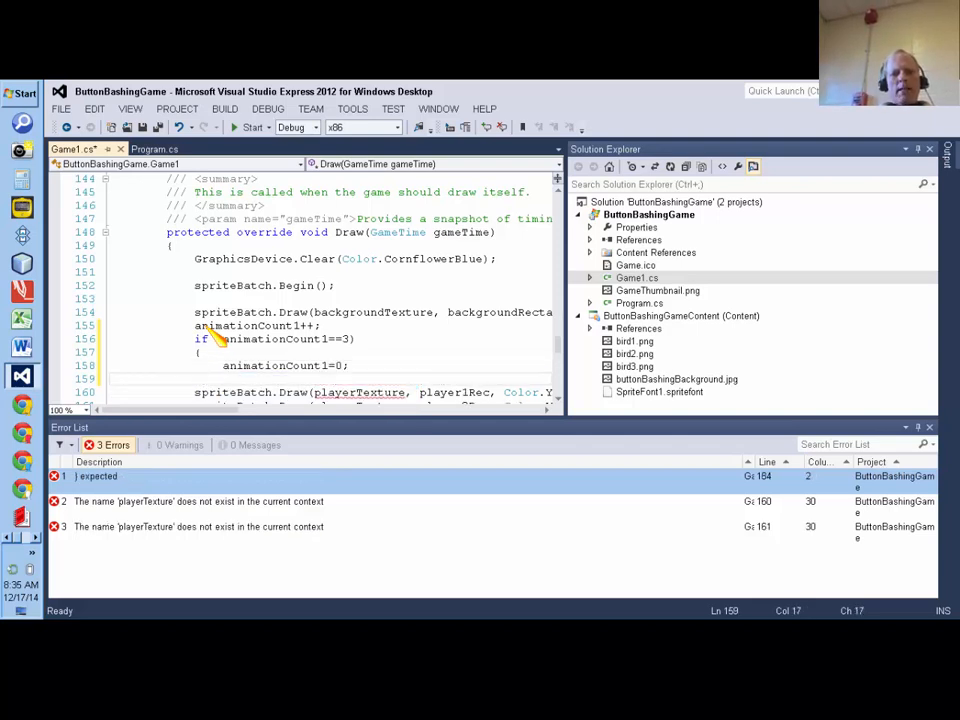
pyautogui.write('animationCount2')
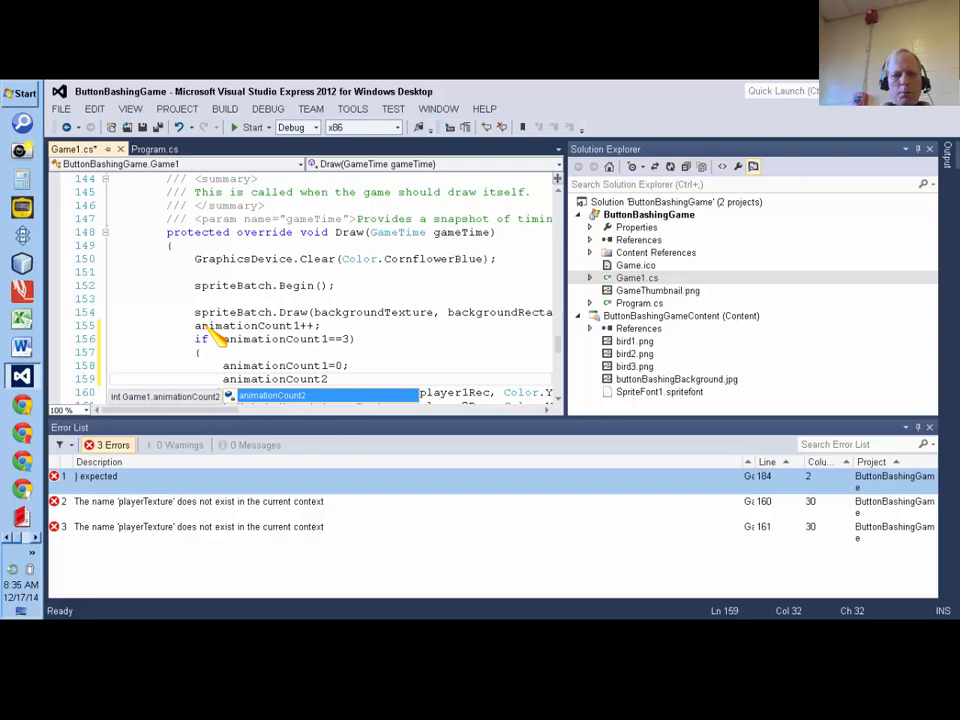
pyautogui.write('++;')
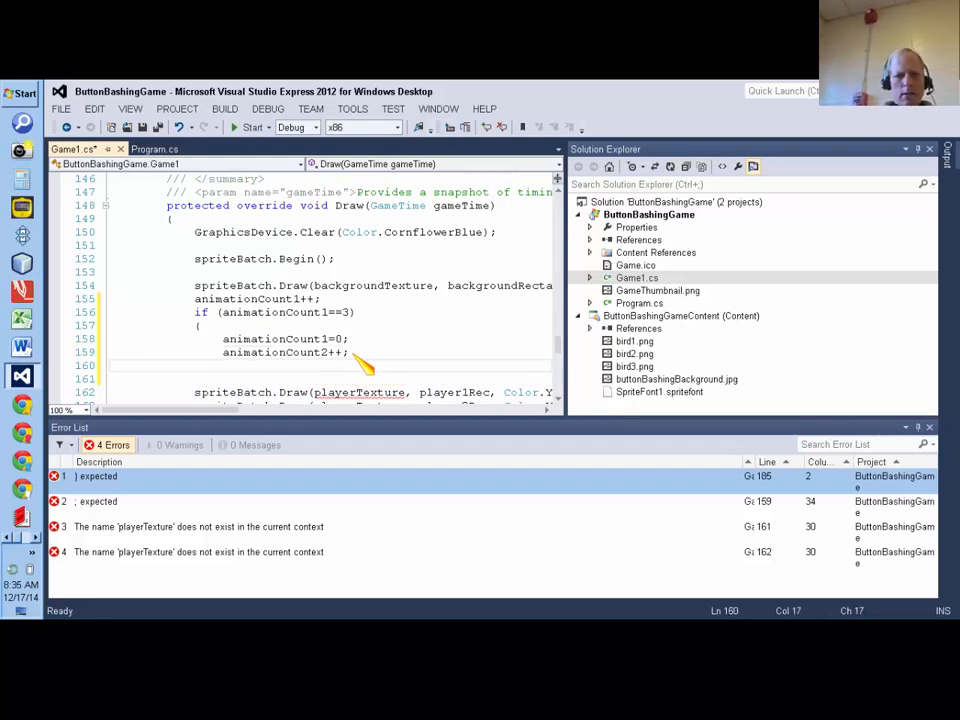
# Step: Make the outer check if (animationCount1==10) in Draw
pyautogui.write('if (a')
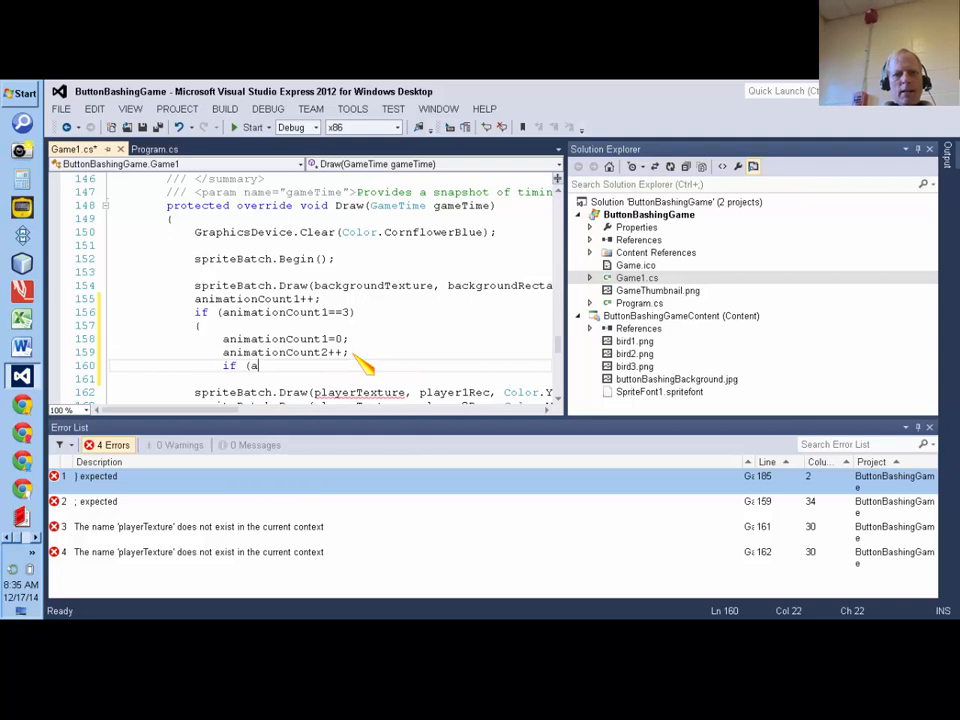
pyautogui.write('nimationCount2=')
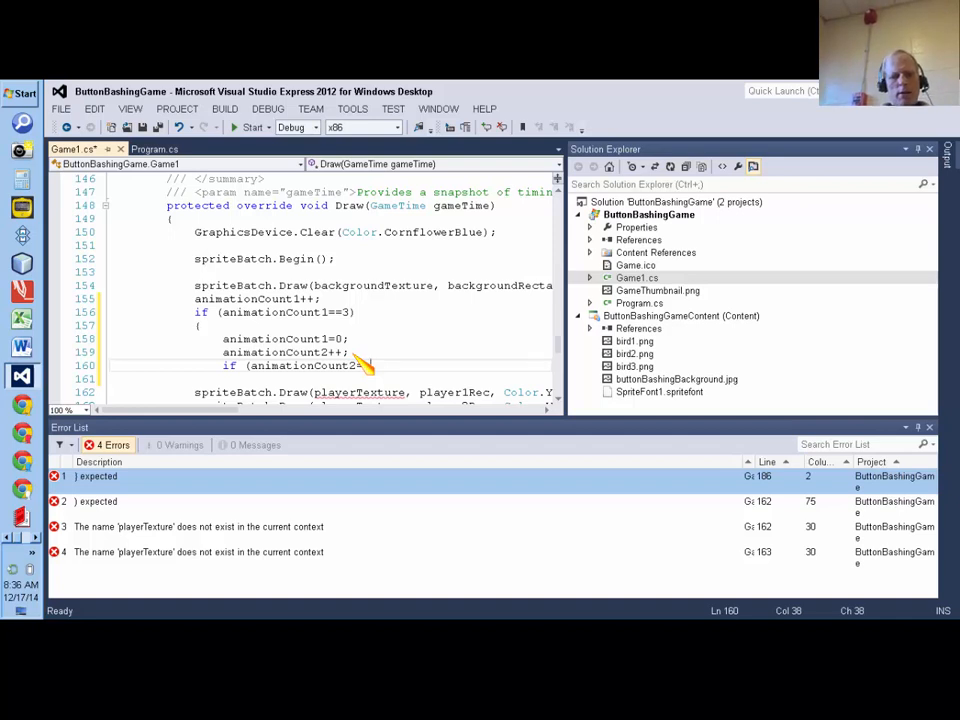
pyautogui.write('=')
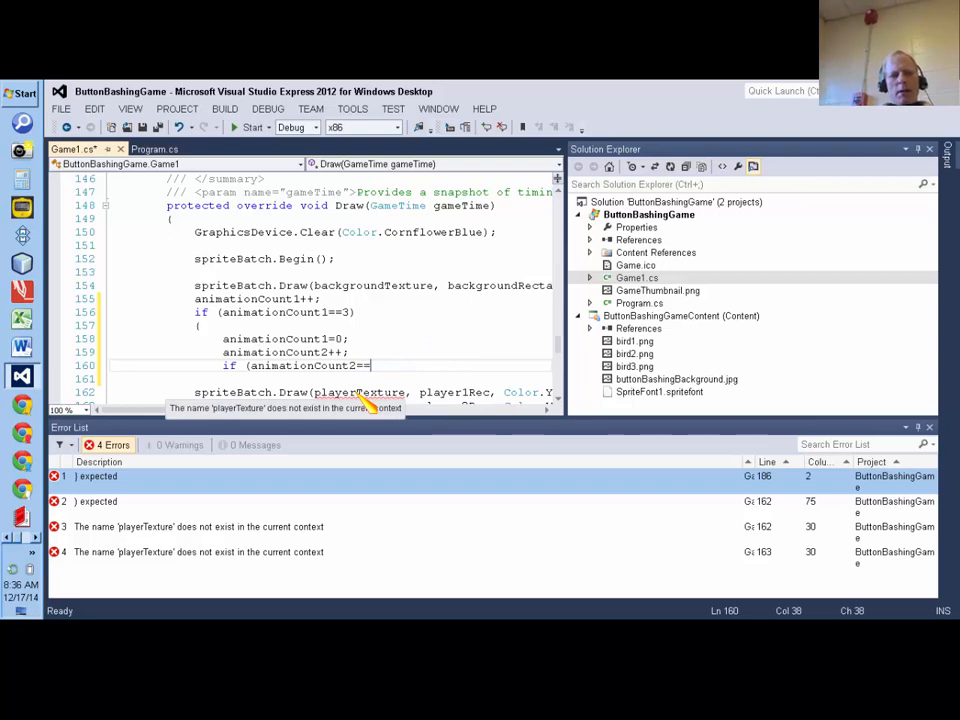
pyautogui.write('10')
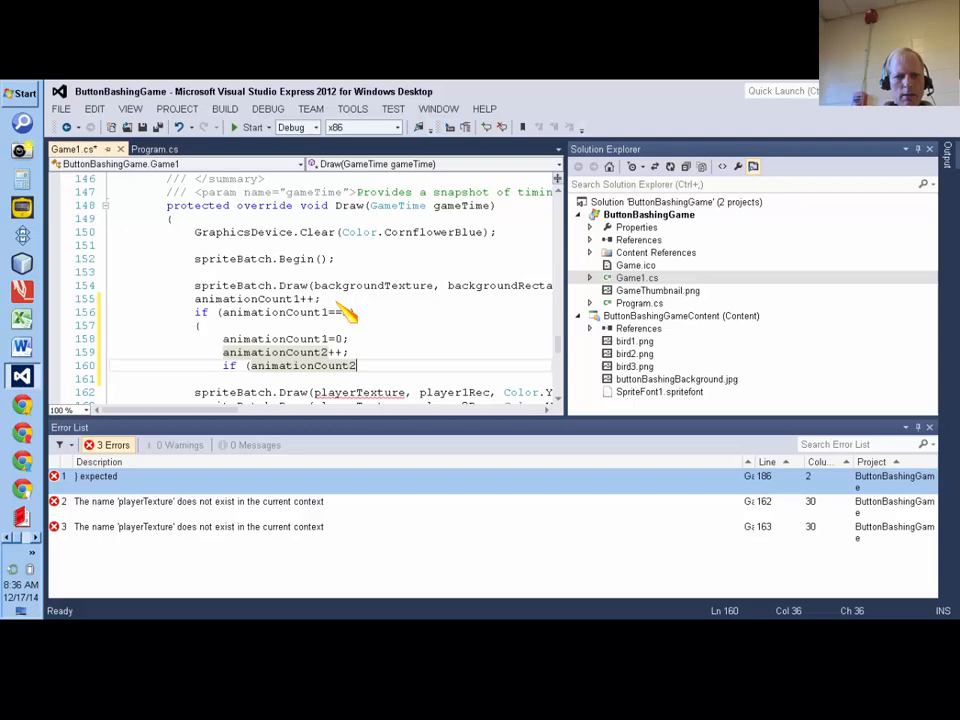
pyautogui.write('3')
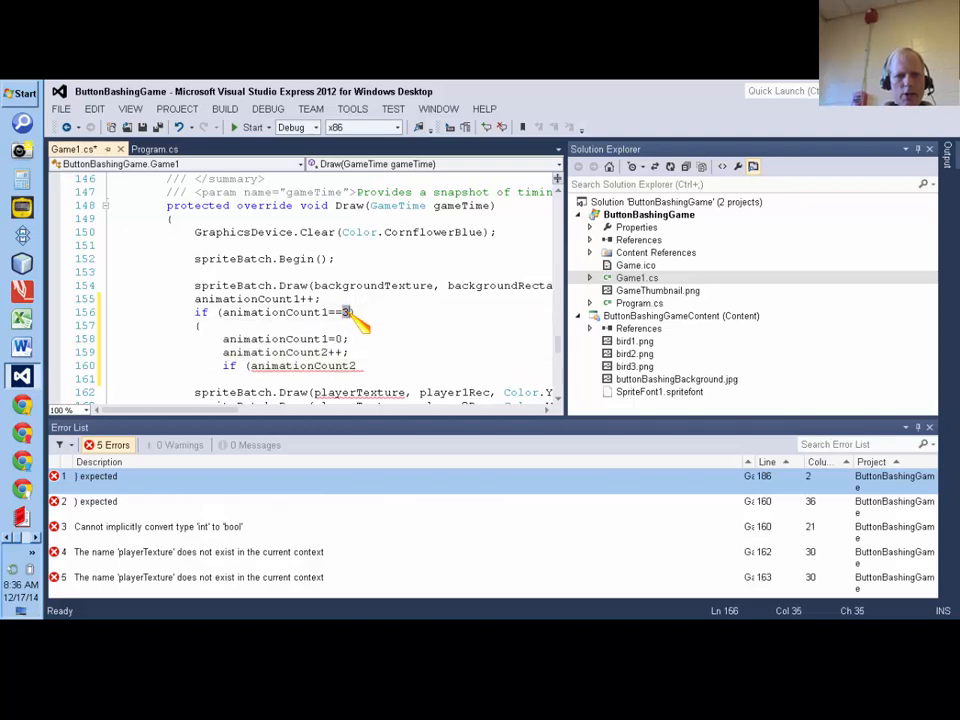
pyautogui.write('0')
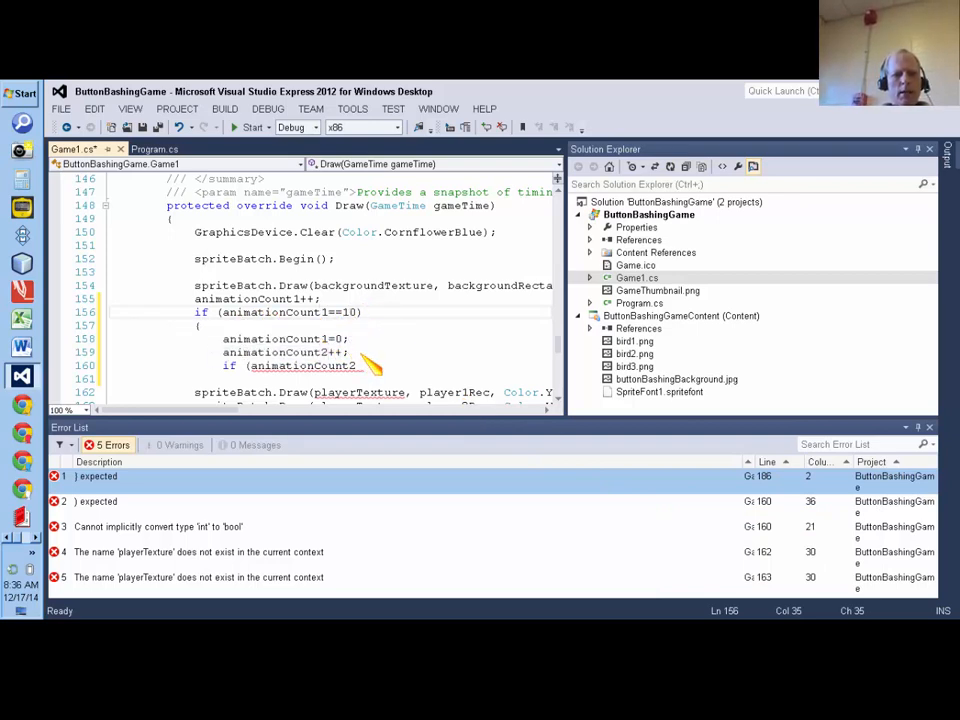
pyautogui.moveTo(278, 364)
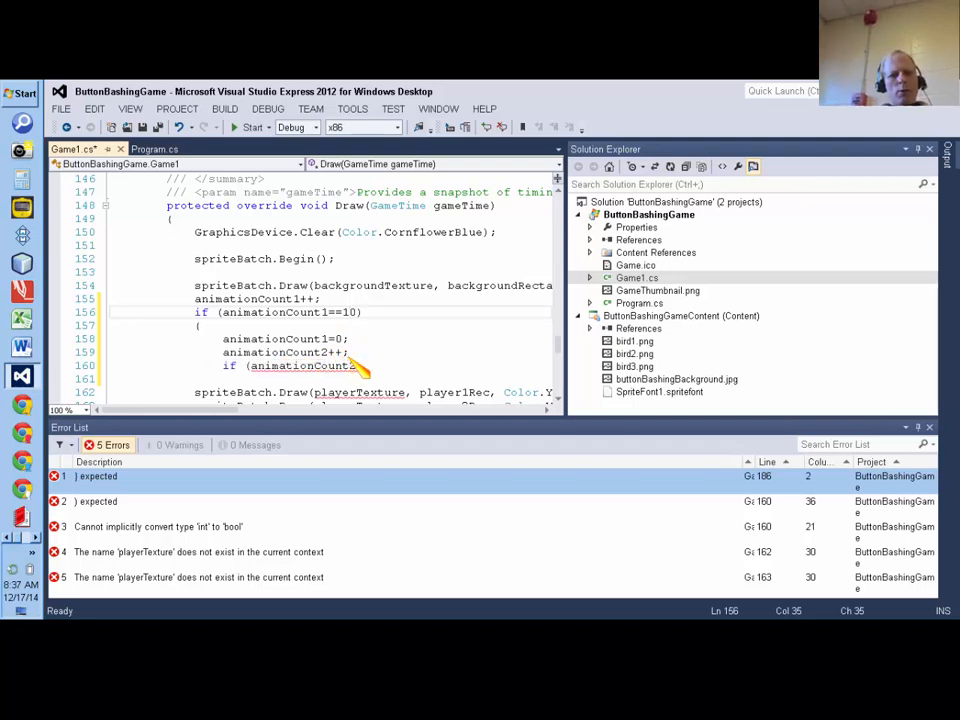
pyautogui.moveTo(356, 376)
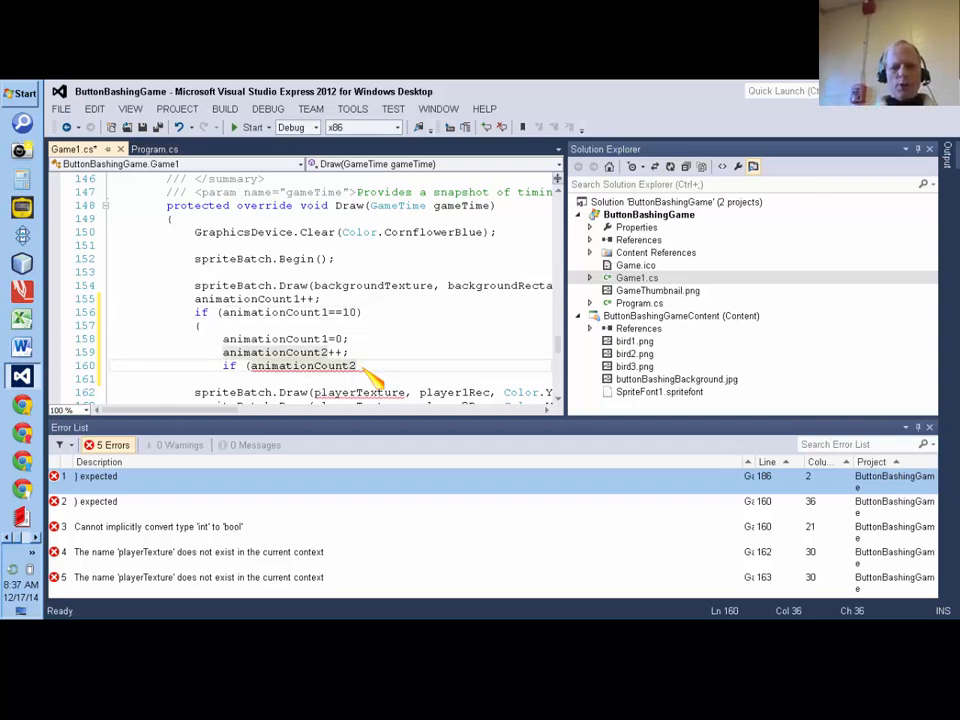
# Step: Inside it add if (animationCount2==3) { animationCount2=0; }
pyautogui.write('==3)')
pyautogui.click(330, 378)
pyautogui.write('{')
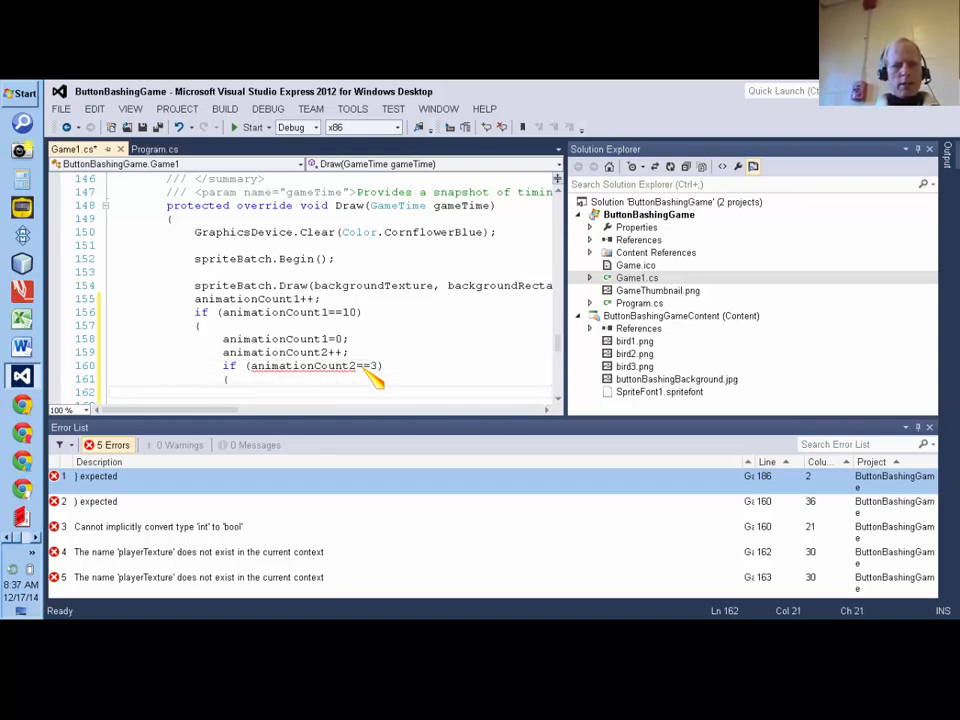
pyautogui.write('animationCount2')
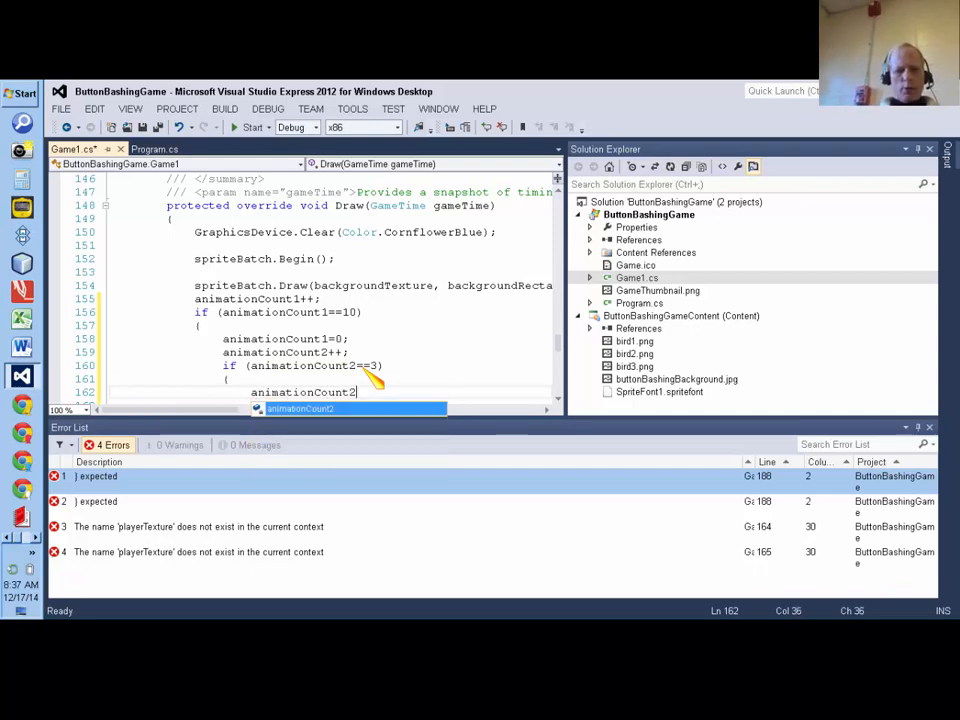
pyautogui.write('=0);')
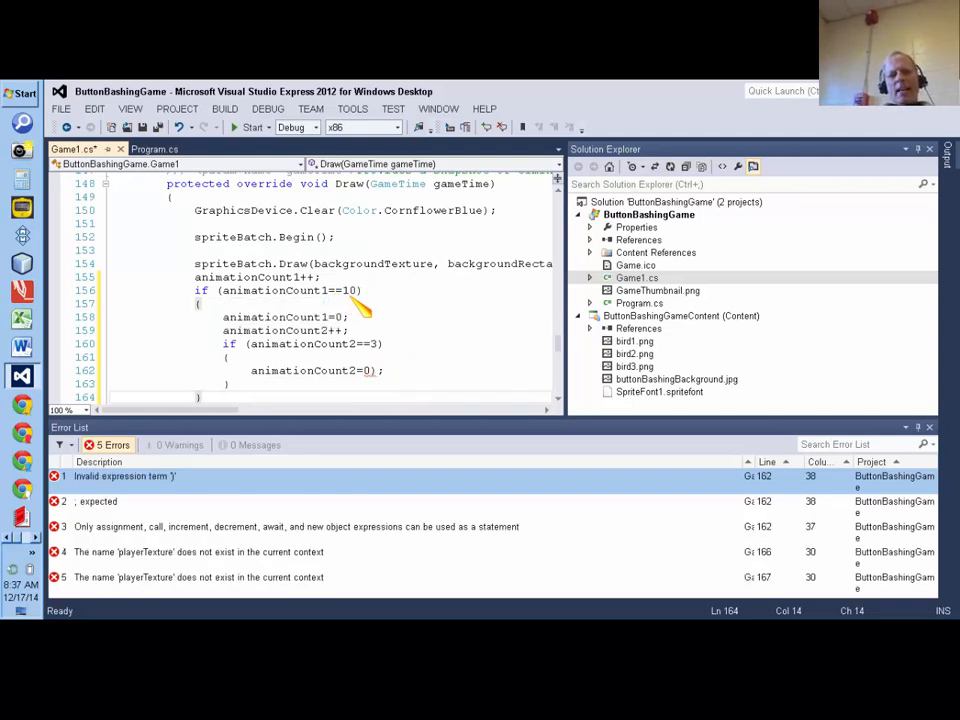
pyautogui.click(352, 290)
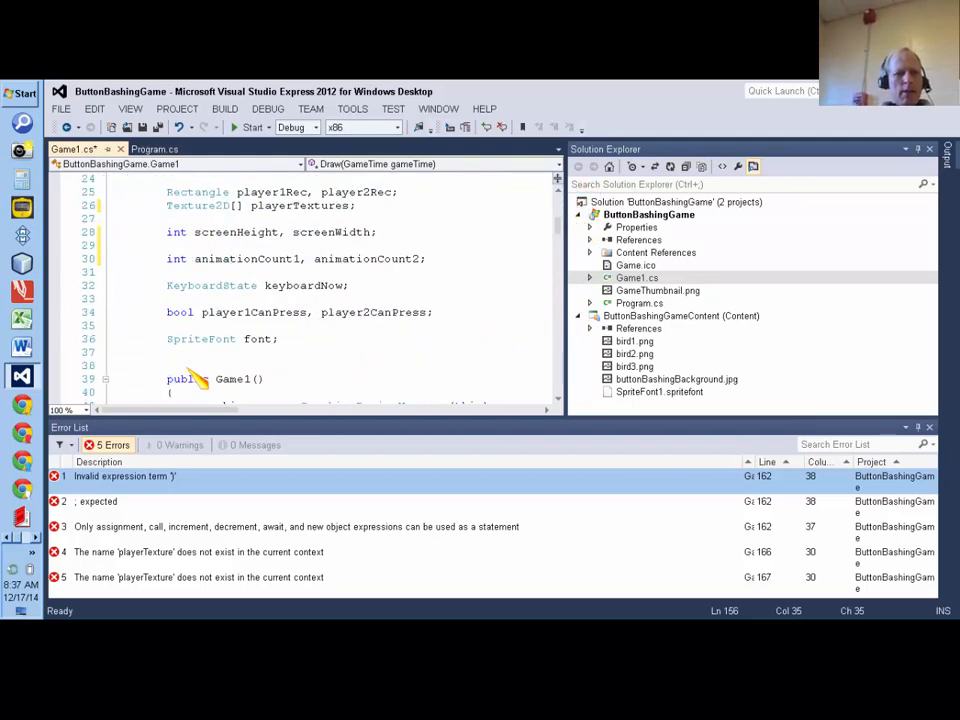
pyautogui.moveTo(304, 258)
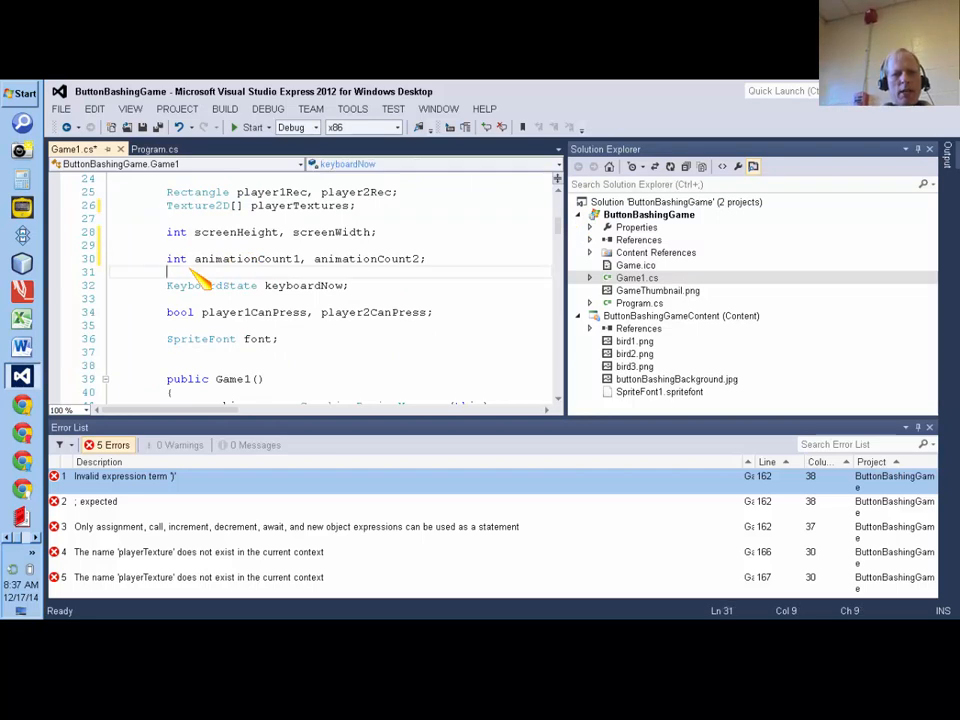
# Step: Below the counters declare const int animationSpeed=10;
pyautogui.write('int')
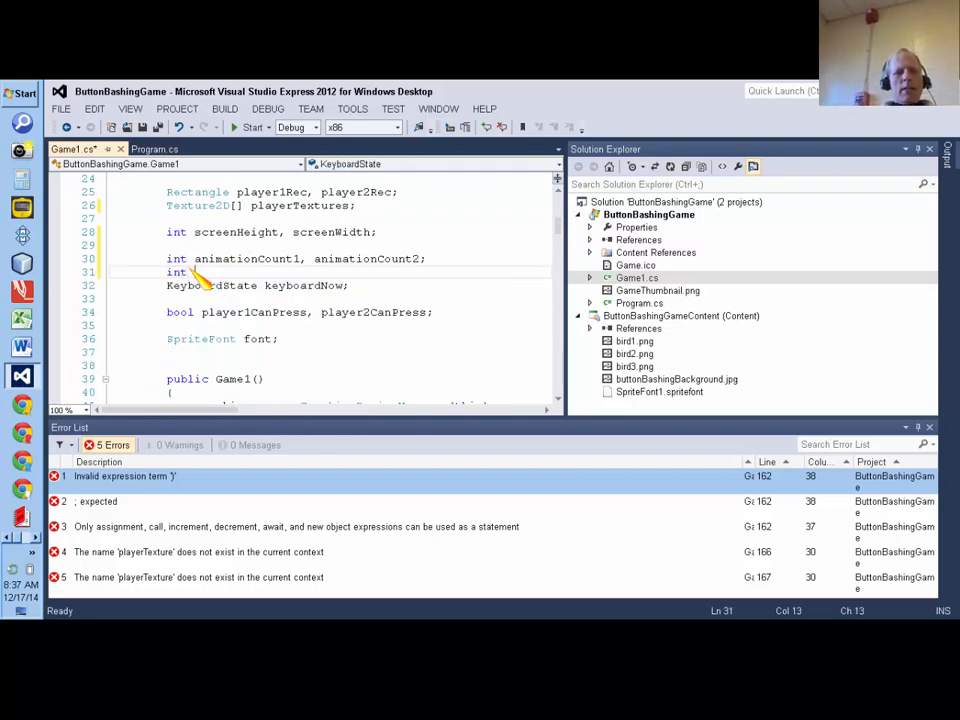
pyautogui.write('animation')
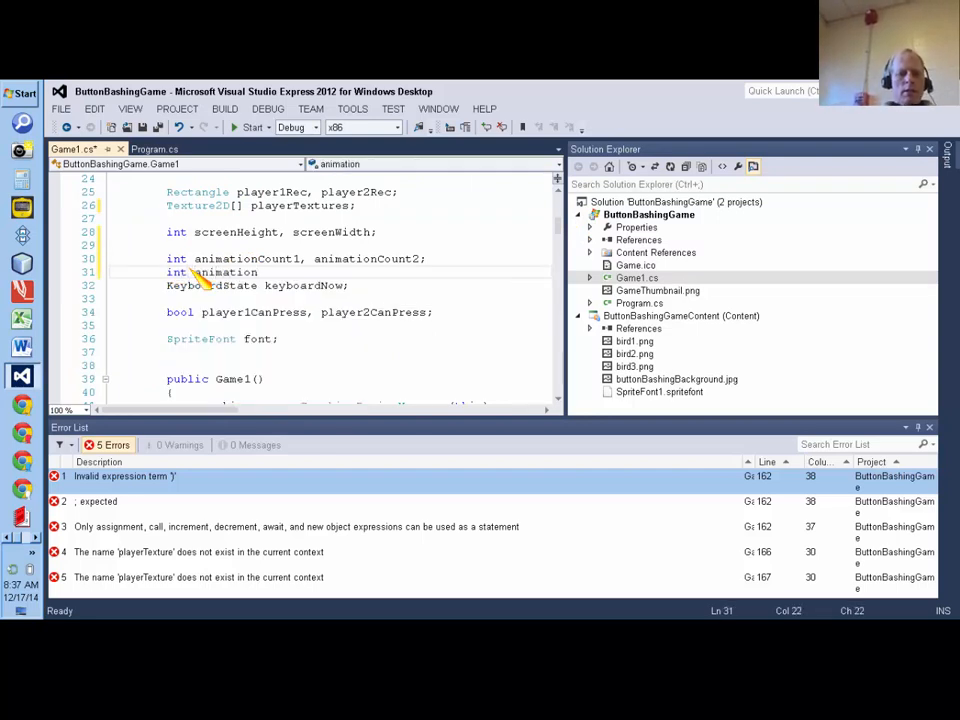
pyautogui.write('Spee')
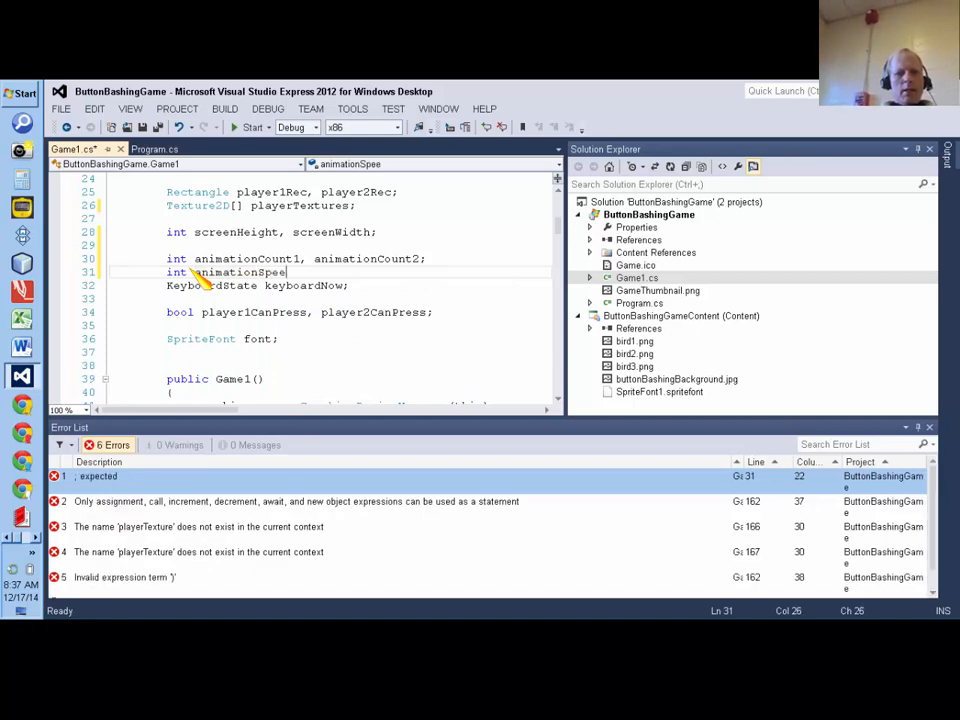
pyautogui.press('BackSpace')
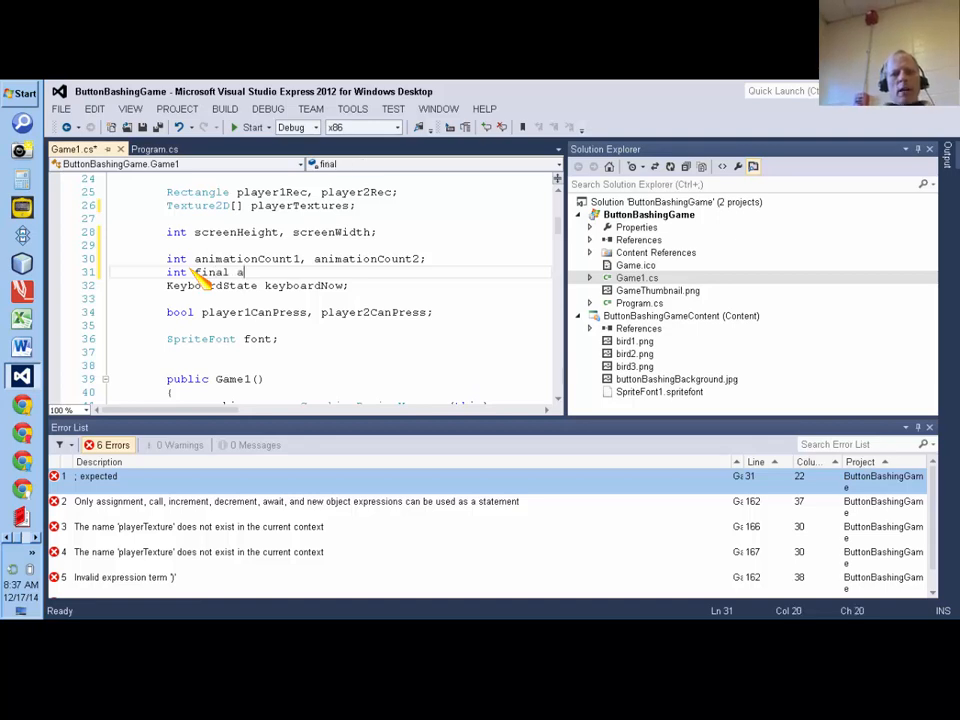
pyautogui.write('nimation')
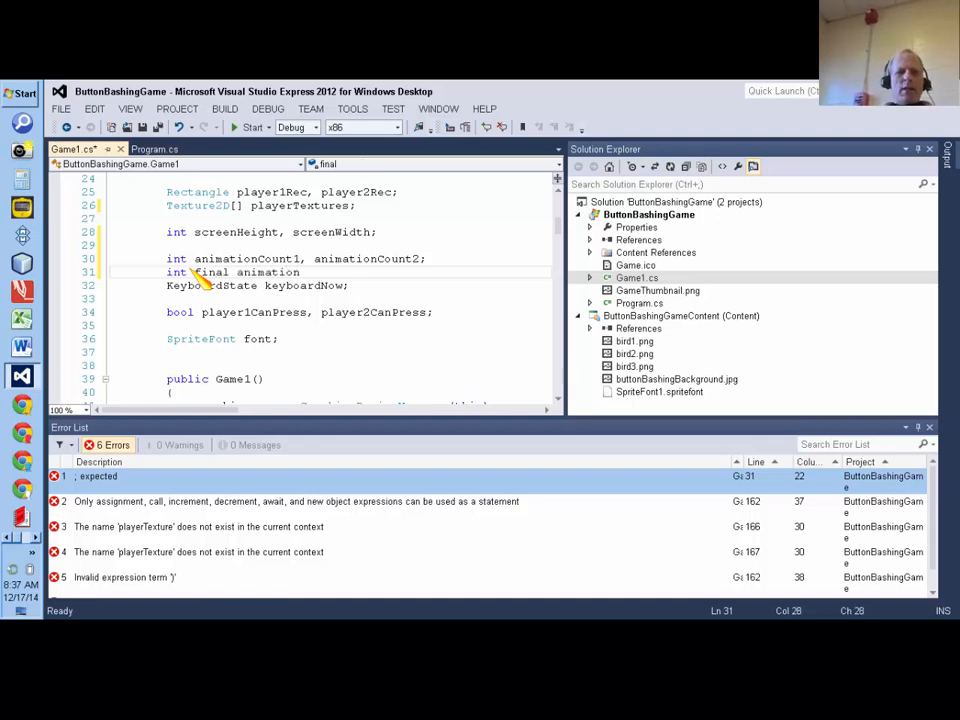
pyautogui.write('Count')
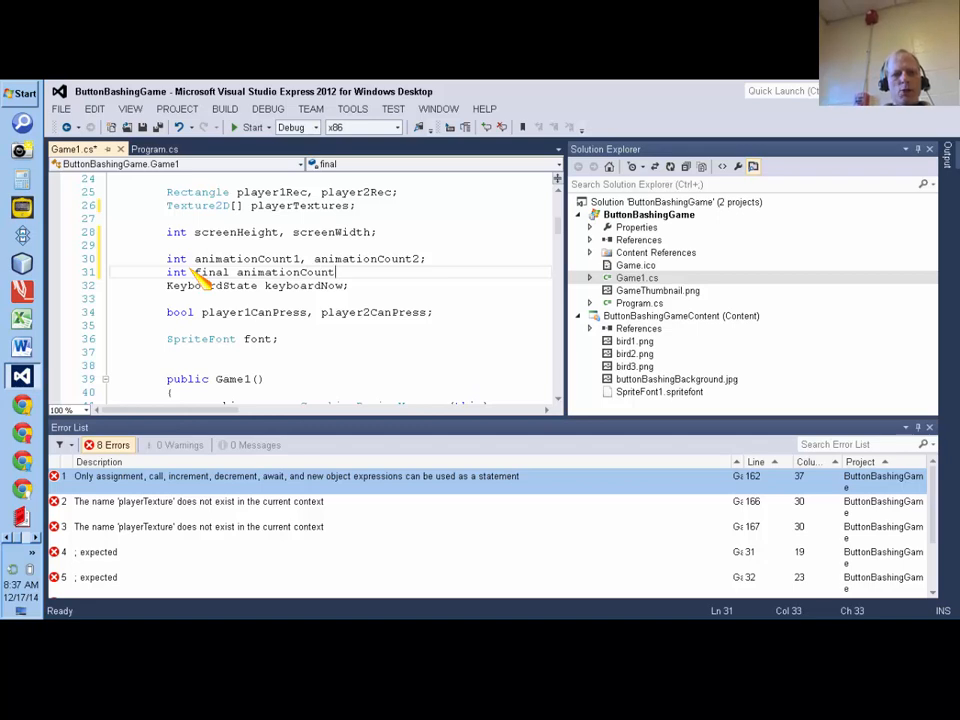
pyautogui.write('Speed=')
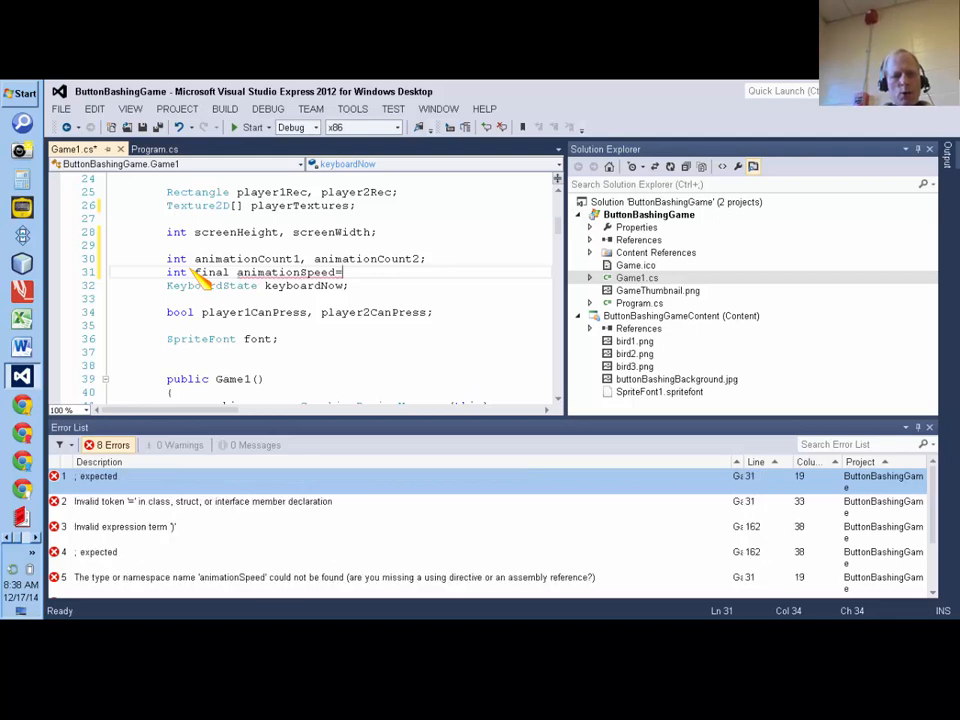
pyautogui.write('10;')
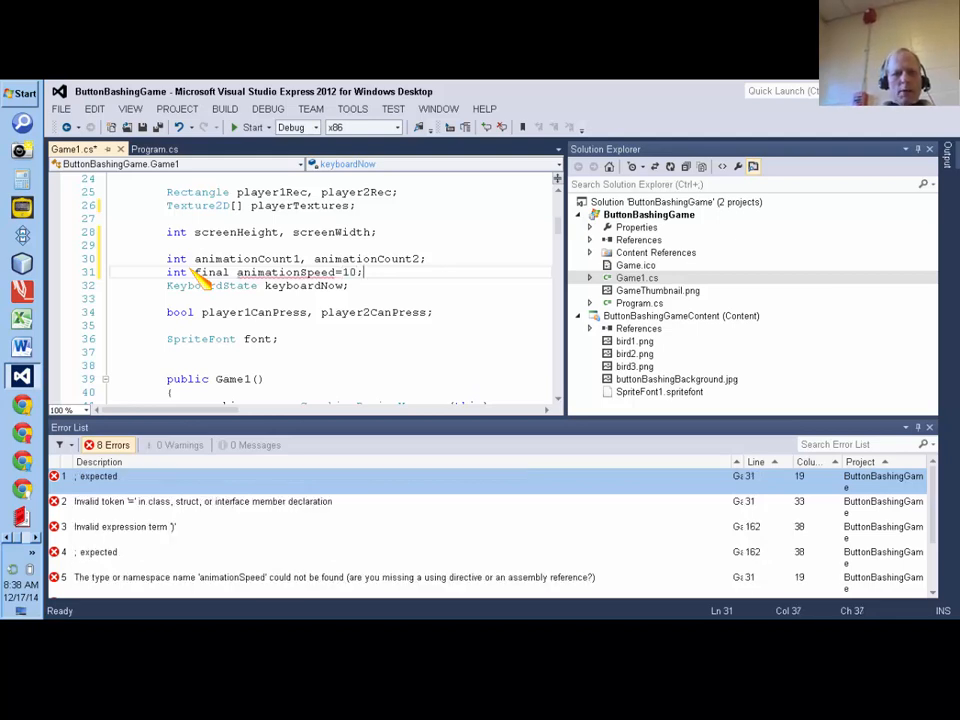
pyautogui.write('nst')
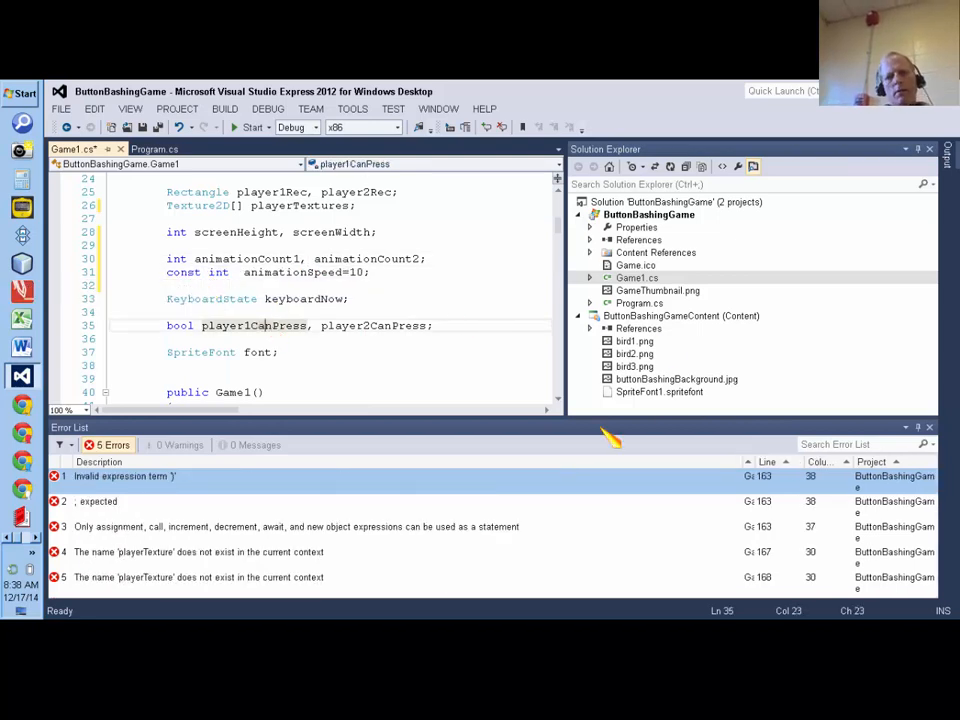
pyautogui.moveTo(576, 412)
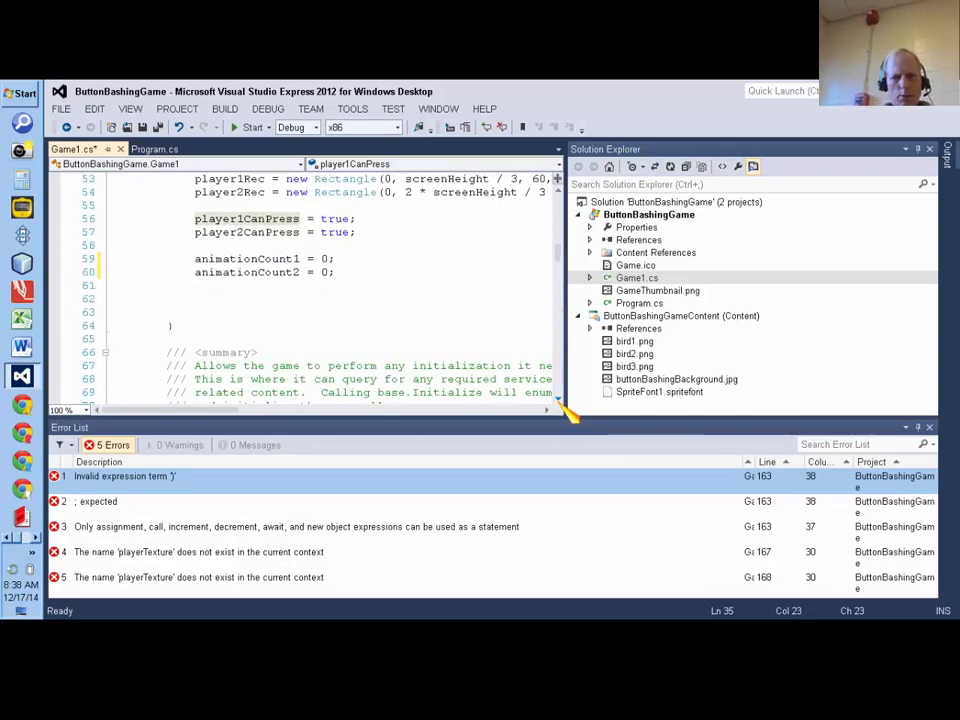
# Step: Change if (animationCount1==10) in Draw to compare against animationSpeed
pyautogui.scroll(-3)
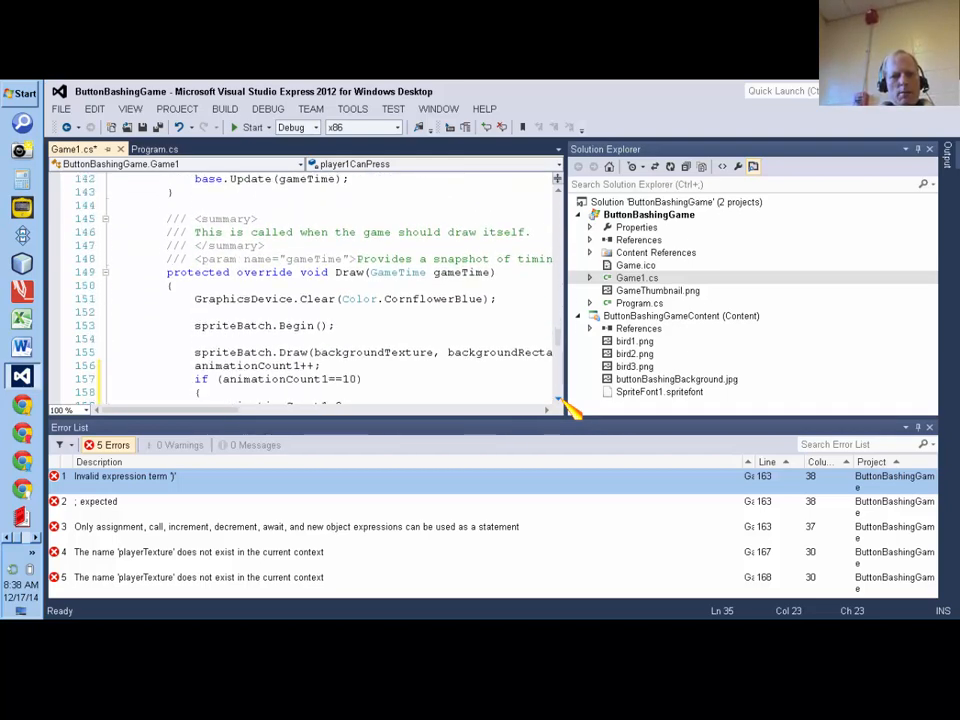
pyautogui.scroll(-3)
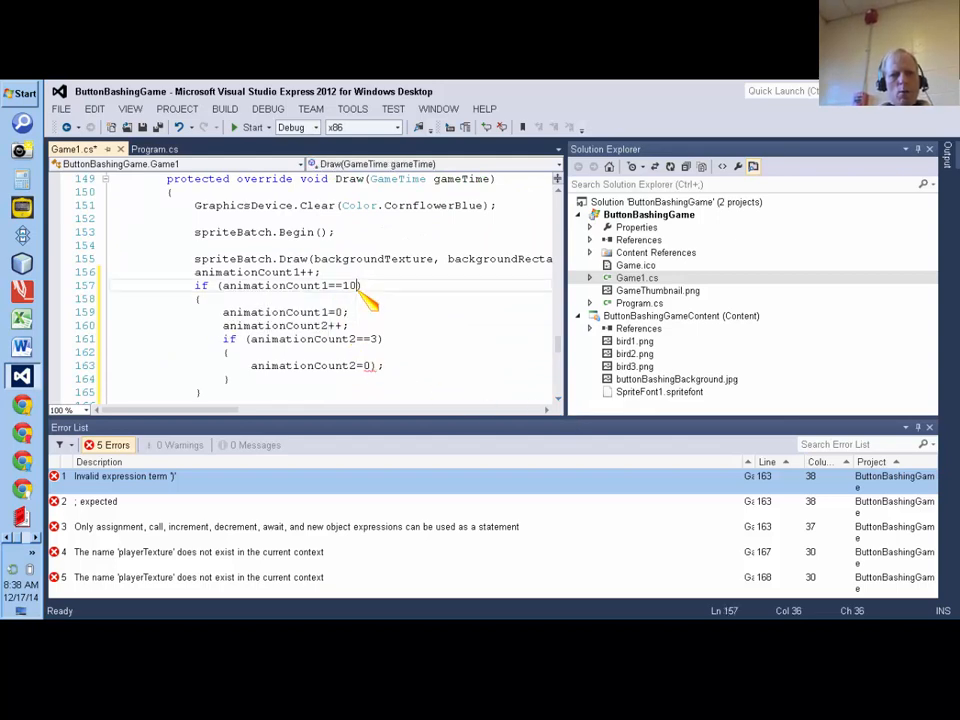
pyautogui.write('animationSpeed')
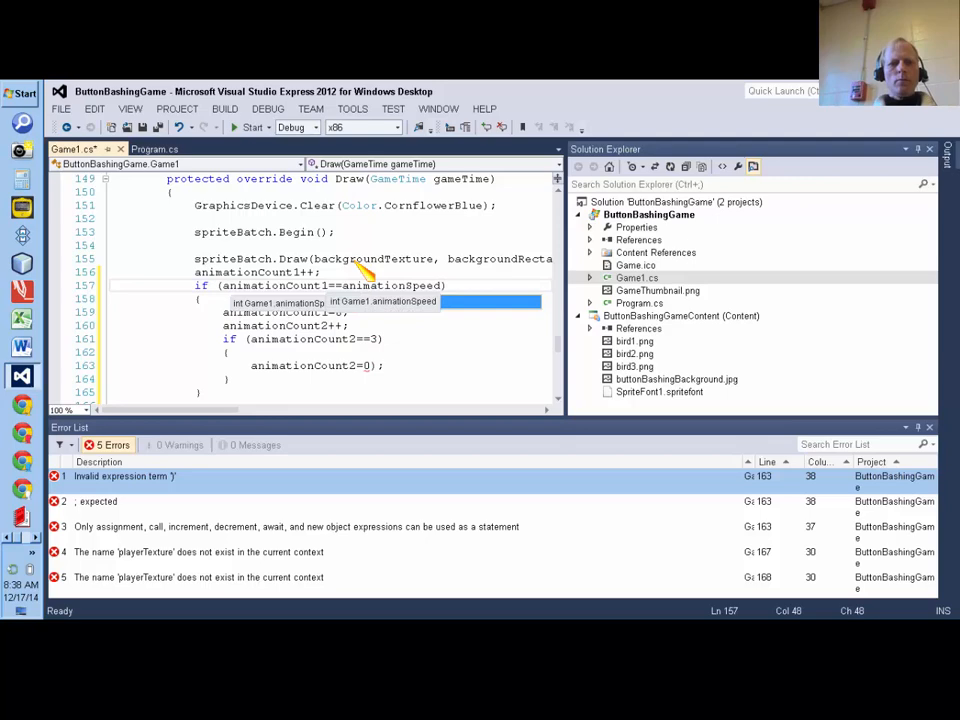
pyautogui.rightClick(230, 378)
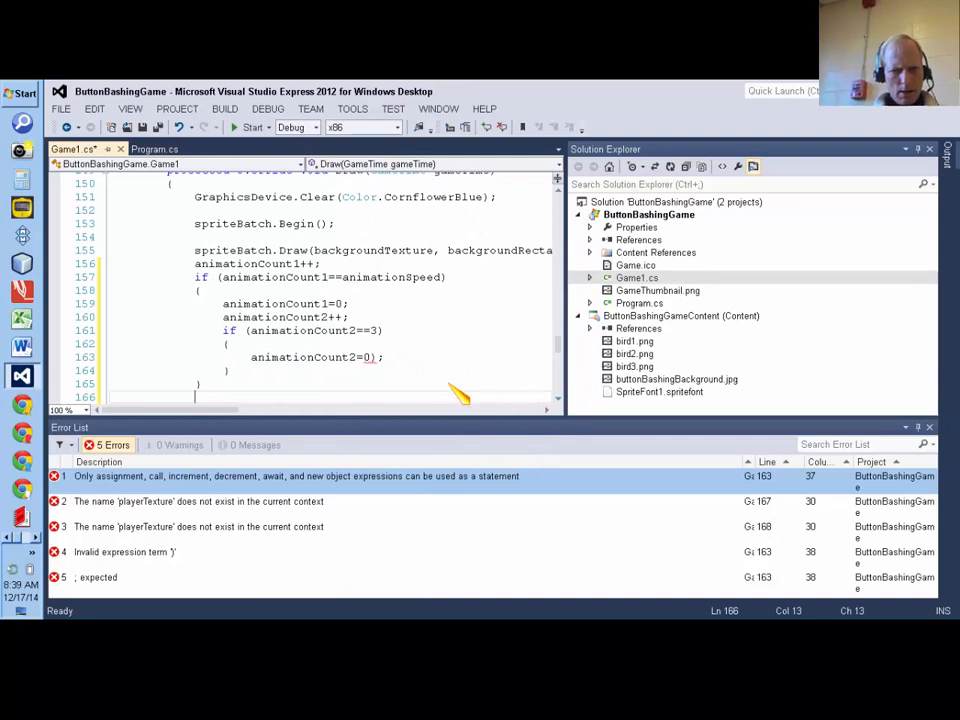
pyautogui.moveTo(360, 356)
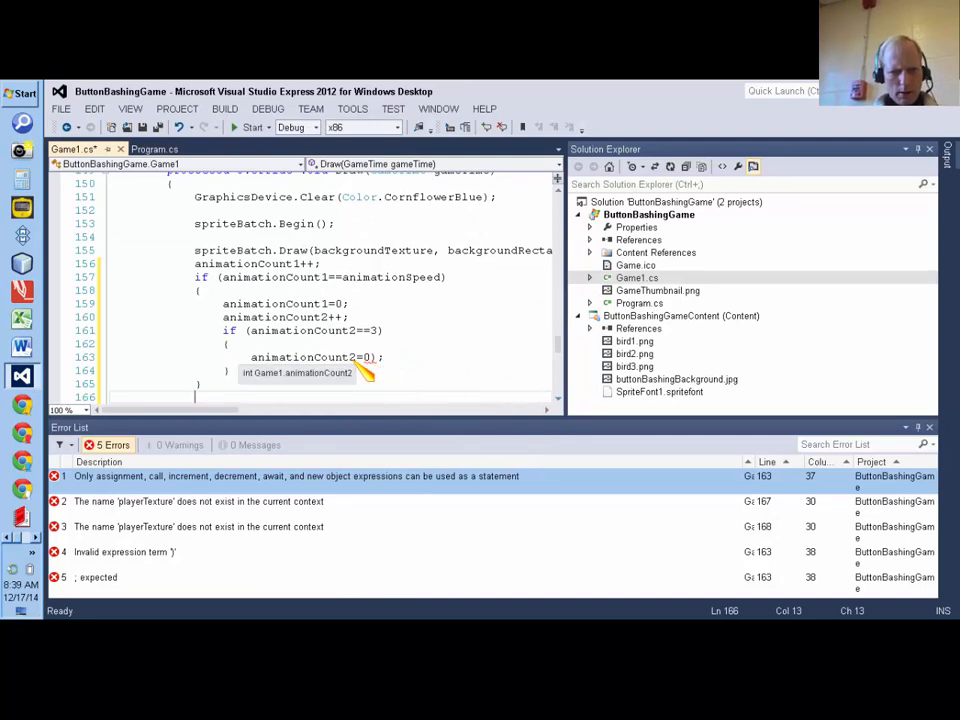
pyautogui.moveTo(290, 382)
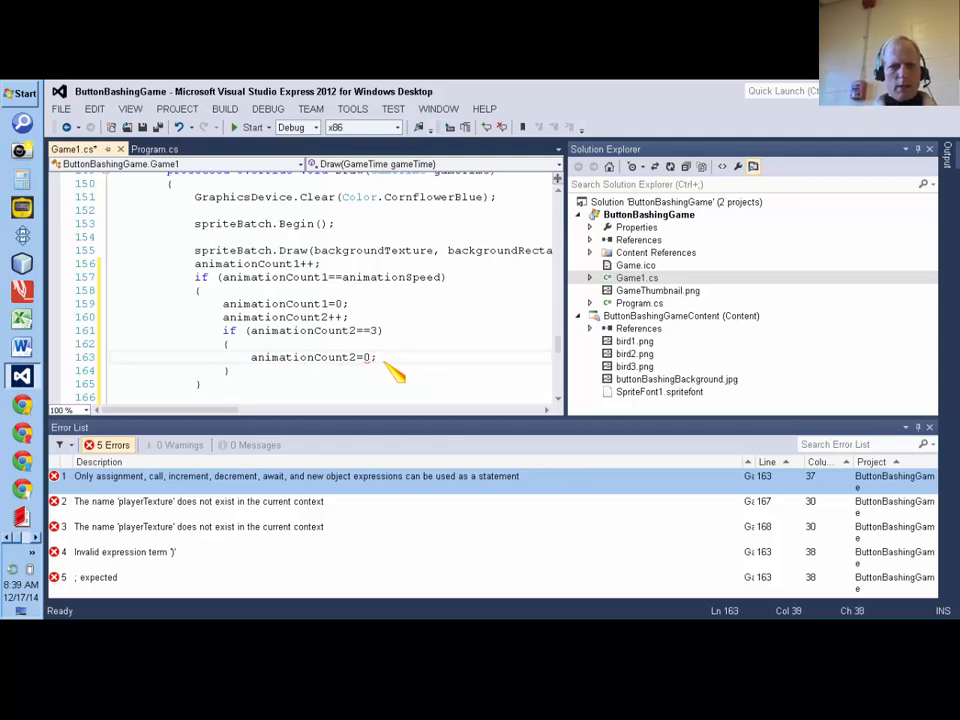
pyautogui.rightClick(390, 376)
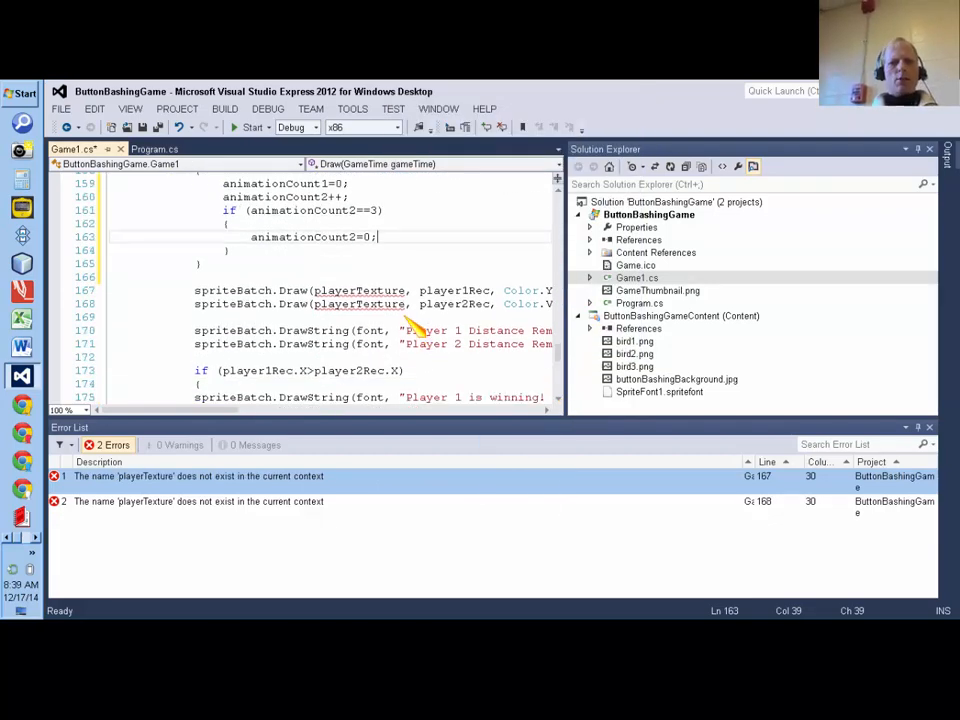
pyautogui.moveTo(240, 290)
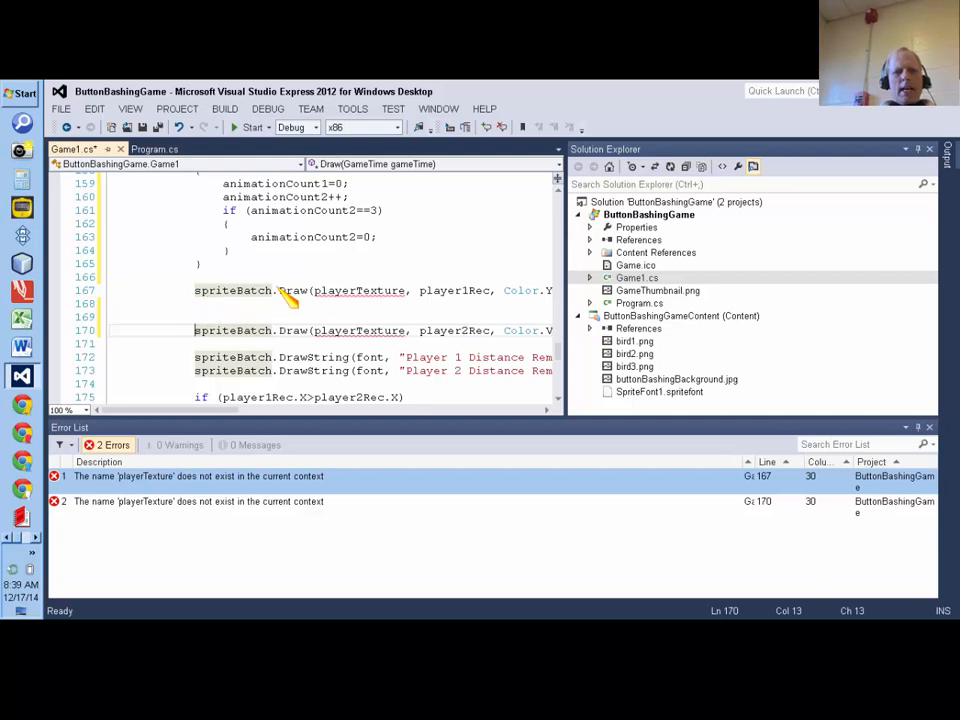
# Step: Index playerTextures with animationCount2 in the player spriteBatch.Draw calls via IntelliSense, clearing the errors
pyautogui.click(408, 290)
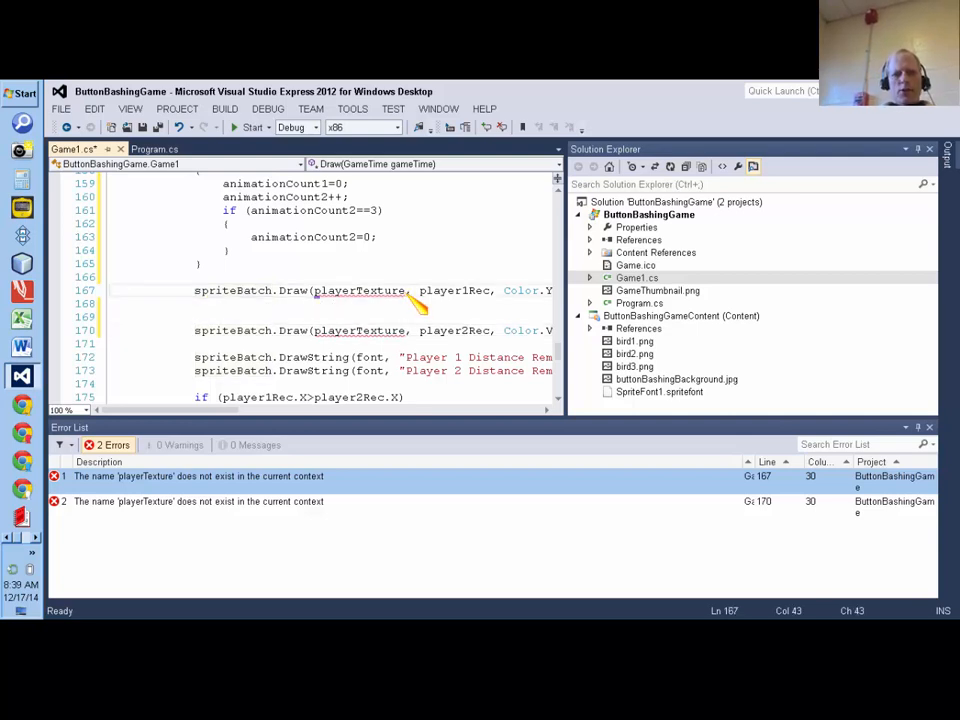
pyautogui.write('[')
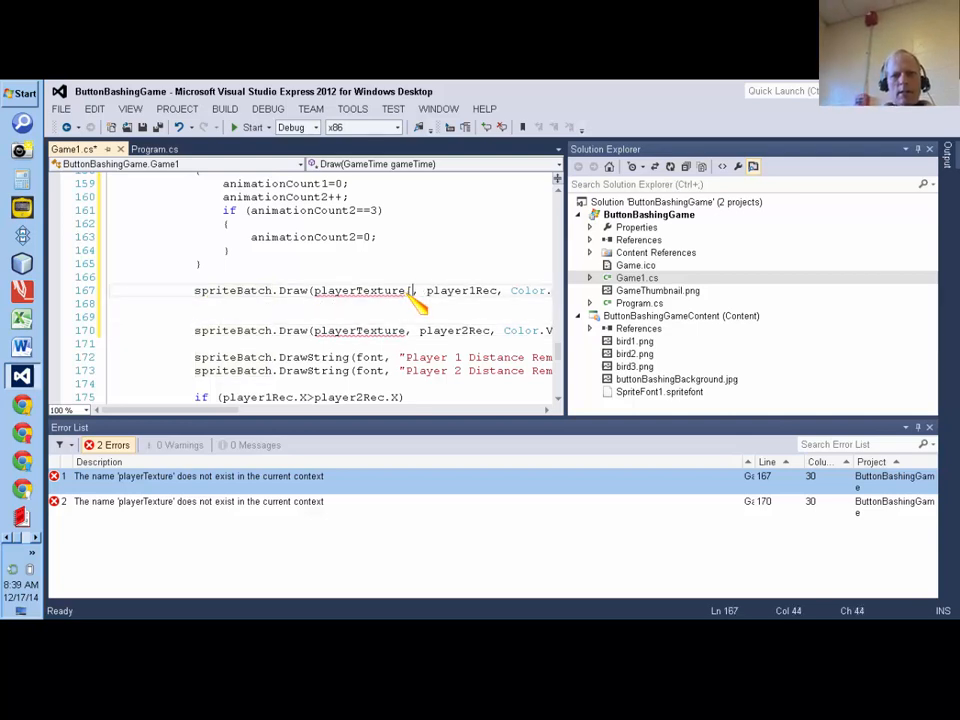
pyautogui.write('[')
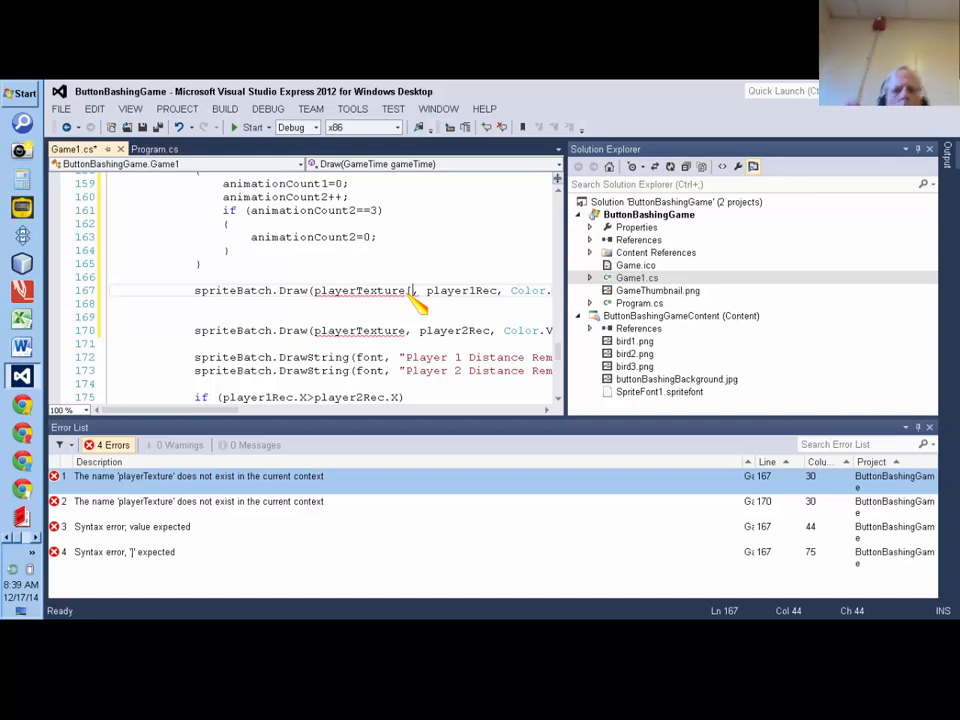
pyautogui.write('animationCount2')
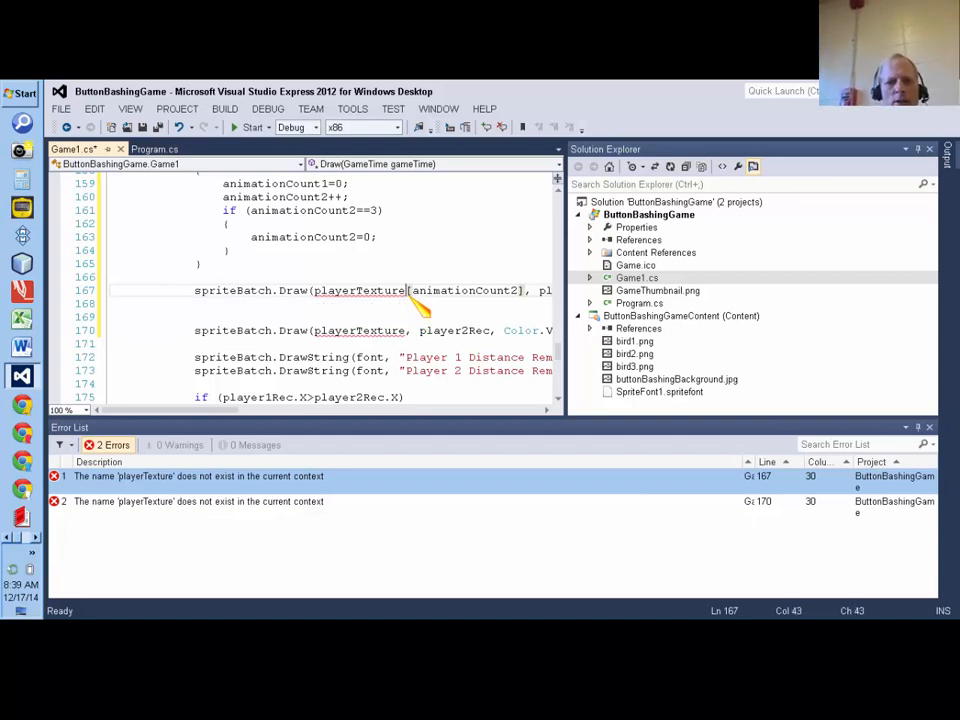
pyautogui.write('s')
pyautogui.click(370, 330)
pyautogui.write('s')
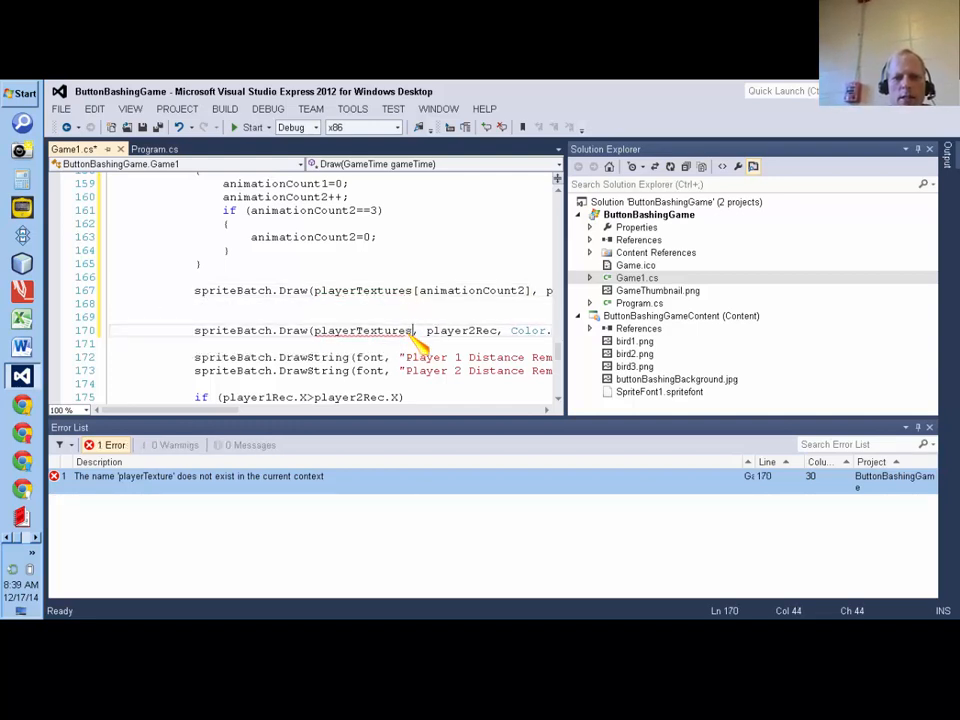
pyautogui.write('ani')
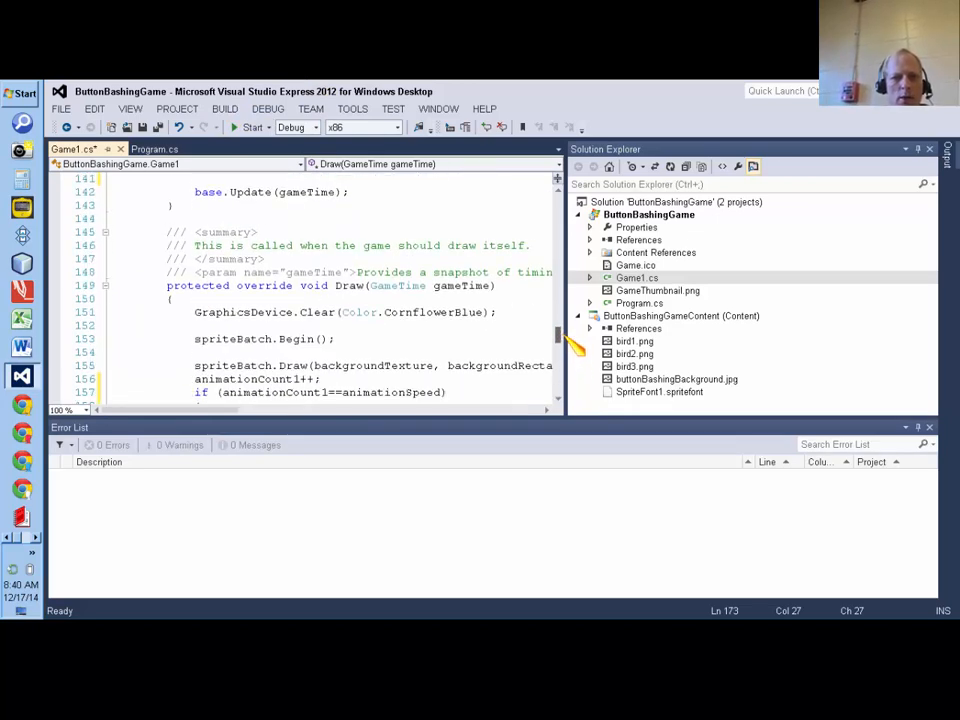
pyautogui.scroll(-3)
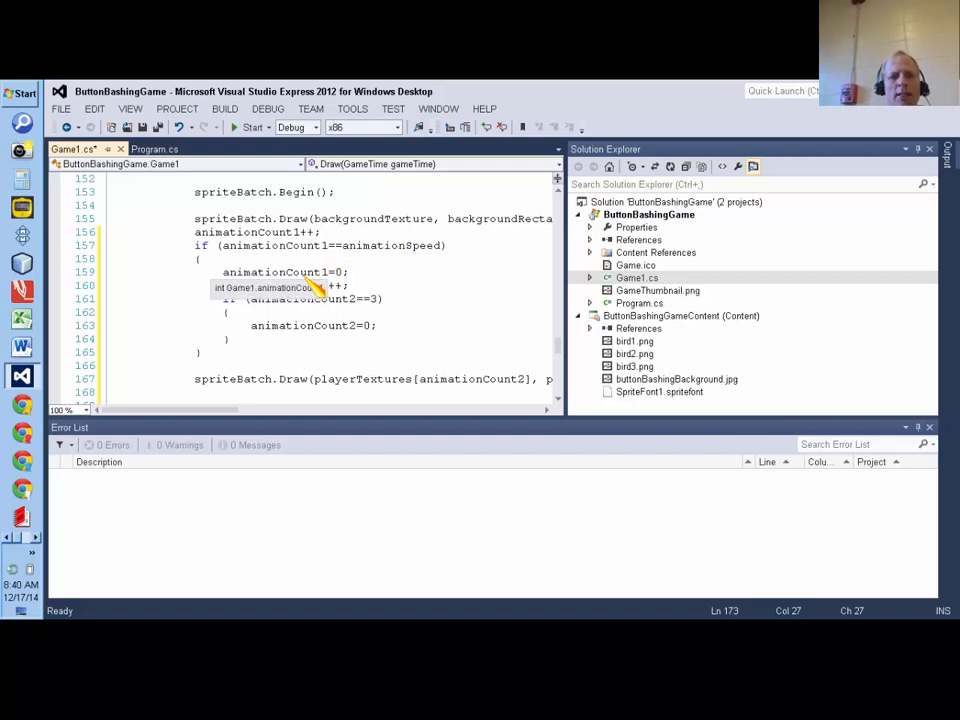
pyautogui.moveTo(344, 290)
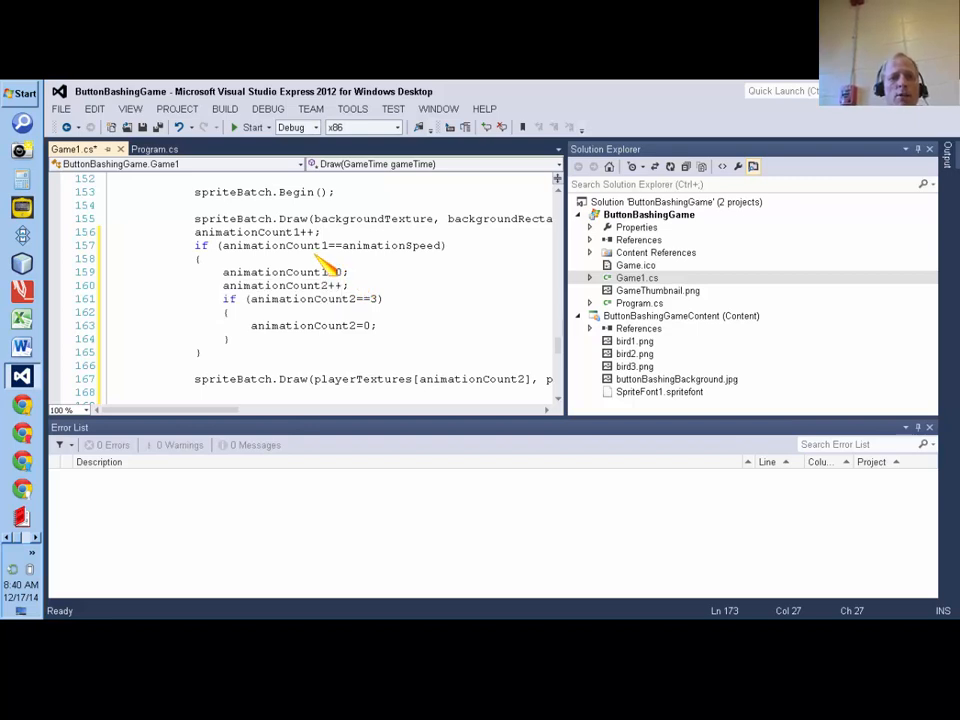
pyautogui.moveTo(316, 262)
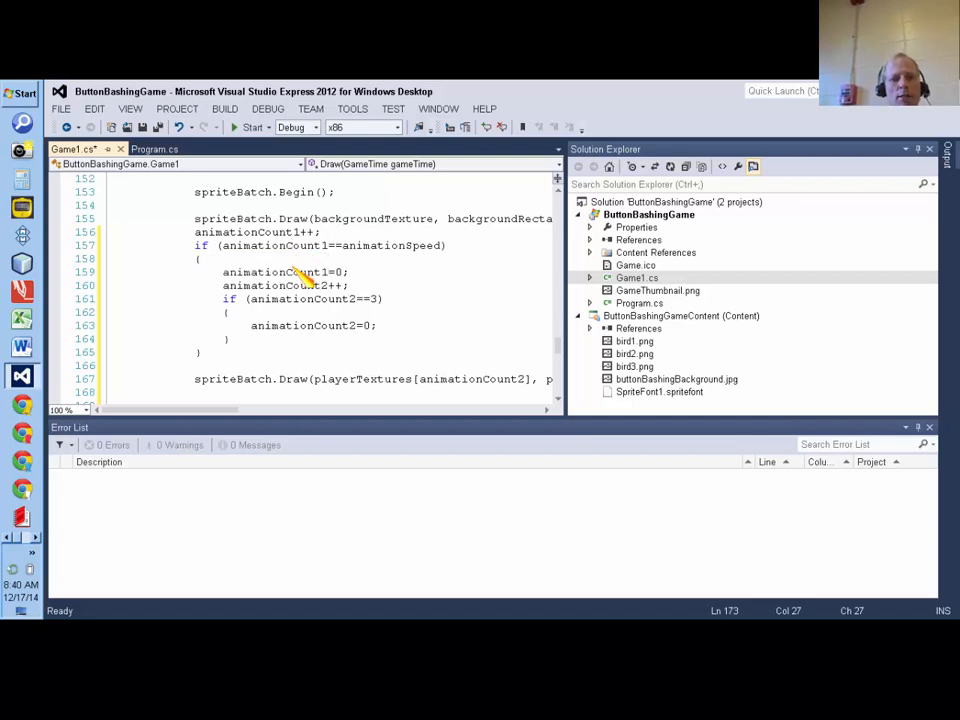
pyautogui.moveTo(260, 290)
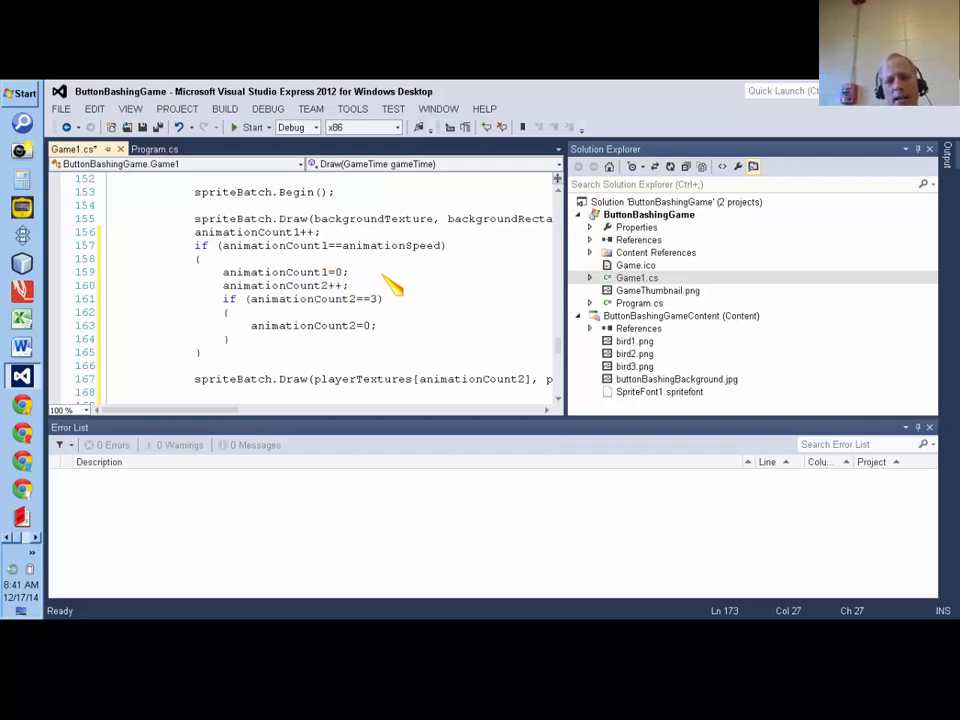
pyautogui.moveTo(388, 292)
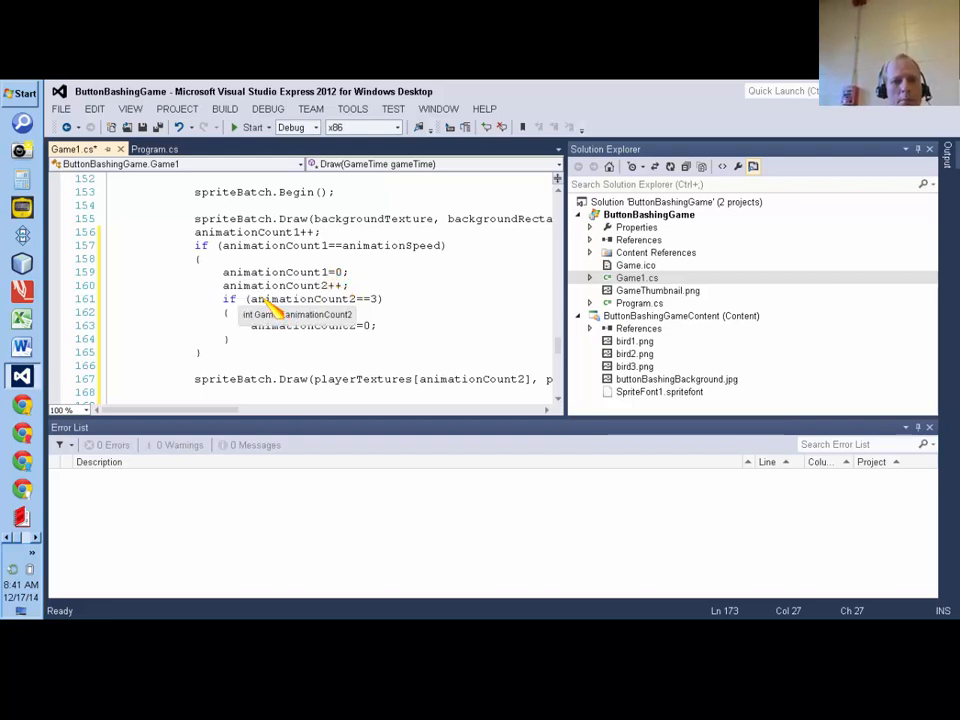
pyautogui.moveTo(336, 304)
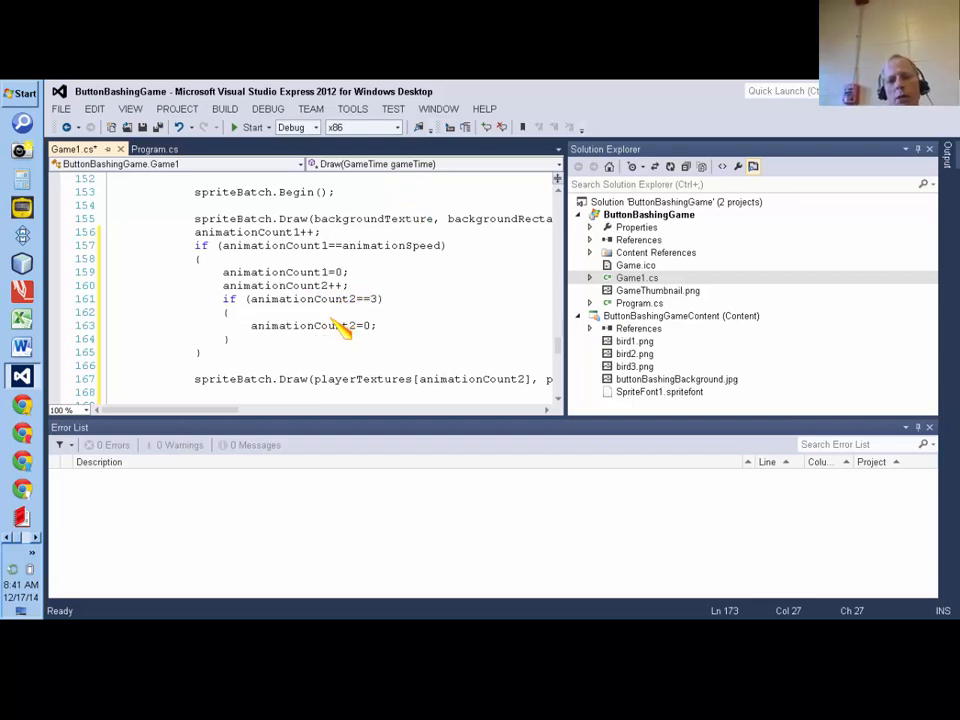
pyautogui.moveTo(360, 300)
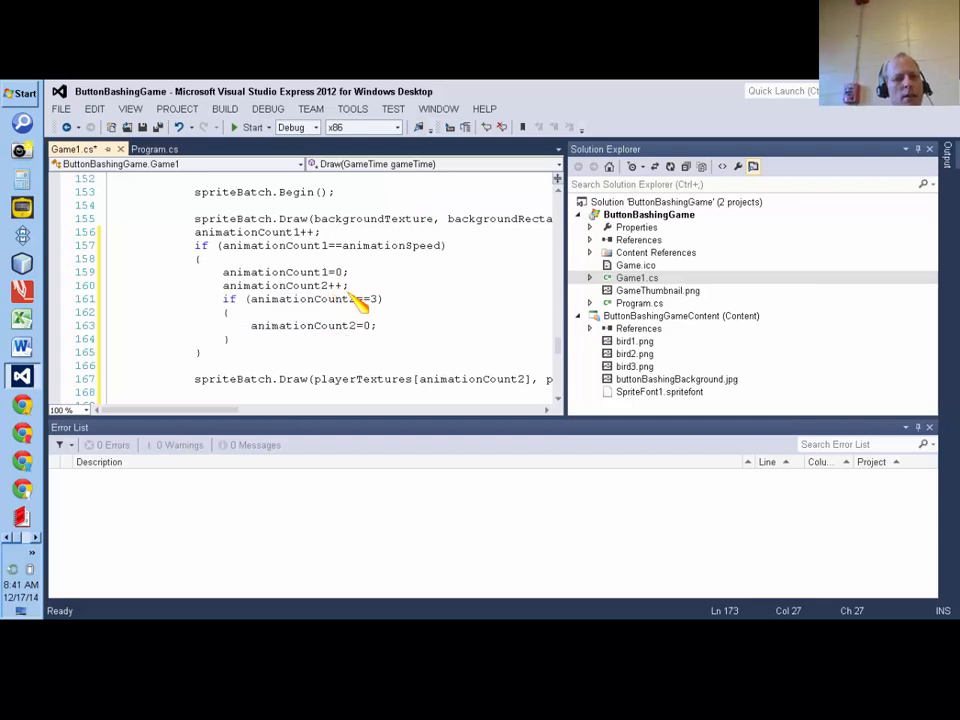
pyautogui.moveTo(362, 324)
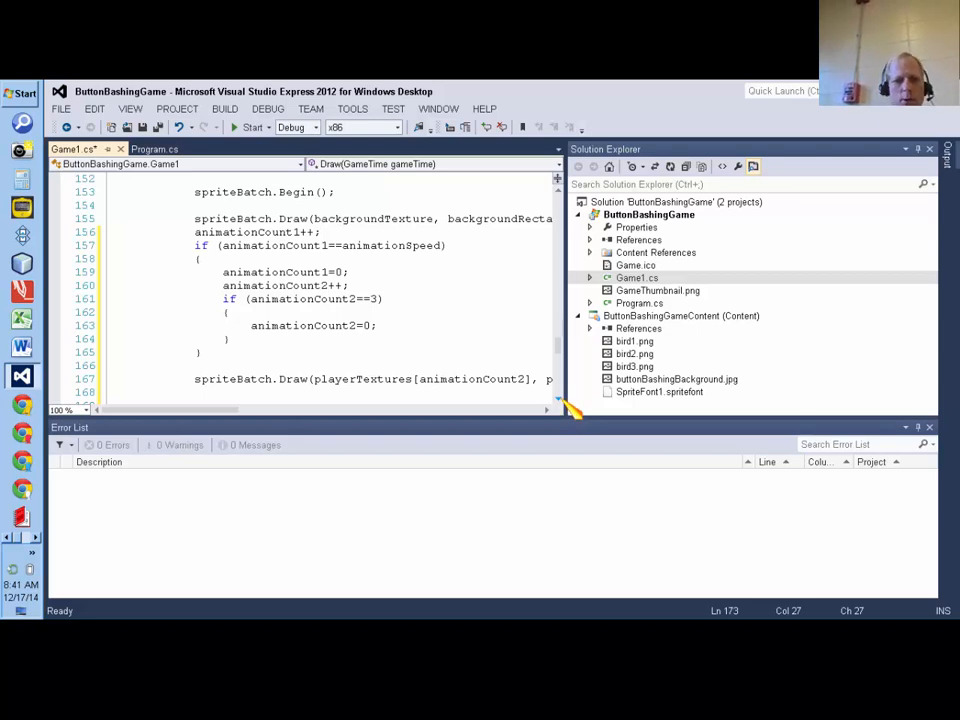
pyautogui.scroll(-3)
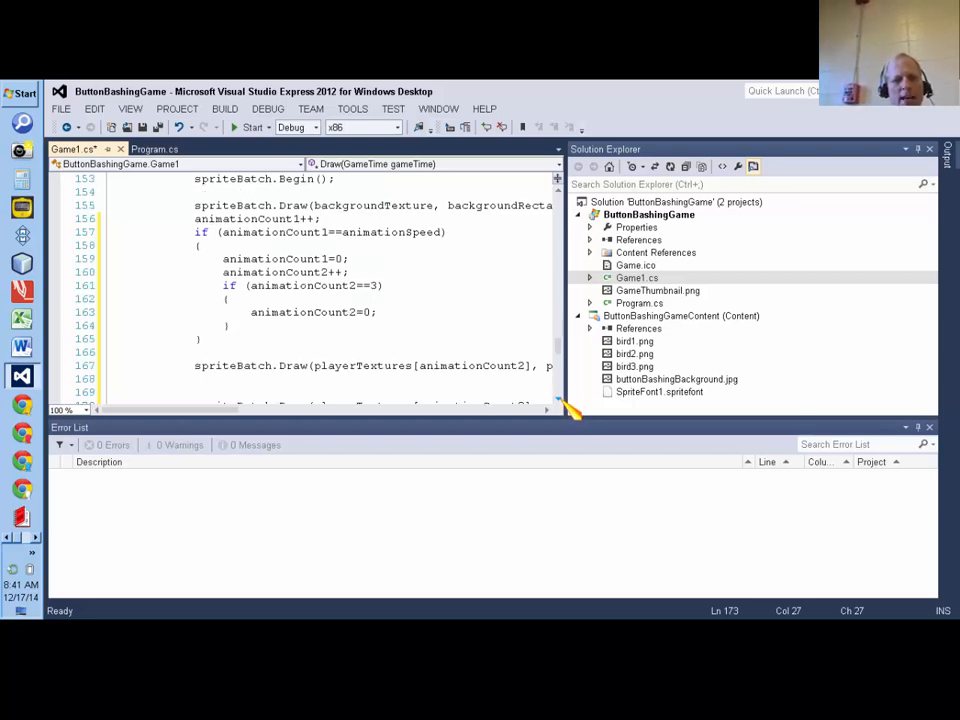
pyautogui.scroll(-3)
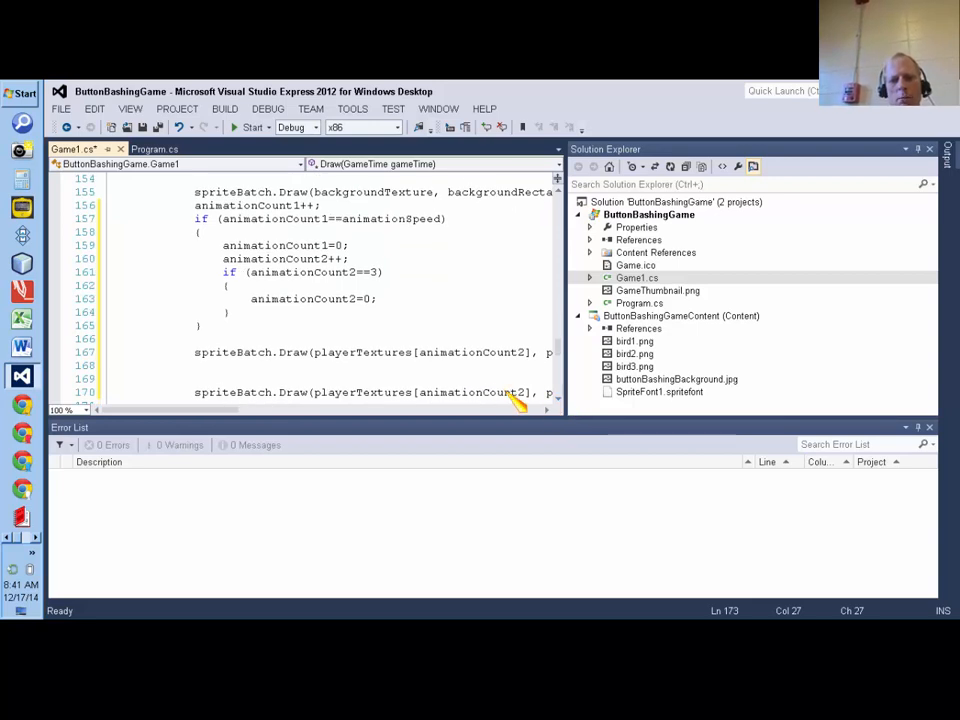
pyautogui.moveTo(450, 364)
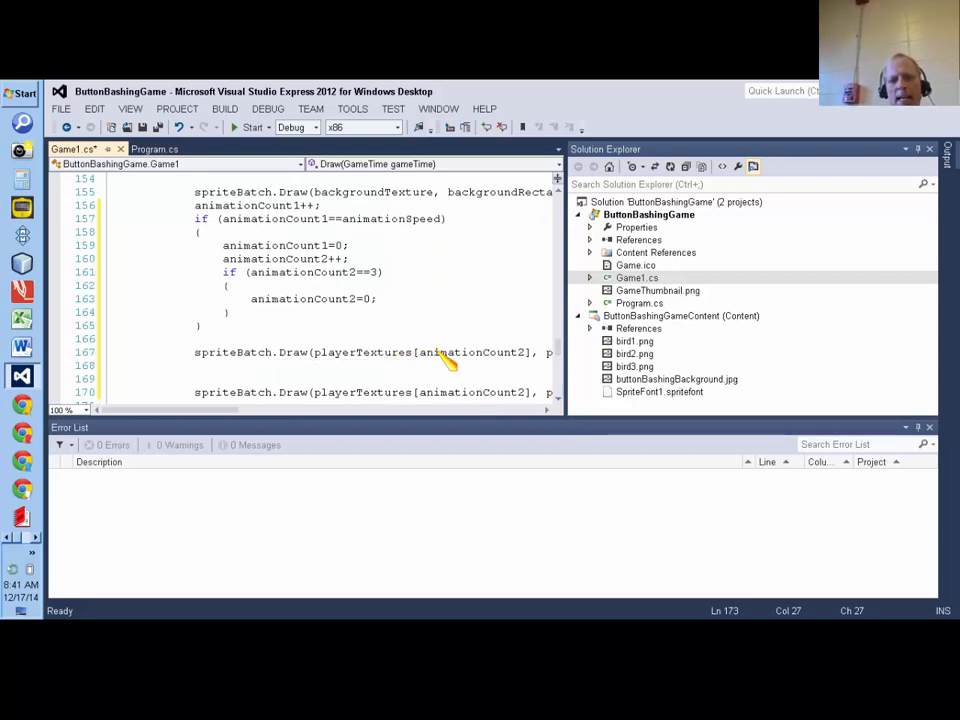
pyautogui.moveTo(460, 360)
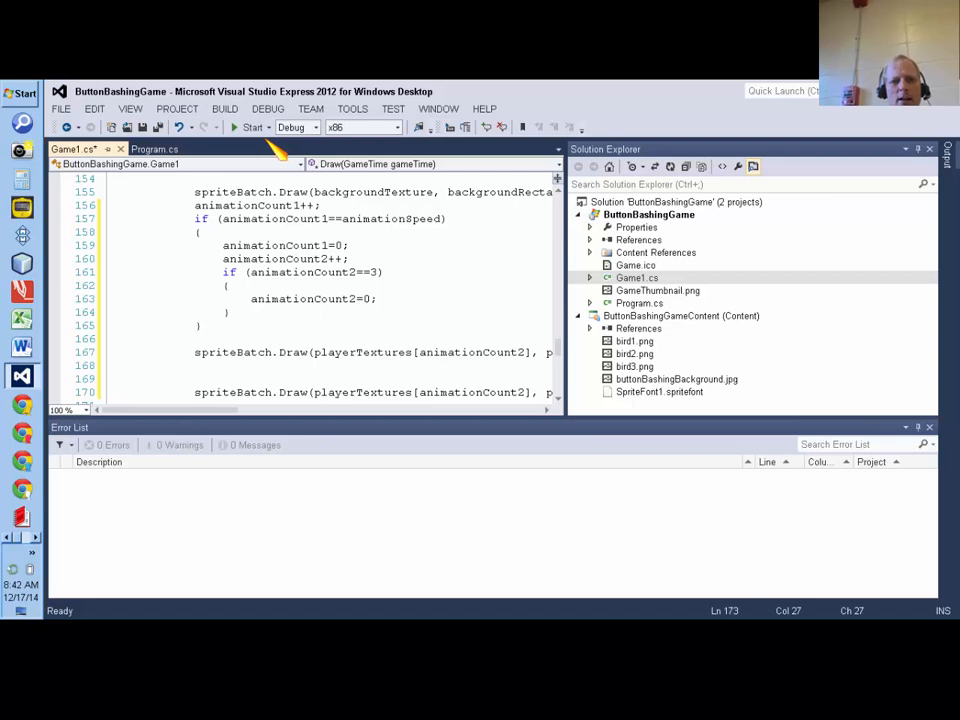
pyautogui.moveTo(252, 128)
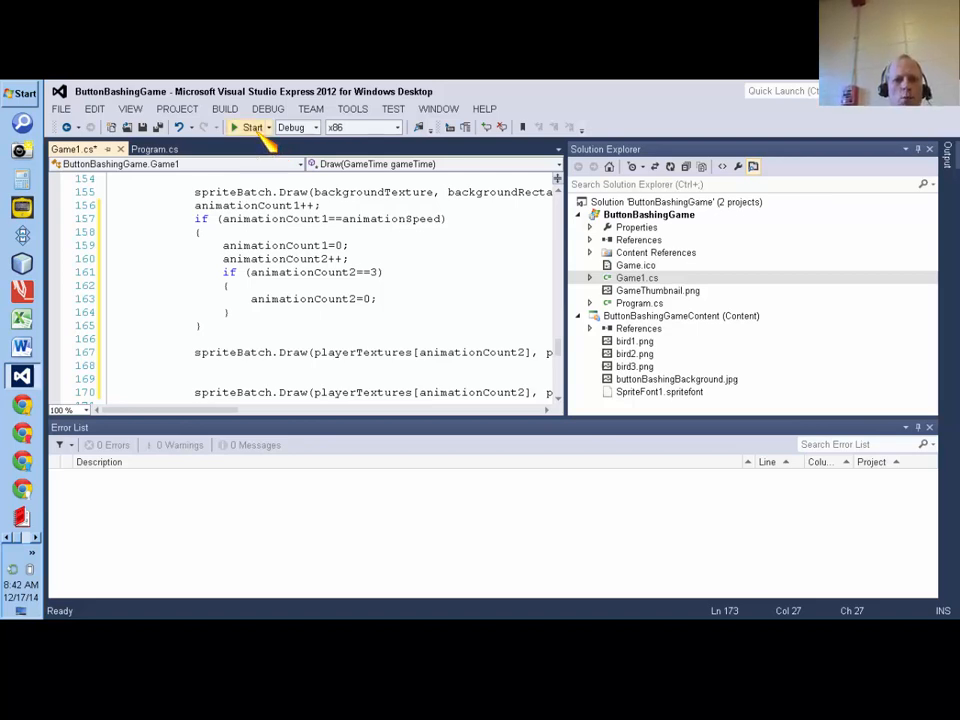
# Step: Start the game to test the bird animation, then stop debugging from the Debug menu
pyautogui.click(252, 128)
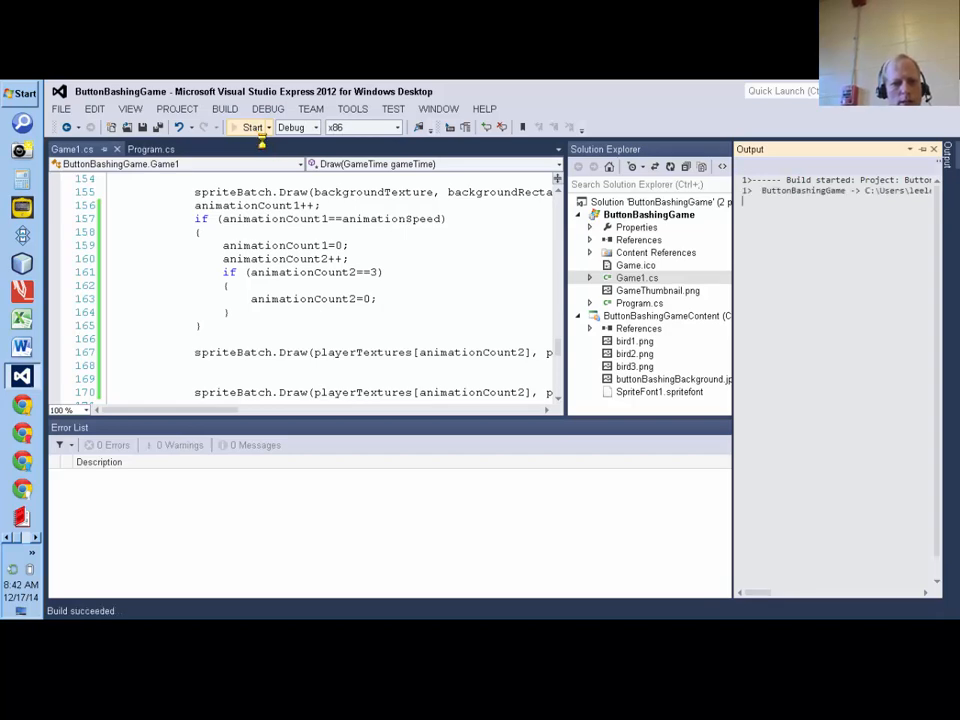
pyautogui.click(252, 128)
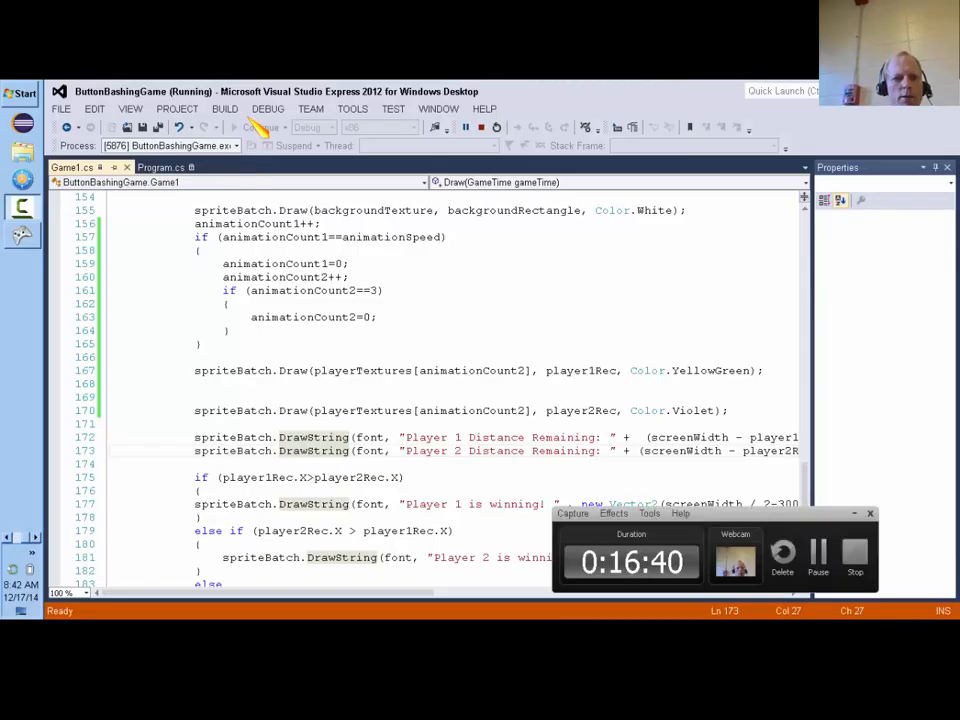
pyautogui.click(268, 108)
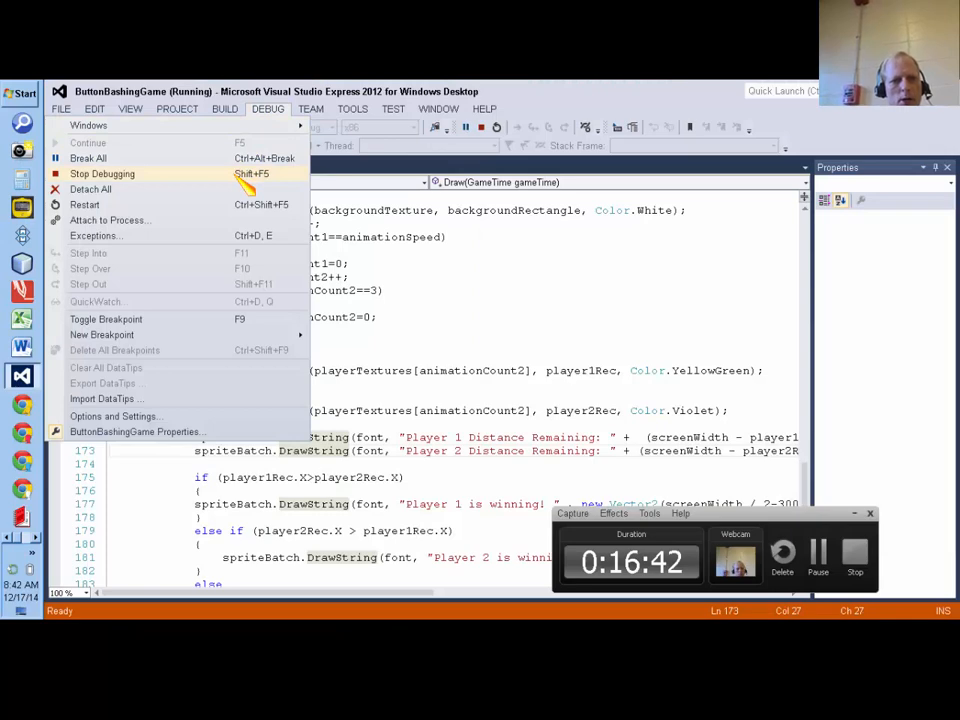
pyautogui.click(102, 172)
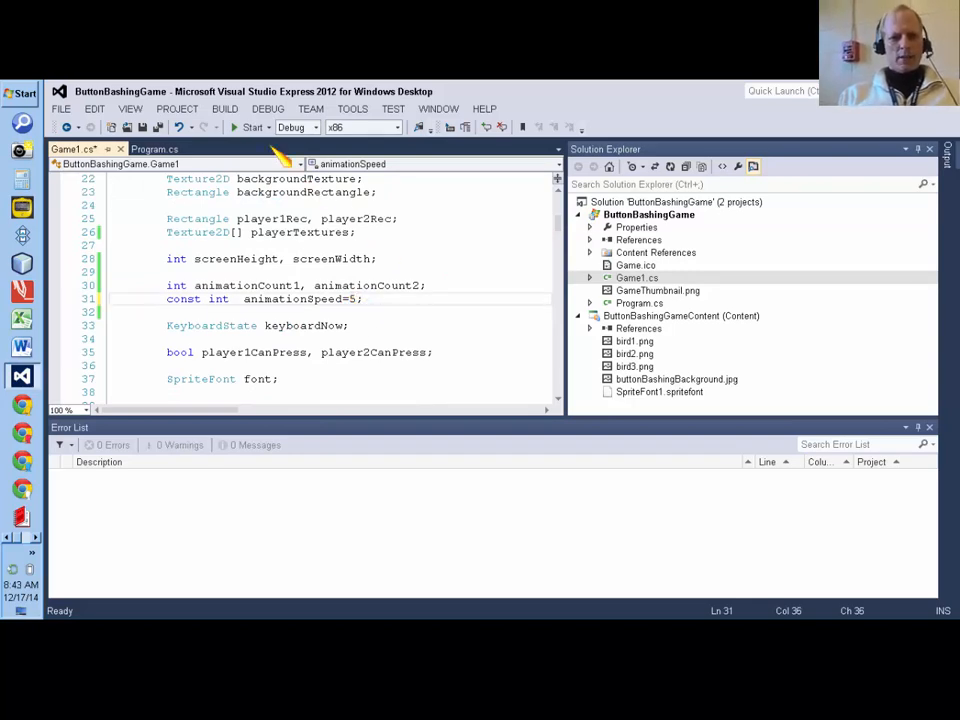
# Step: Start ButtonBashingGame again to test the animation with animationSpeed at 5
pyautogui.click(252, 128)
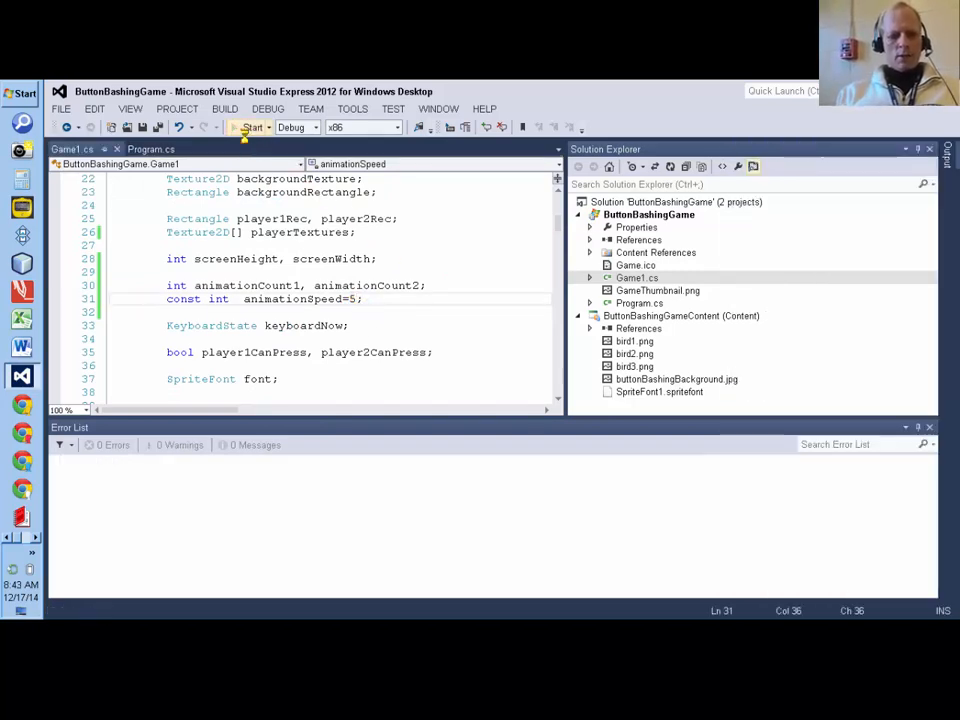
pyautogui.click(252, 128)
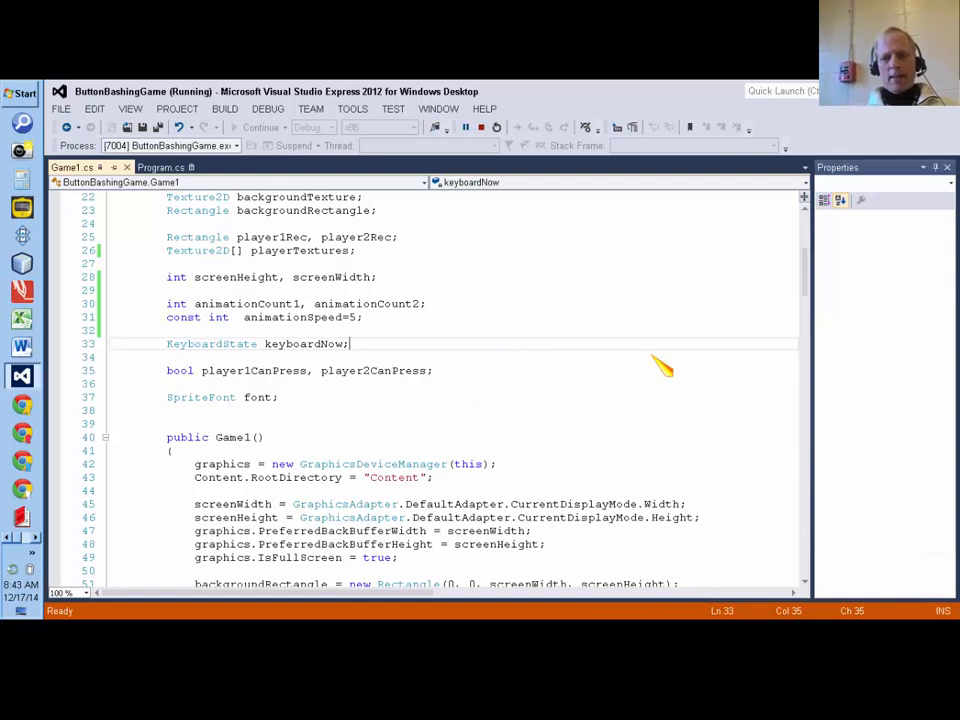
pyautogui.moveTo(420, 256)
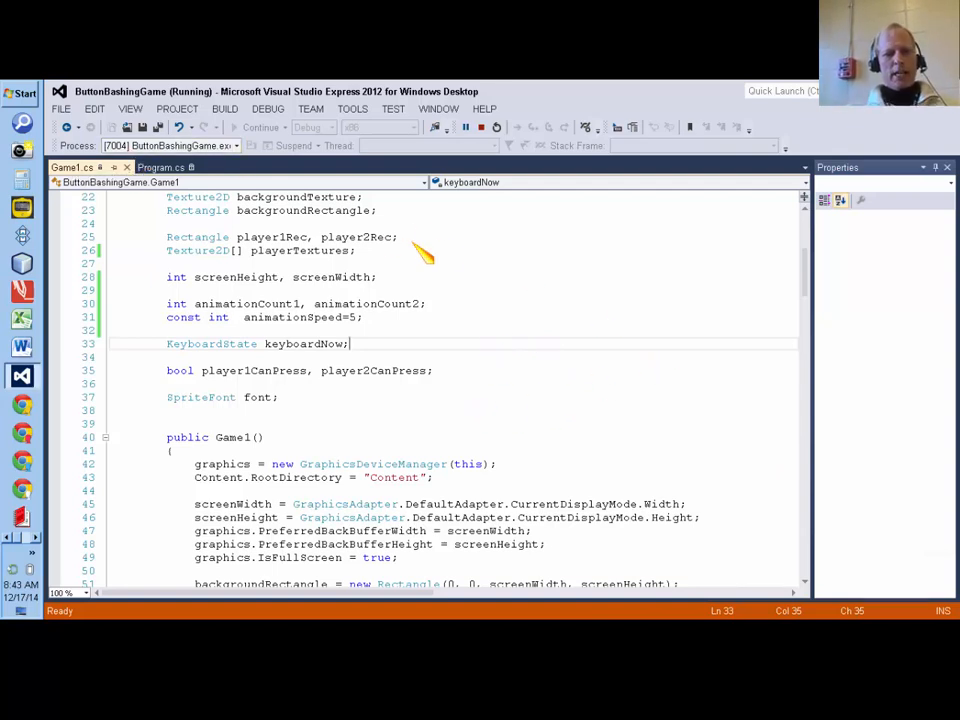
pyautogui.moveTo(488, 248)
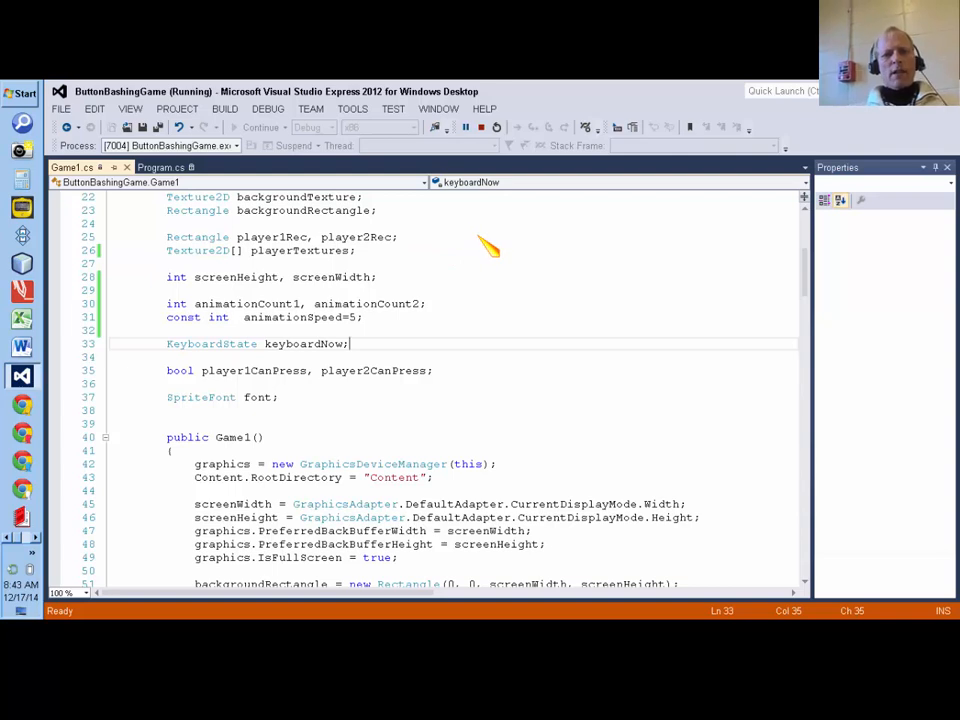
pyautogui.moveTo(490, 182)
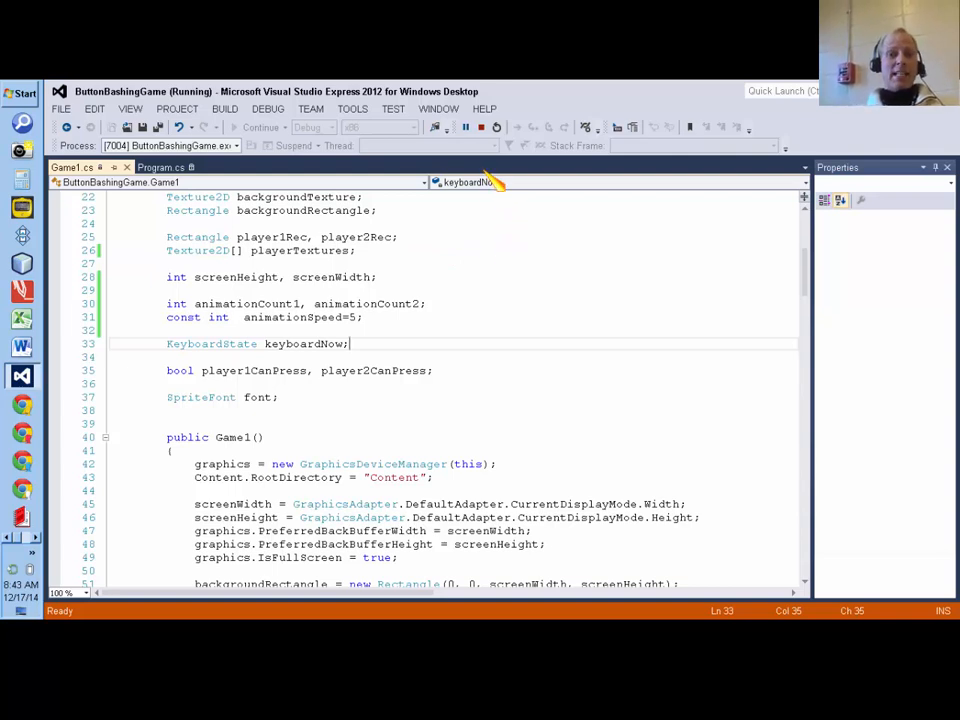
pyautogui.moveTo(464, 128)
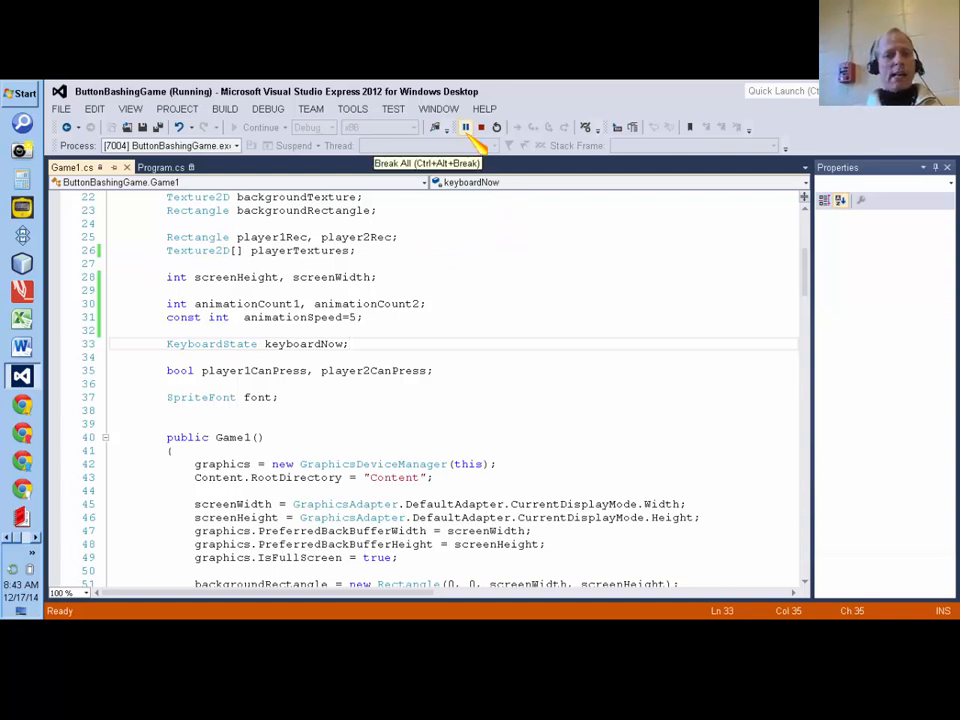